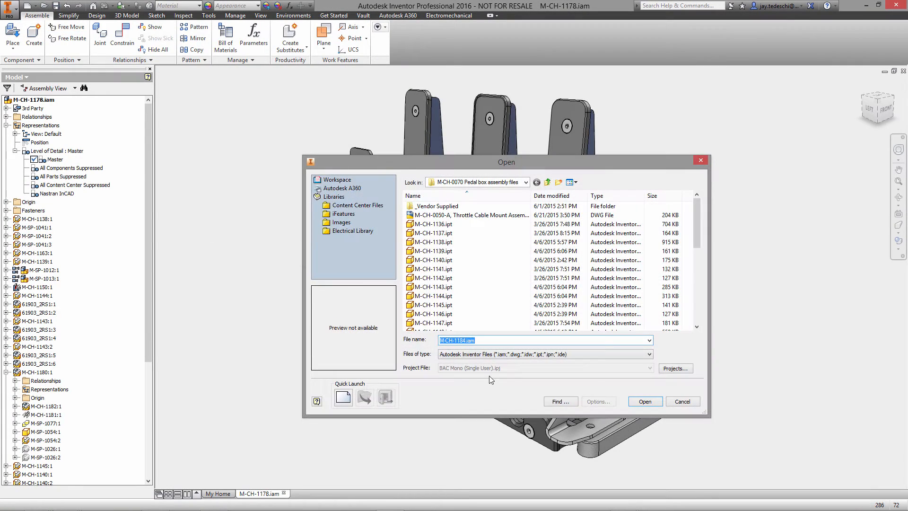
Step: Import M-CH-1184.stp as a STEP file, accepting the default import options
click(647, 353)
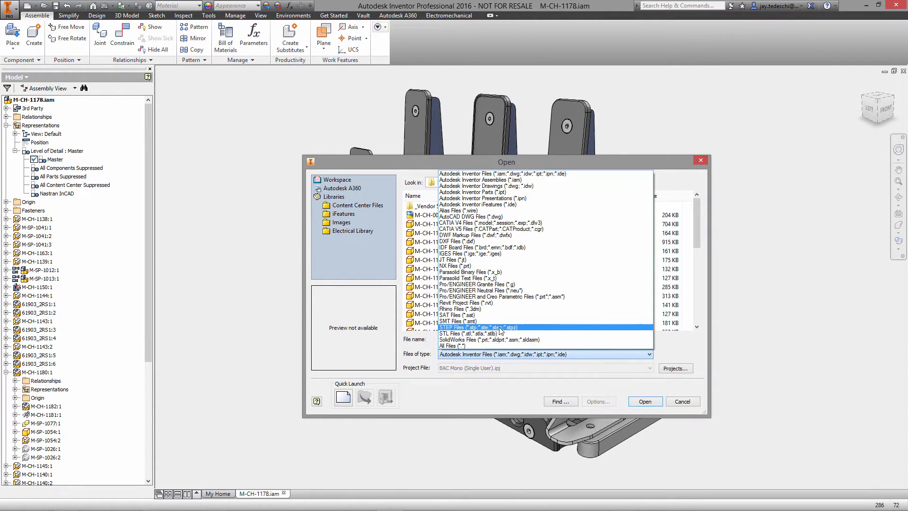
click(478, 327)
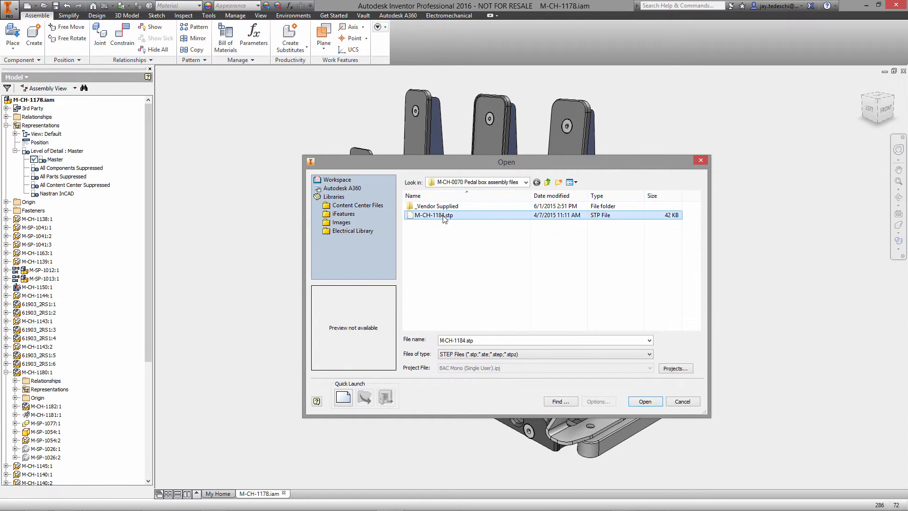
click(644, 402)
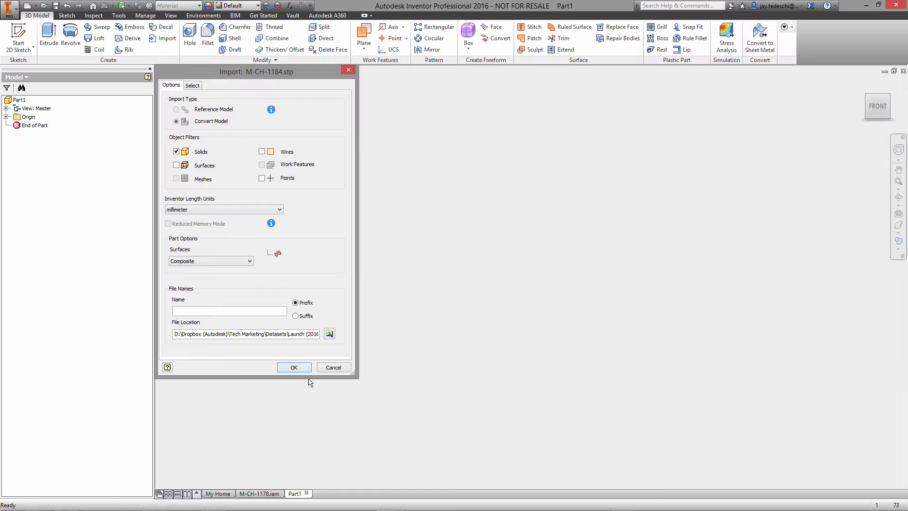
click(294, 367)
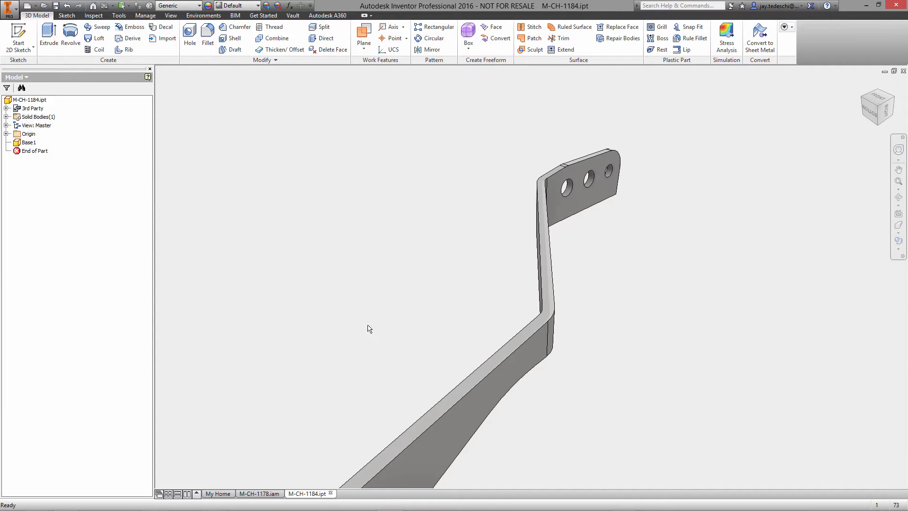
click(203, 15)
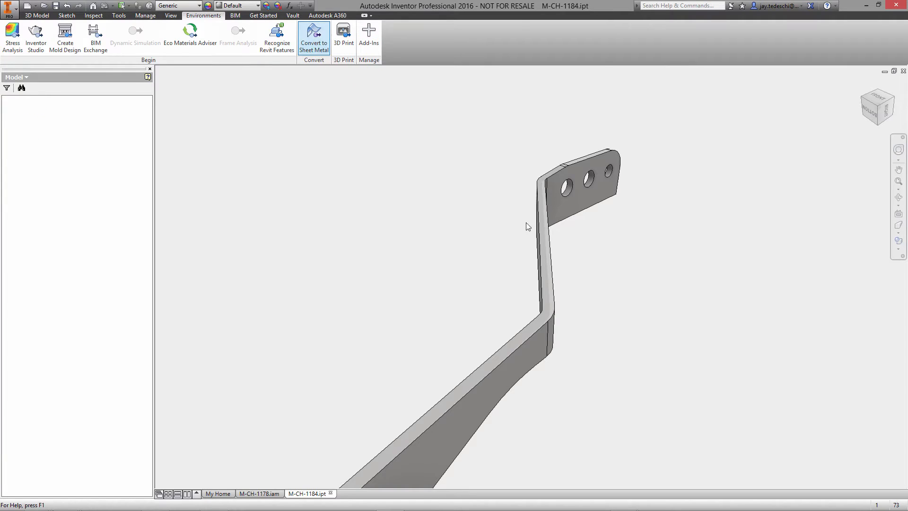
Step: Convert the bracket to sheet metal with default settings and assign aluminium material
click(314, 36)
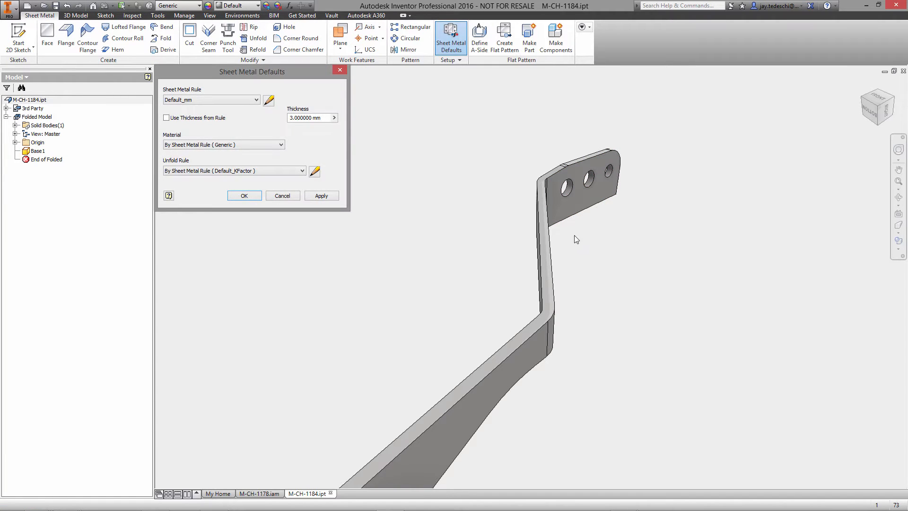
click(244, 195)
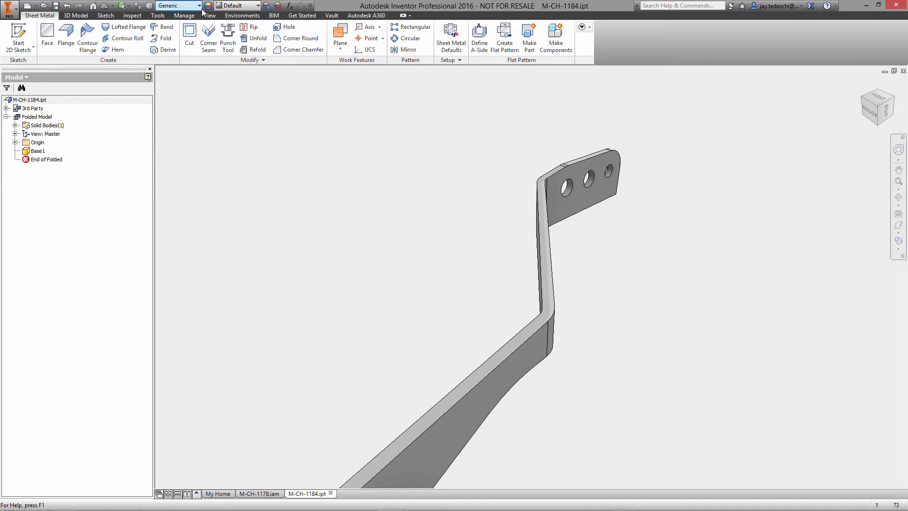
click(199, 5)
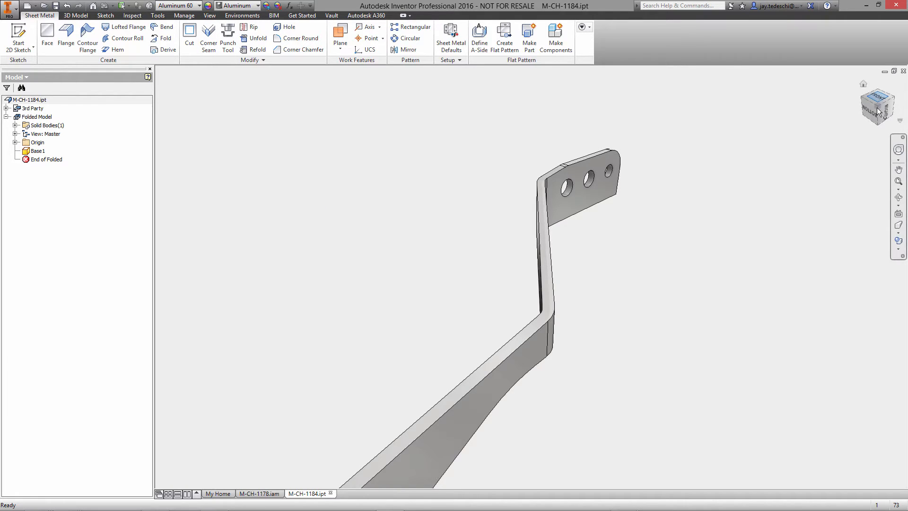
Step: View the bracket from the front, rotated a quarter turn, and show the origin center point
click(877, 106)
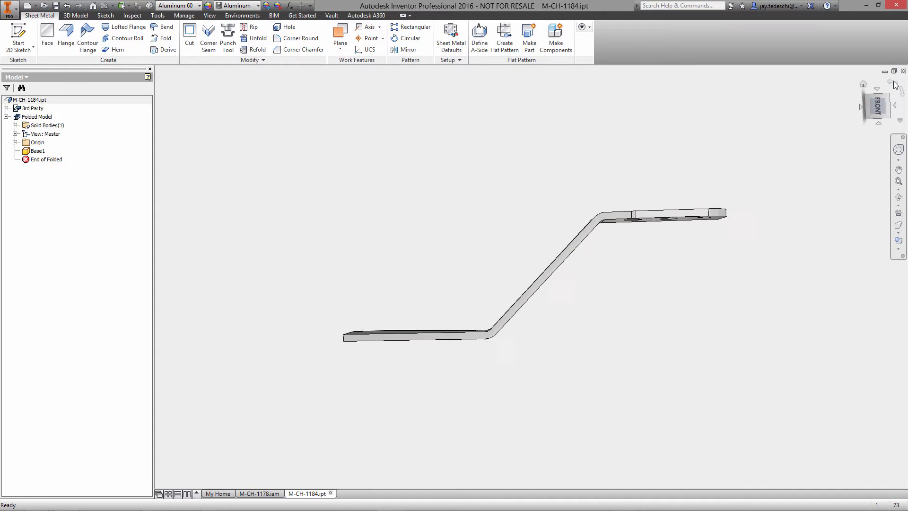
click(893, 89)
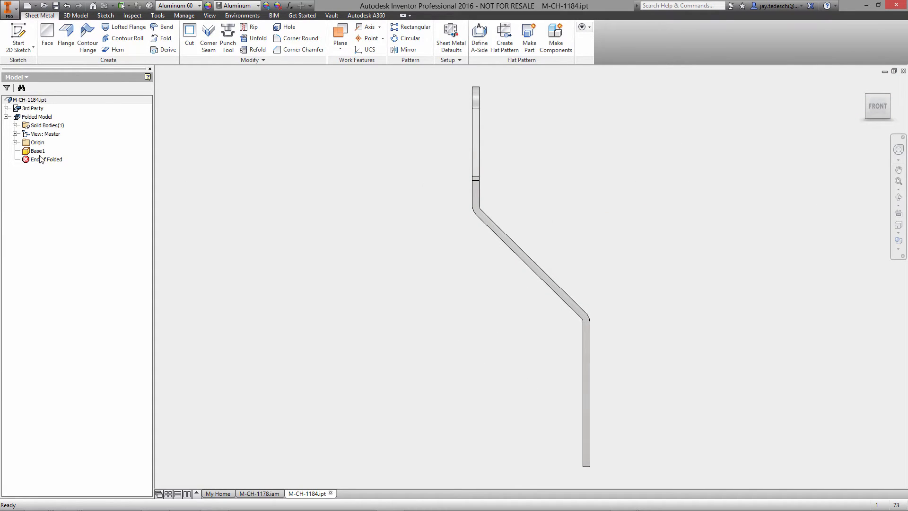
click(9, 142)
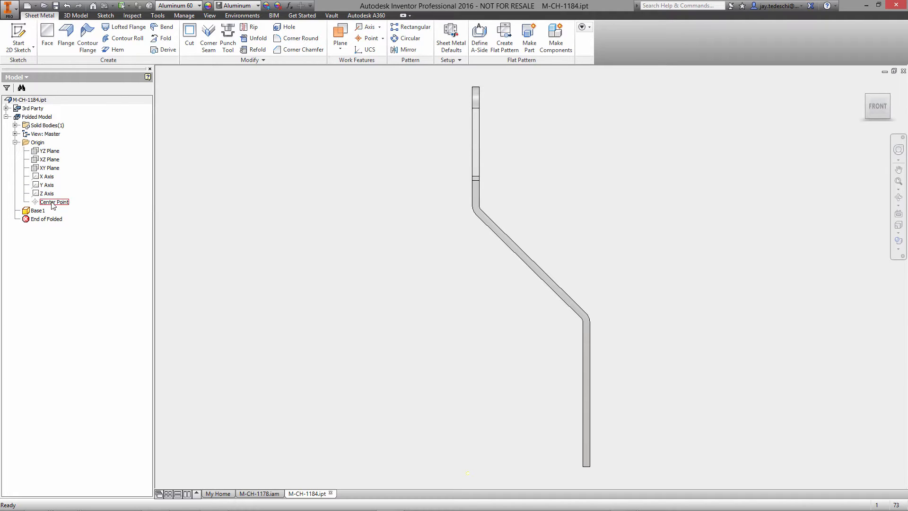
right_click(54, 202)
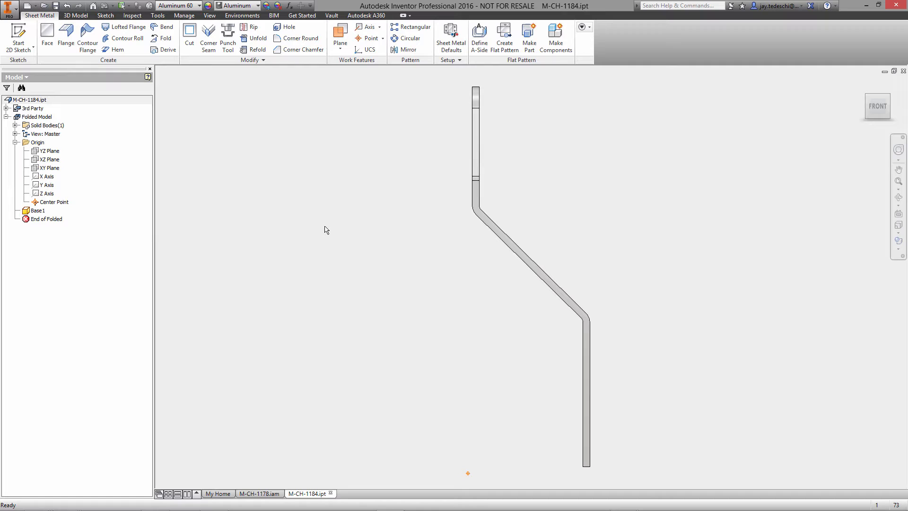
mouse_move(199, 86)
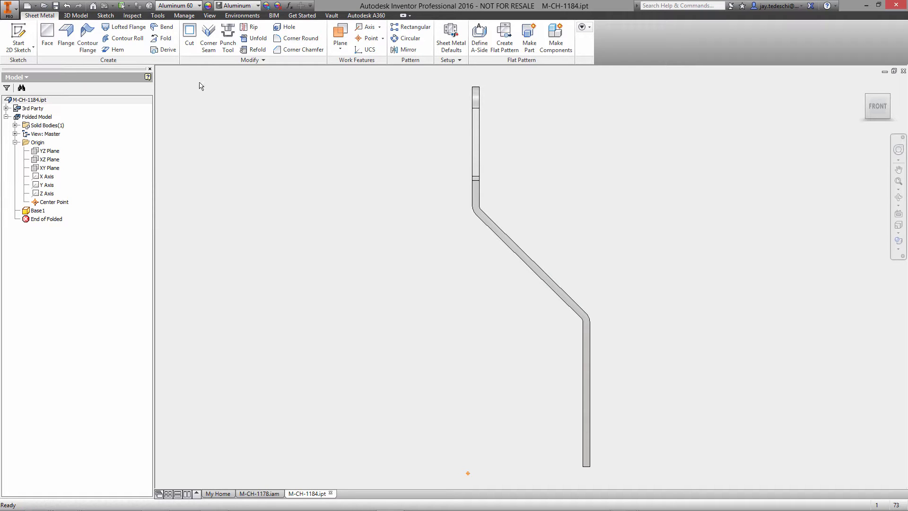
Step: Import the Throttle Cable Mount Assembly DWG onto a plane in the part
click(184, 15)
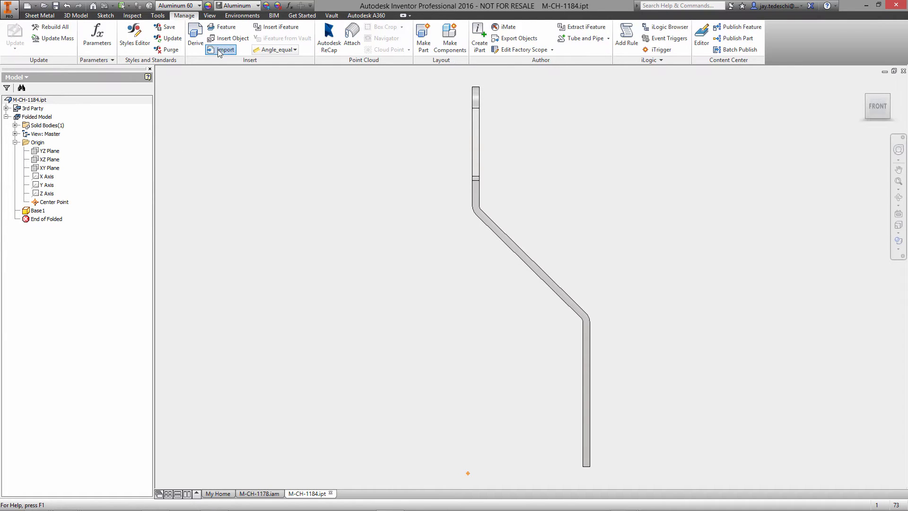
click(224, 50)
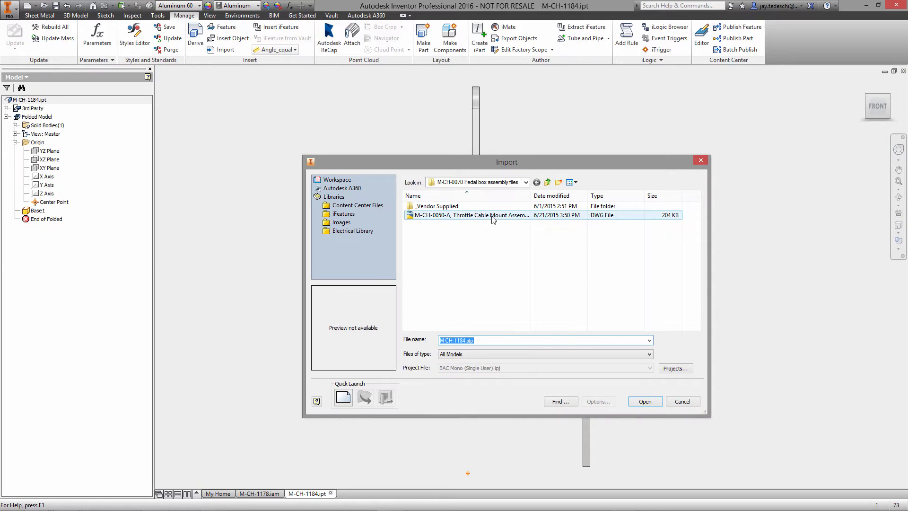
click(645, 401)
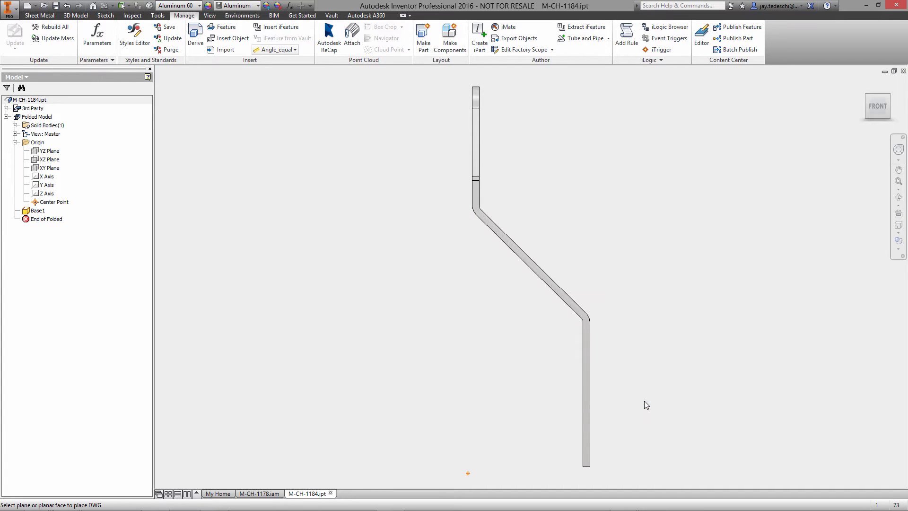
click(49, 168)
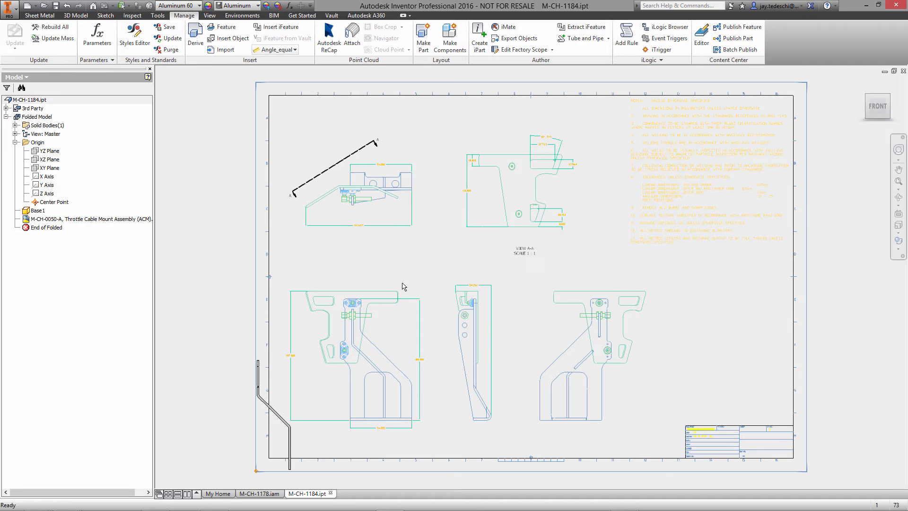
Step: Hide the DWG's other layers, keeping the bracket views, and align it to the bracket
right_click(64, 219)
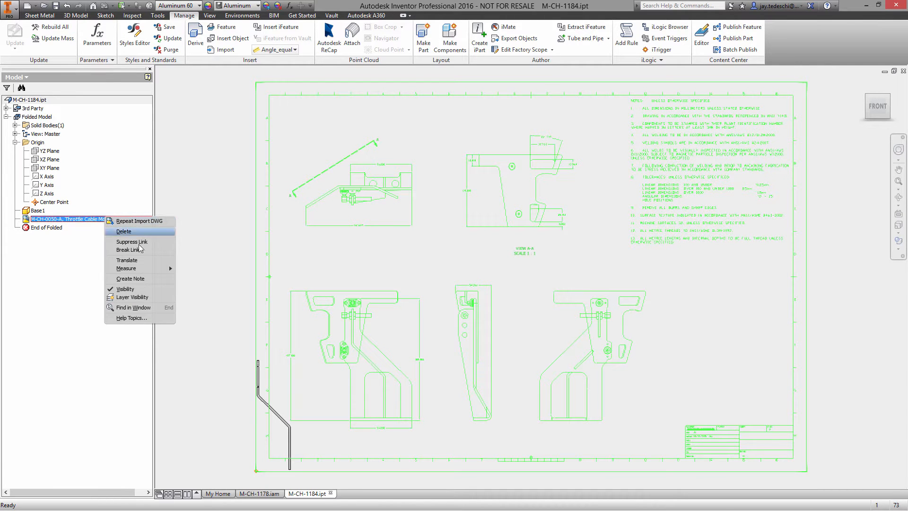
click(131, 296)
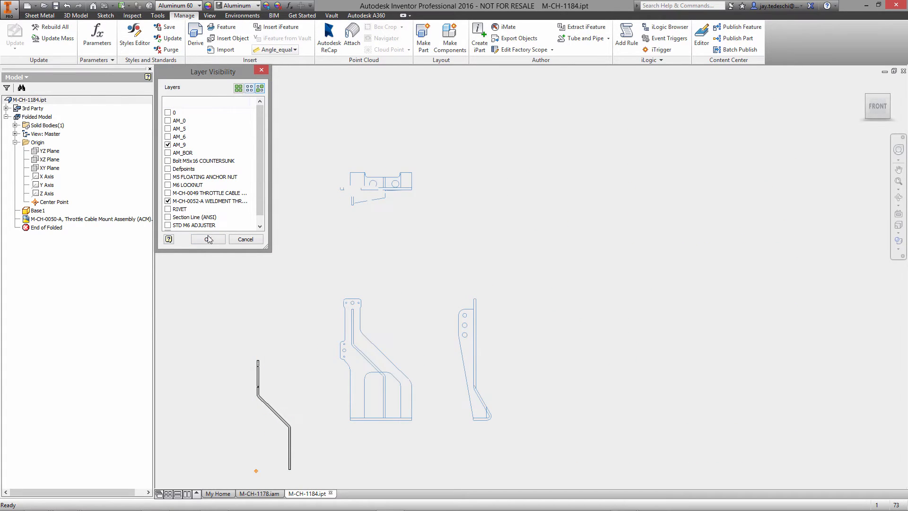
click(206, 239)
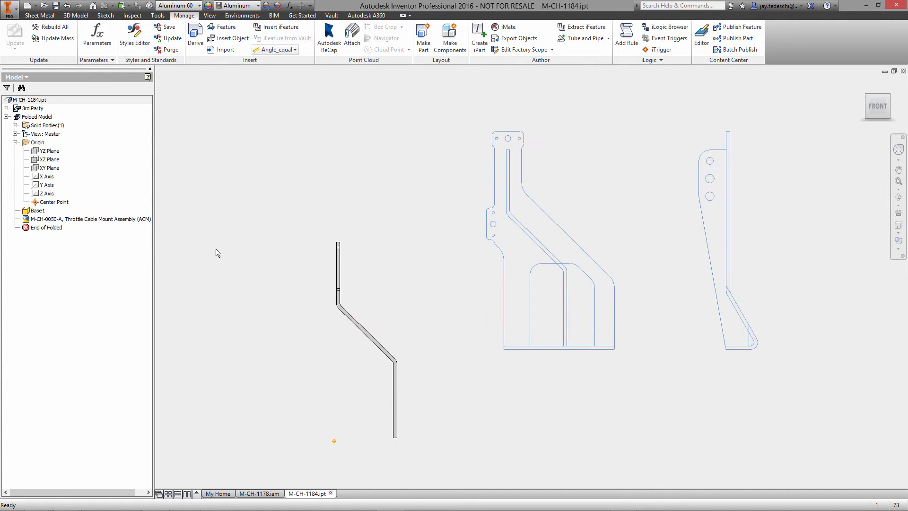
right_click(87, 219)
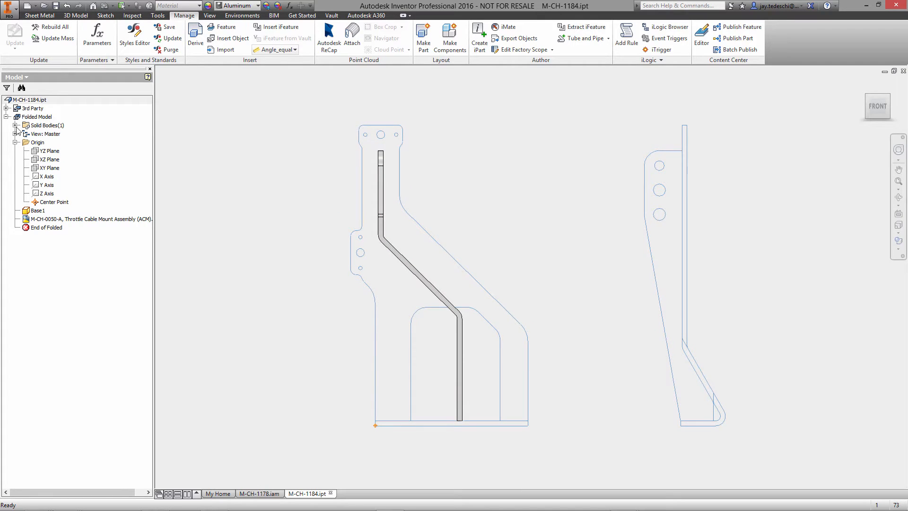
Step: Hide the solid, sketch on the XY plane, and project the DWG bracket outline and hole
click(46, 133)
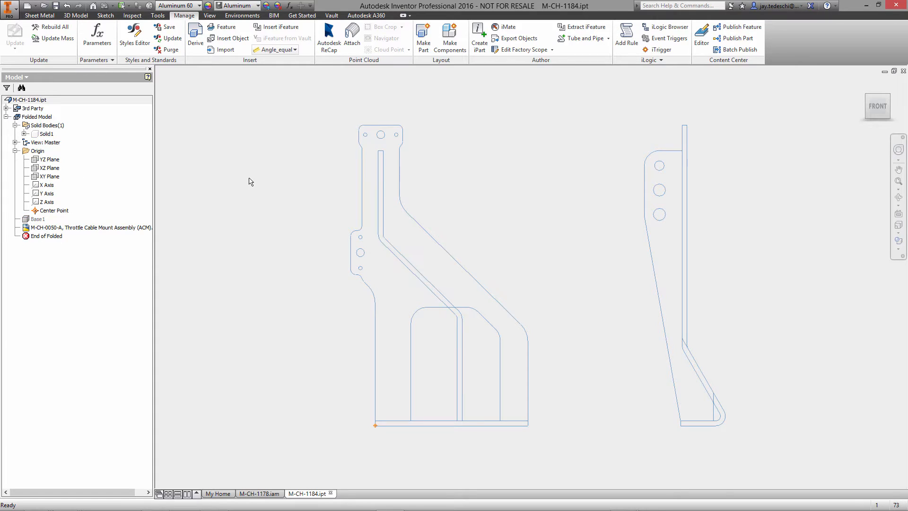
click(49, 176)
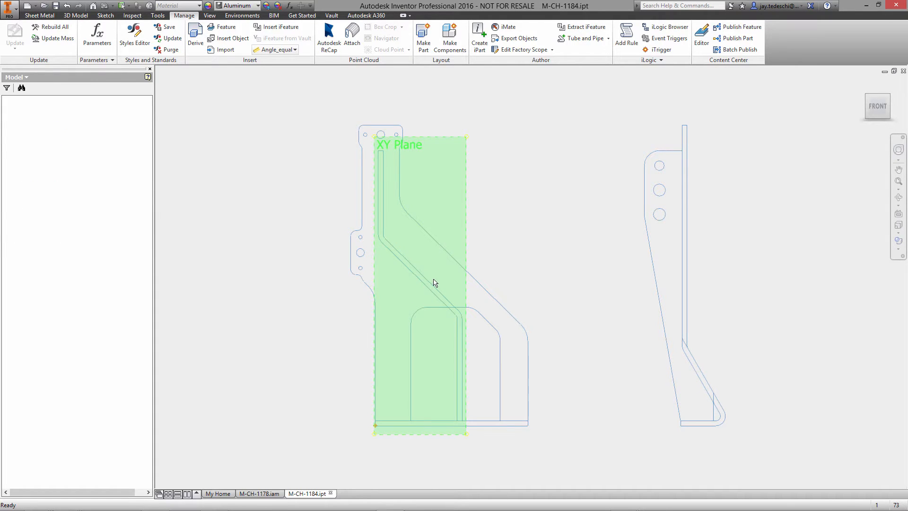
click(207, 42)
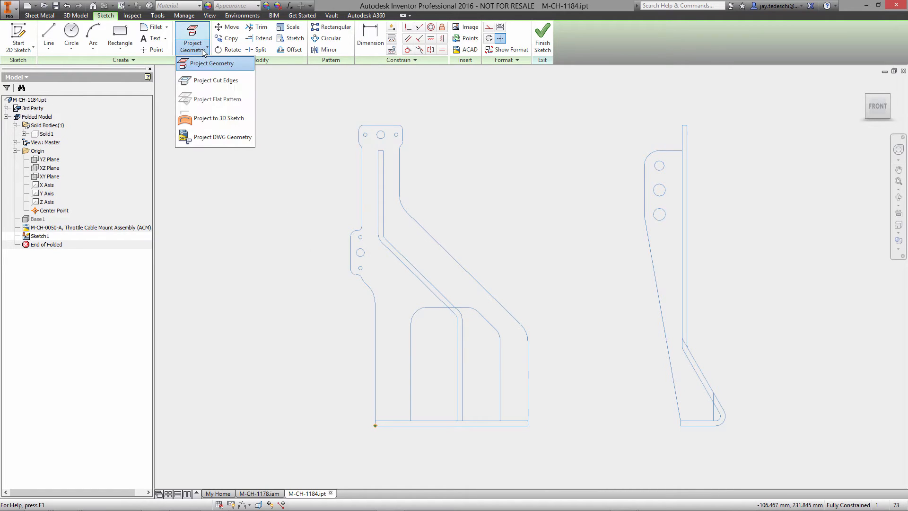
click(222, 136)
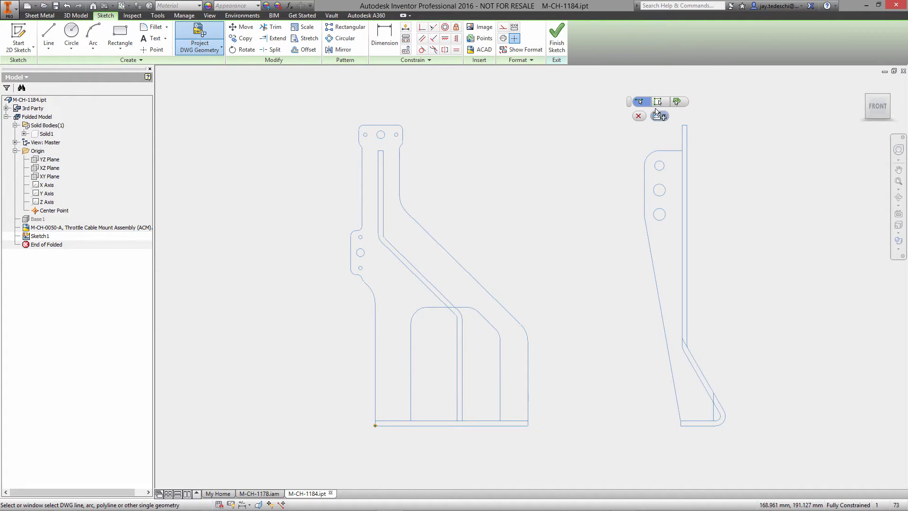
click(658, 102)
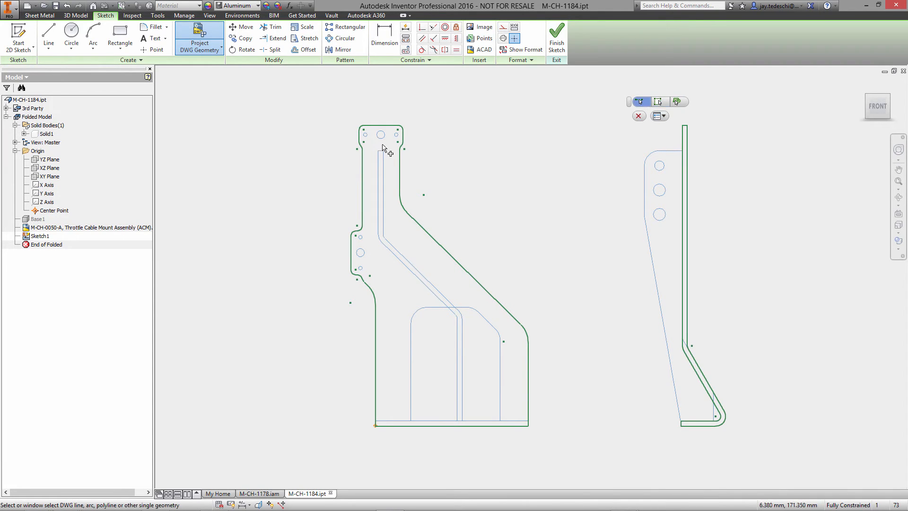
click(360, 253)
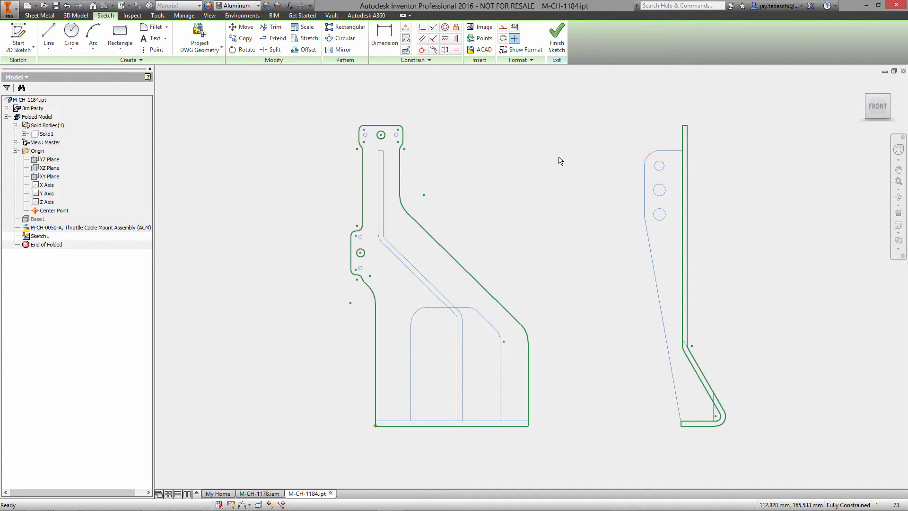
Step: Add a driven 27.608 reference dimension to the bent side profile, then finish the sketch
right_click(559, 161)
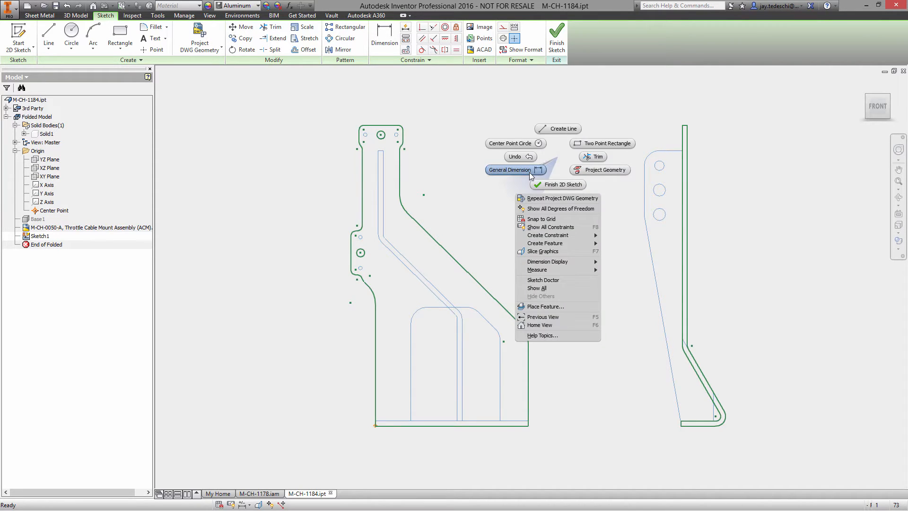
click(513, 170)
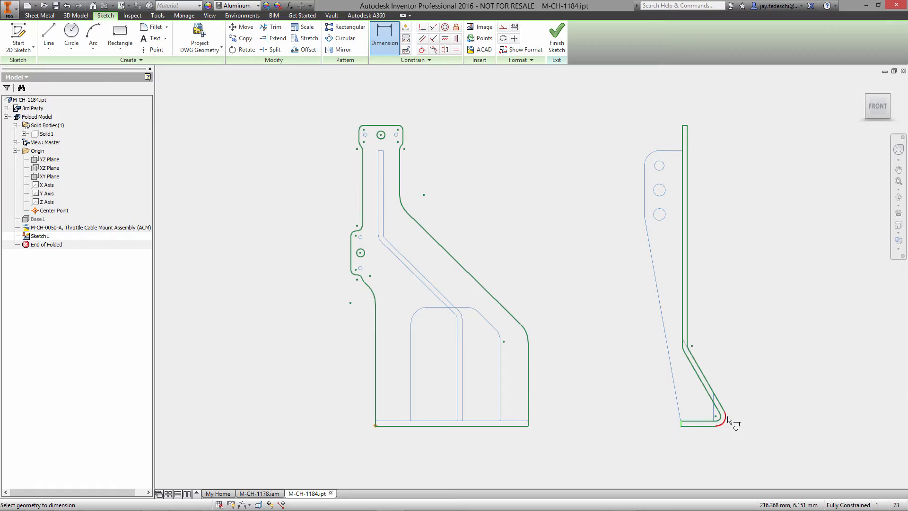
click(722, 417)
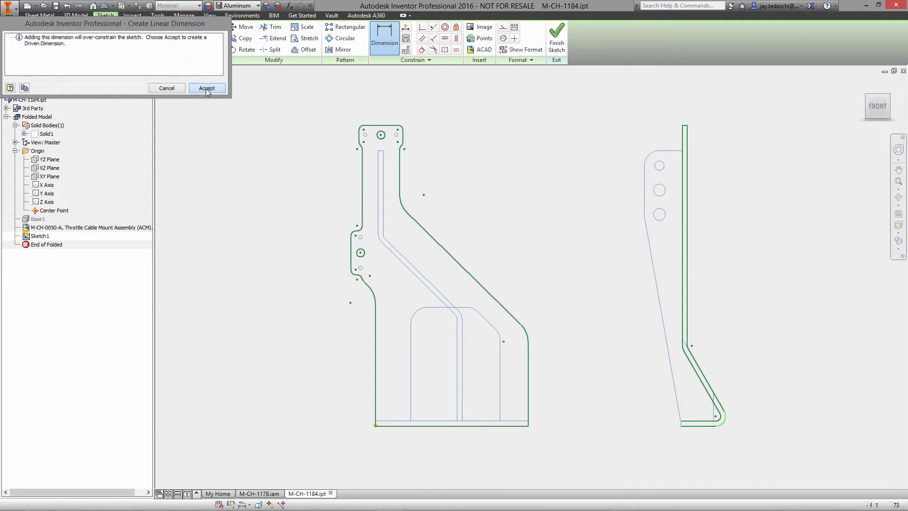
click(207, 88)
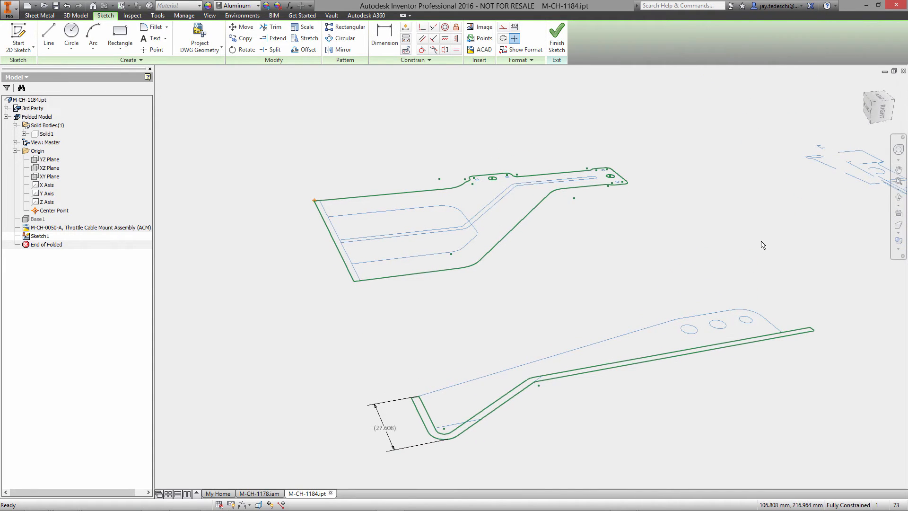
right_click(763, 245)
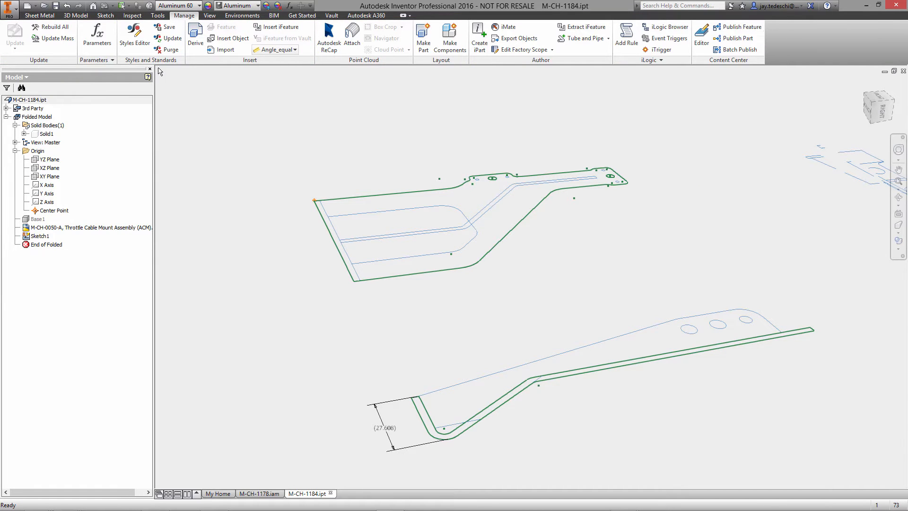
Step: Extrude the side-plate outline as a new solid body, Extrusion1
click(75, 15)
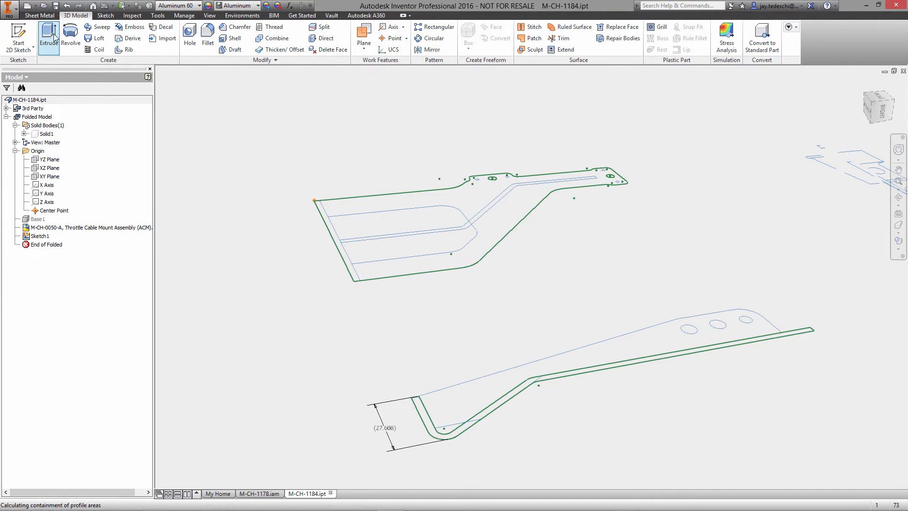
click(49, 34)
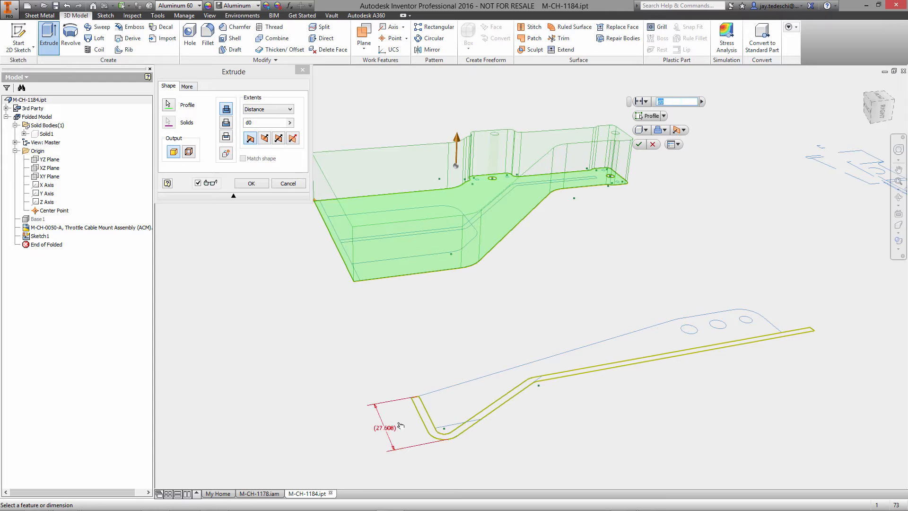
click(664, 129)
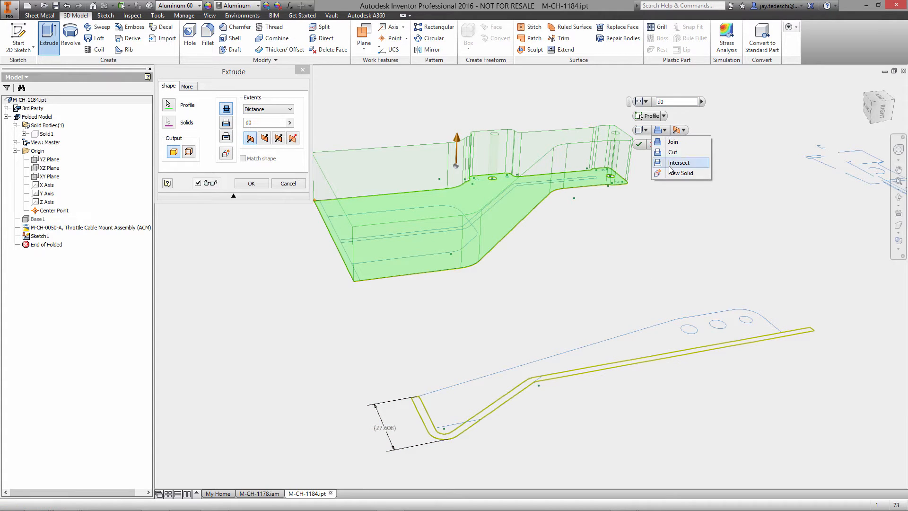
click(679, 162)
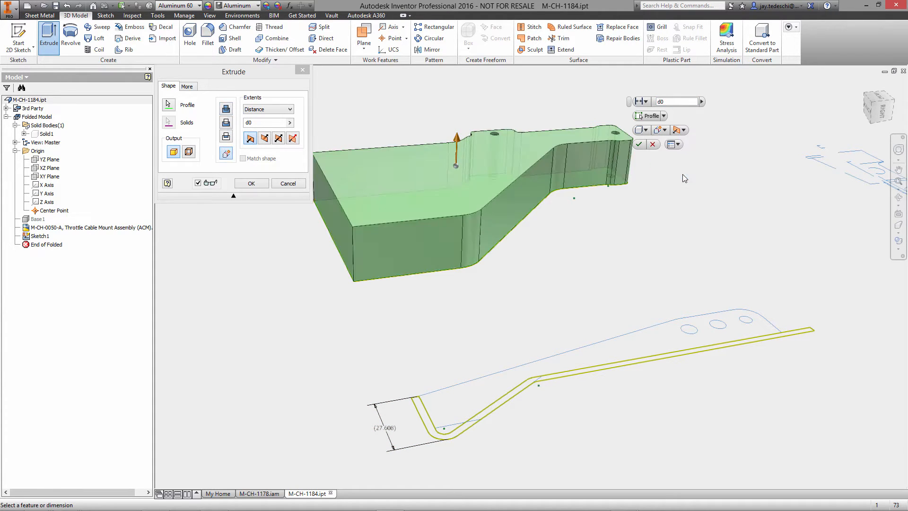
click(251, 183)
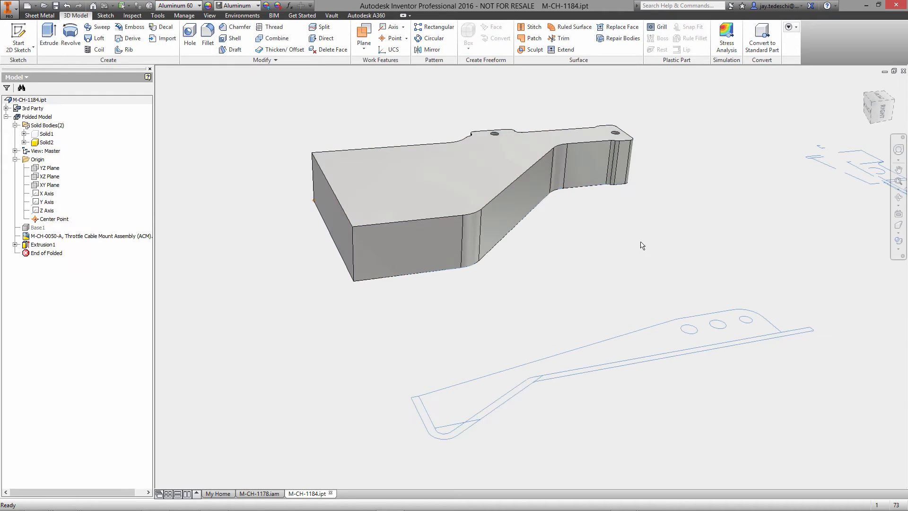
Step: Create Sketch2 on the new block's front end face with its edges projected
click(46, 134)
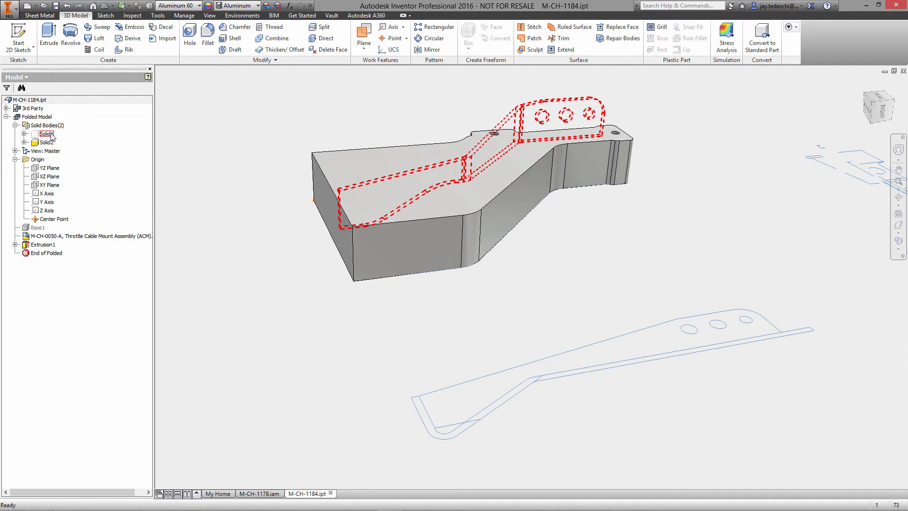
click(46, 142)
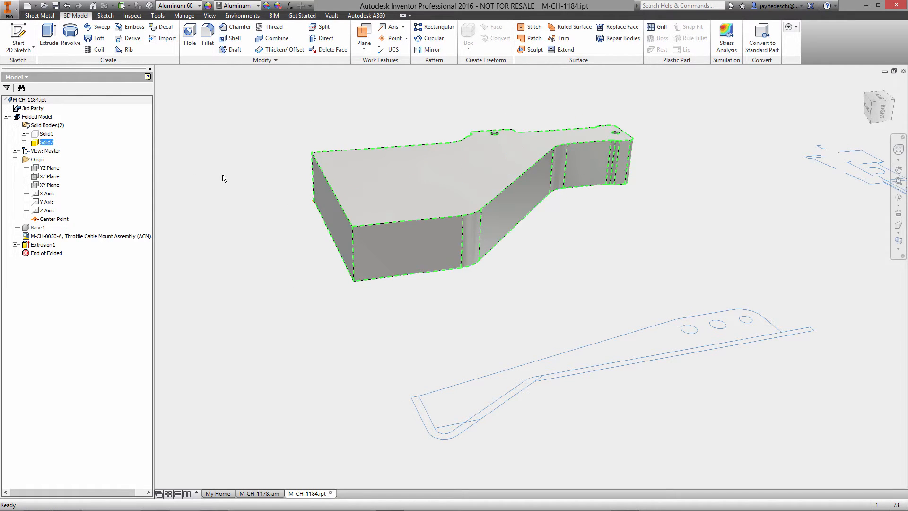
click(406, 255)
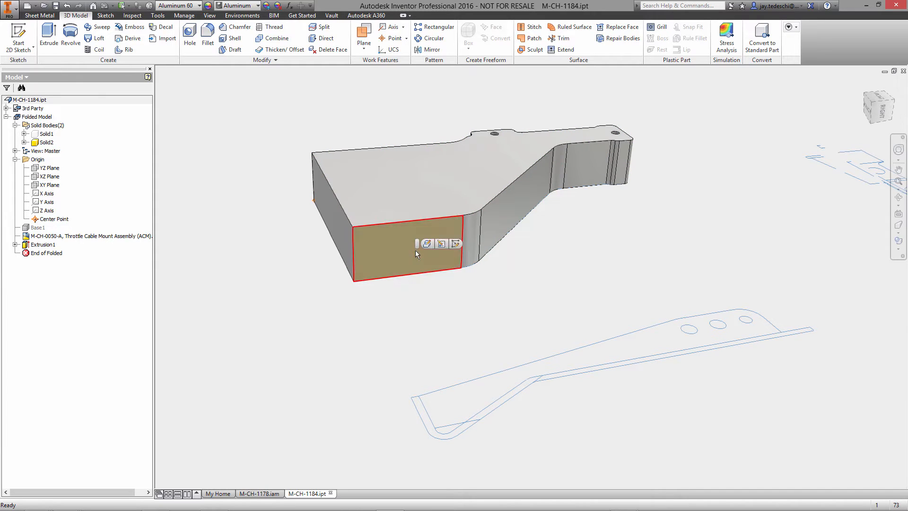
click(426, 243)
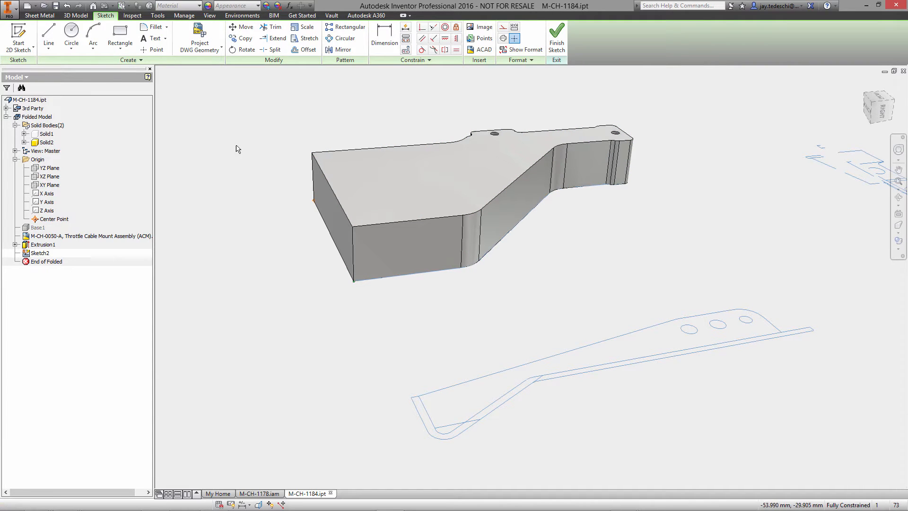
click(192, 38)
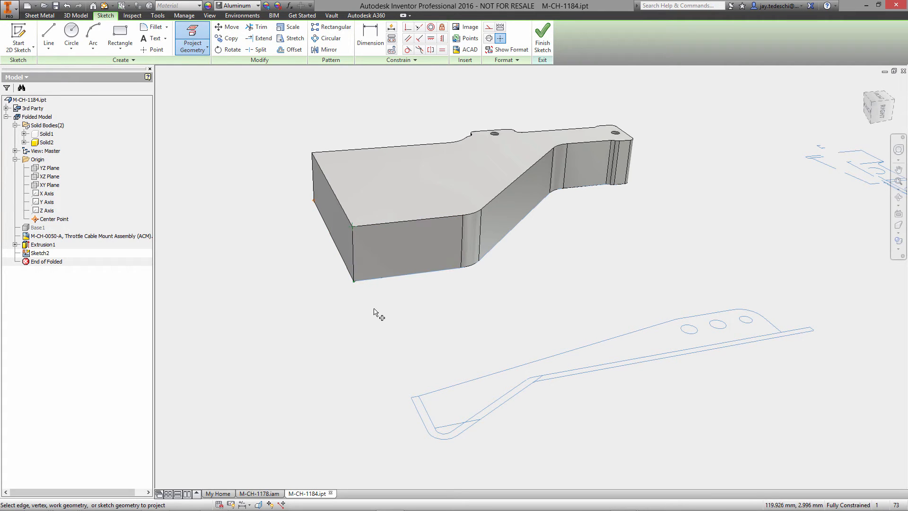
right_click(375, 312)
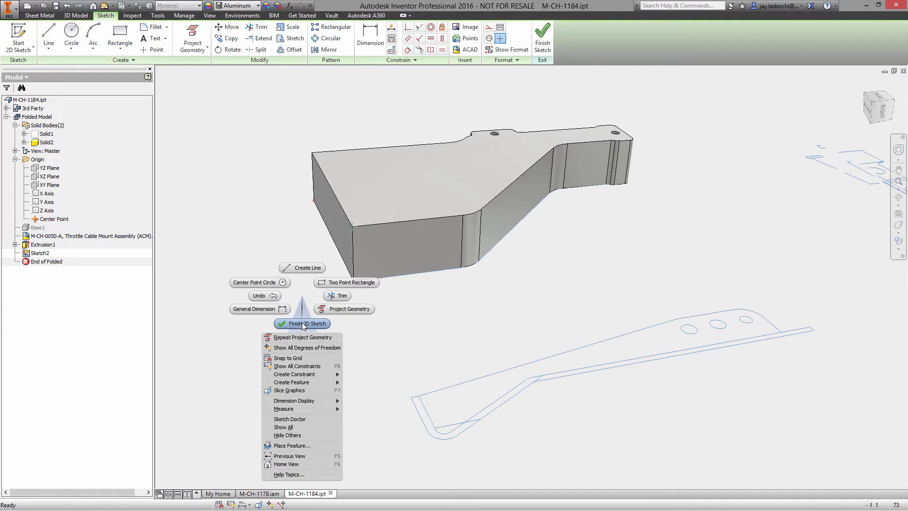
click(302, 323)
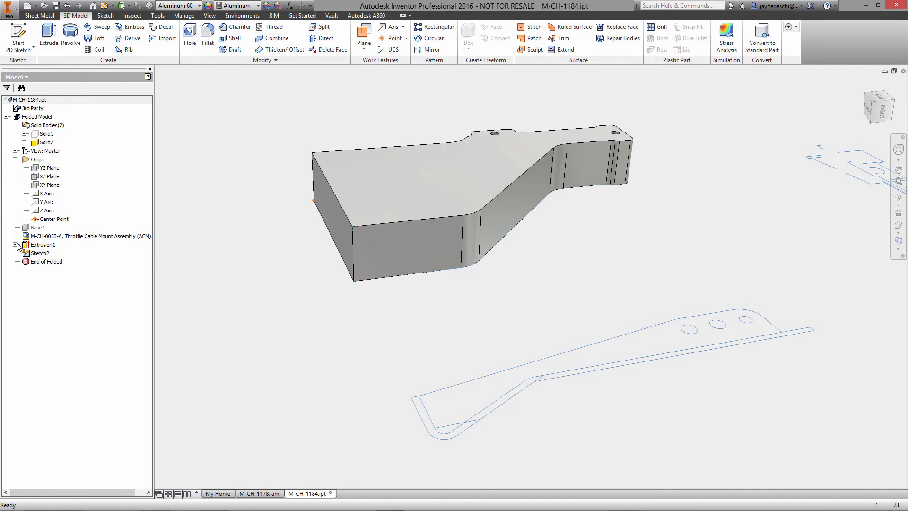
Step: Edit the side-profile Sketch1 to copy its bent profile, then finish it
click(43, 244)
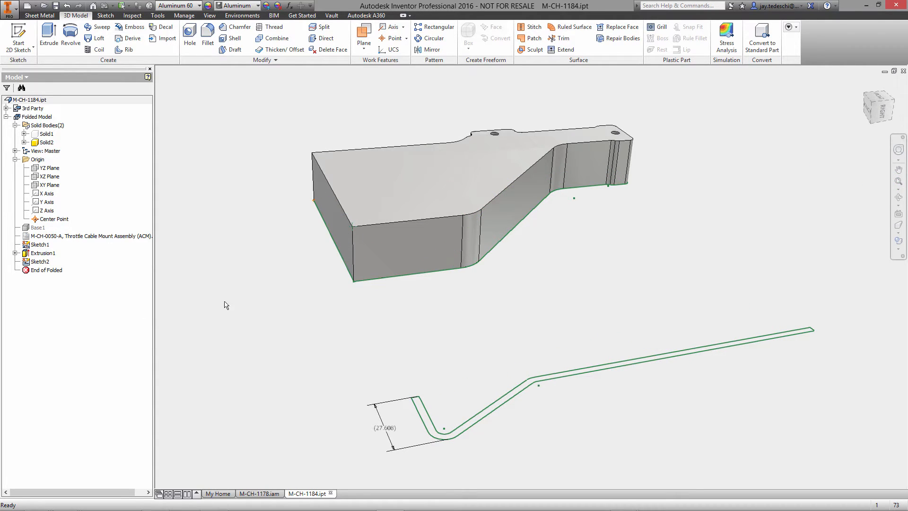
right_click(39, 244)
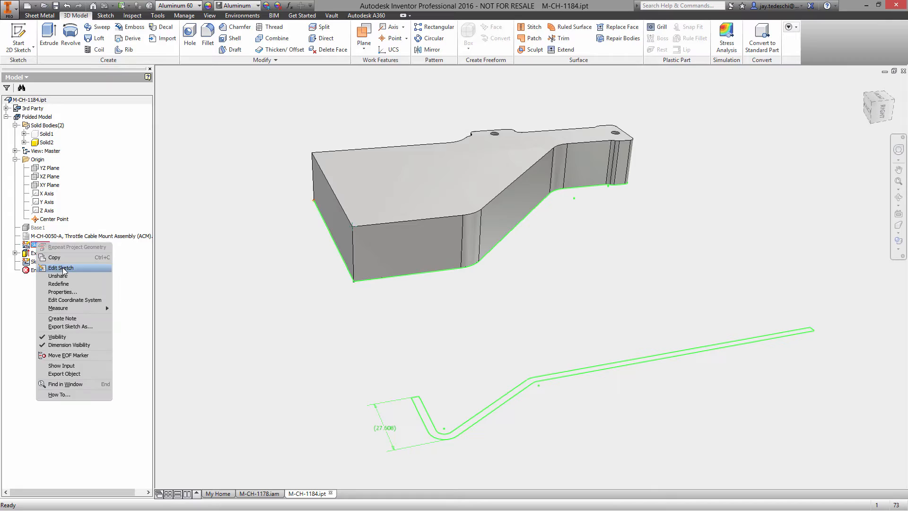
click(62, 268)
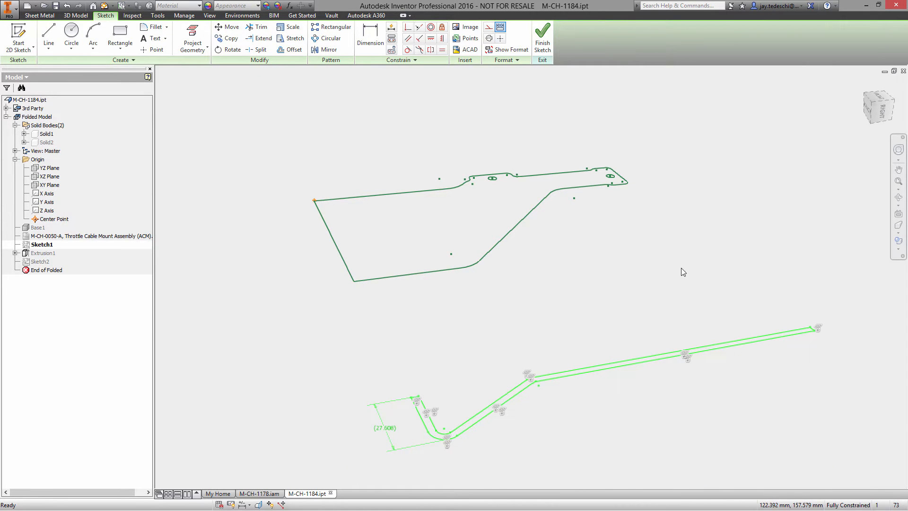
mouse_move(675, 282)
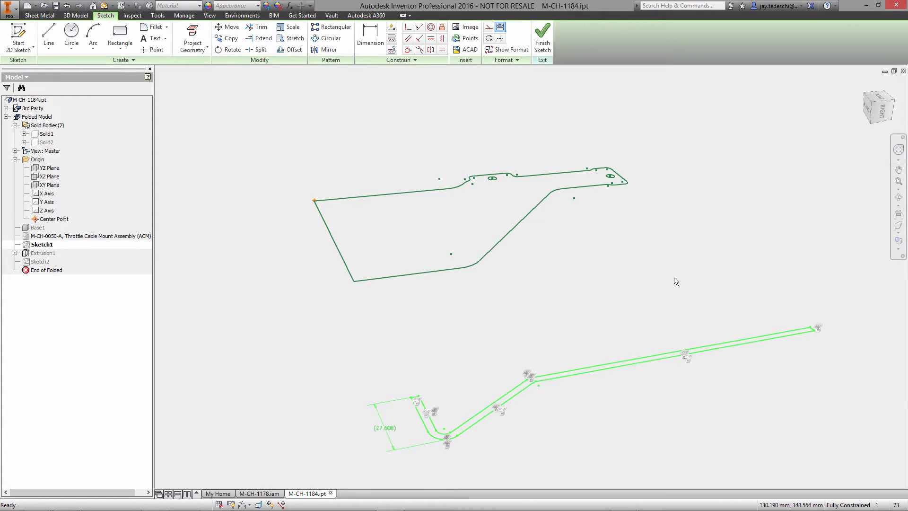
right_click(673, 283)
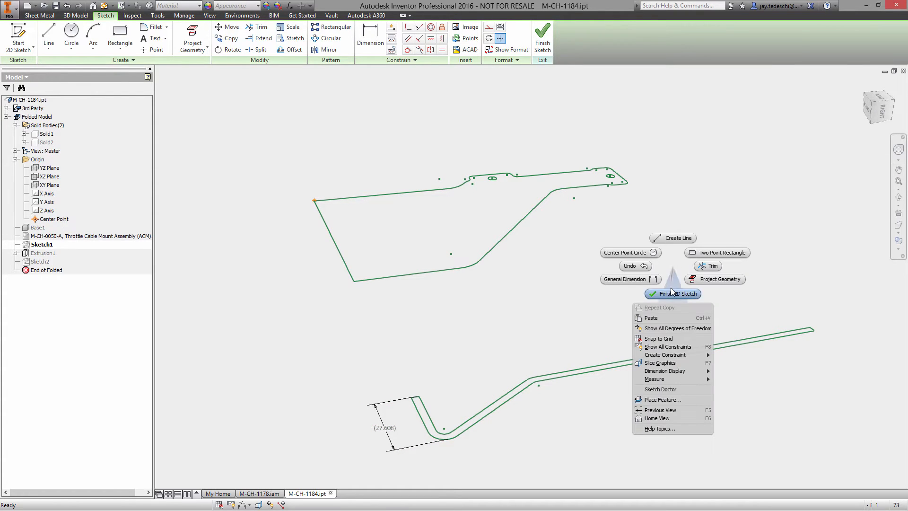
click(673, 294)
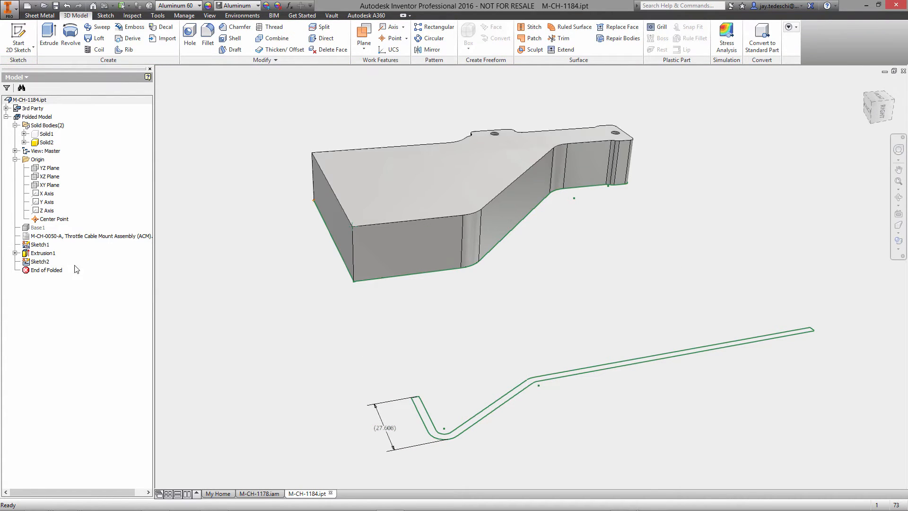
right_click(39, 244)
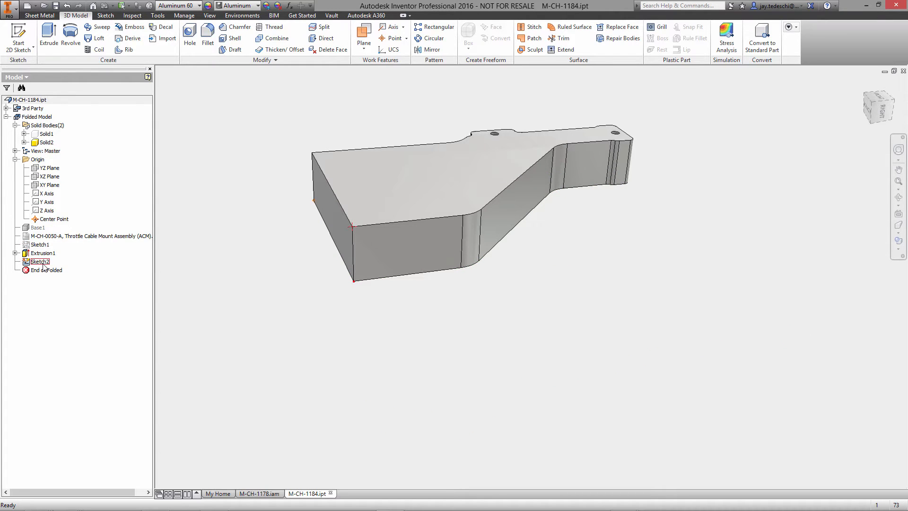
right_click(38, 261)
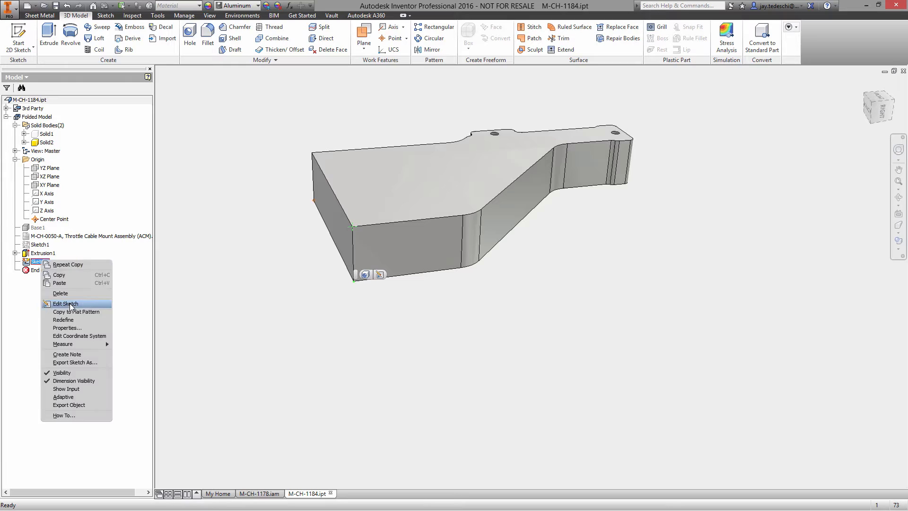
Step: Paste the bent profile with its 27.608 dimension into Sketch2 and move it onto the face
click(65, 304)
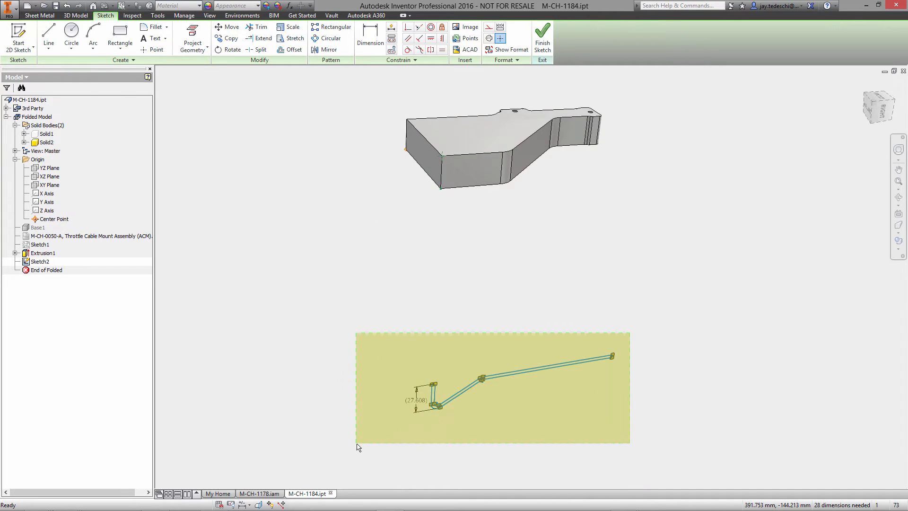
click(231, 27)
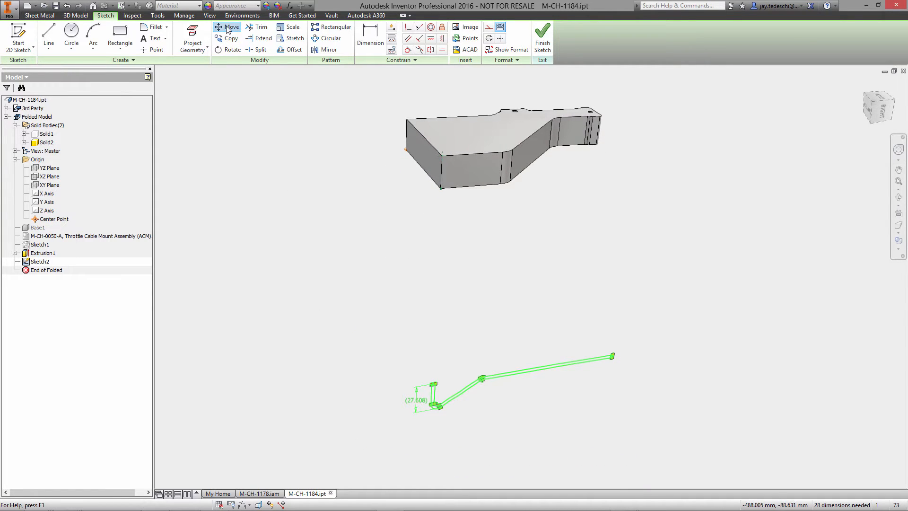
click(230, 26)
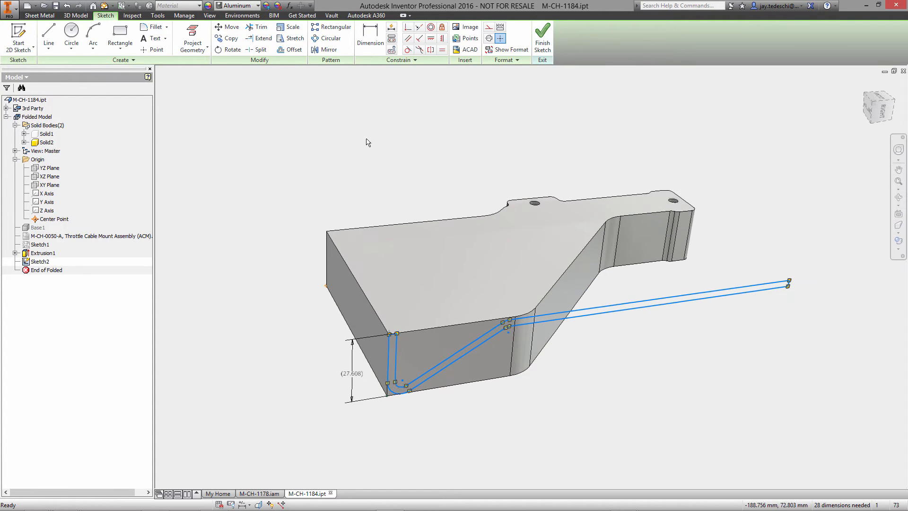
click(75, 15)
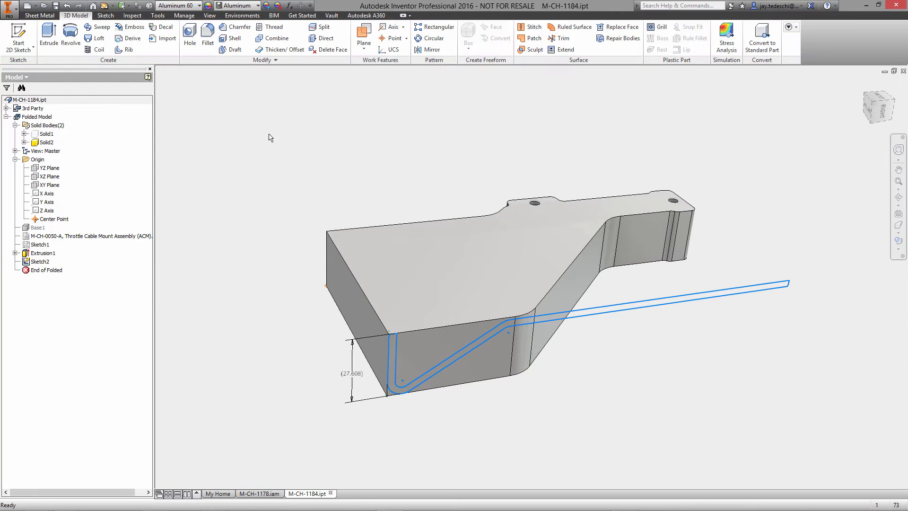
click(48, 34)
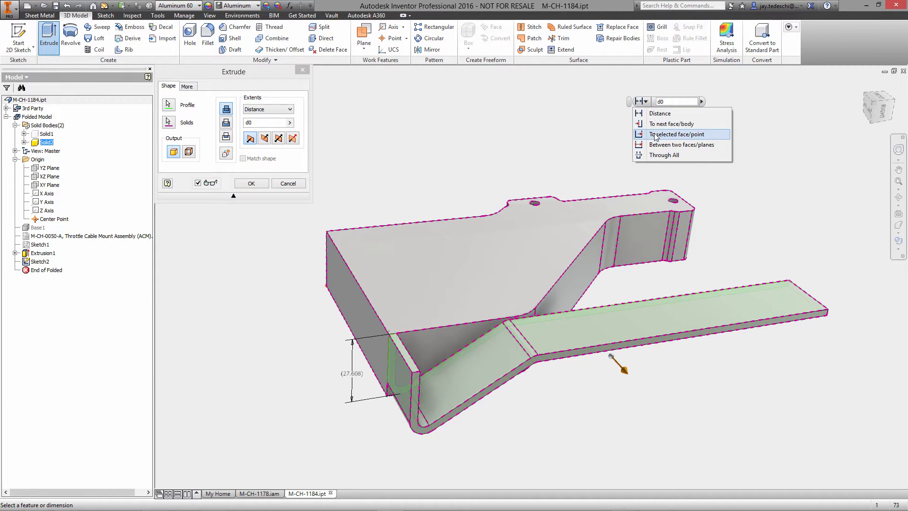
Step: Cut-extrude the bent profile through the block as Extrusion2, leaving the flanged bracket
click(677, 135)
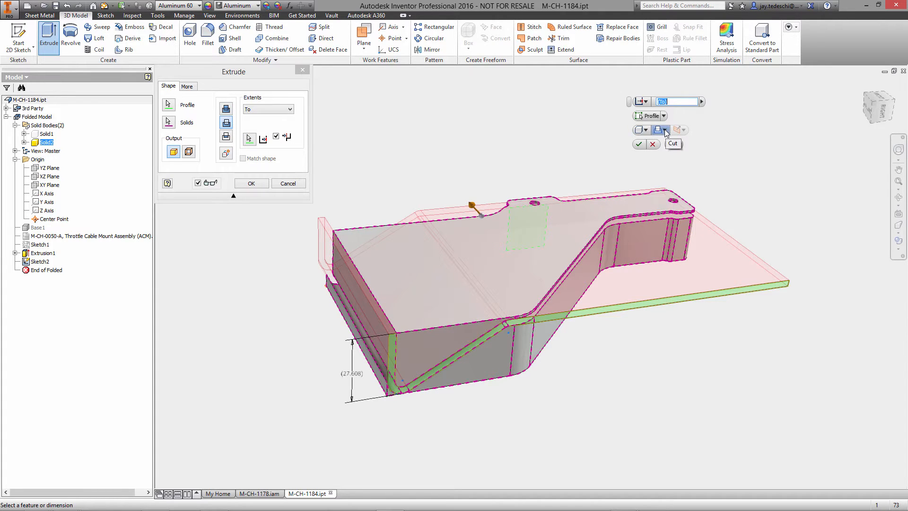
click(663, 130)
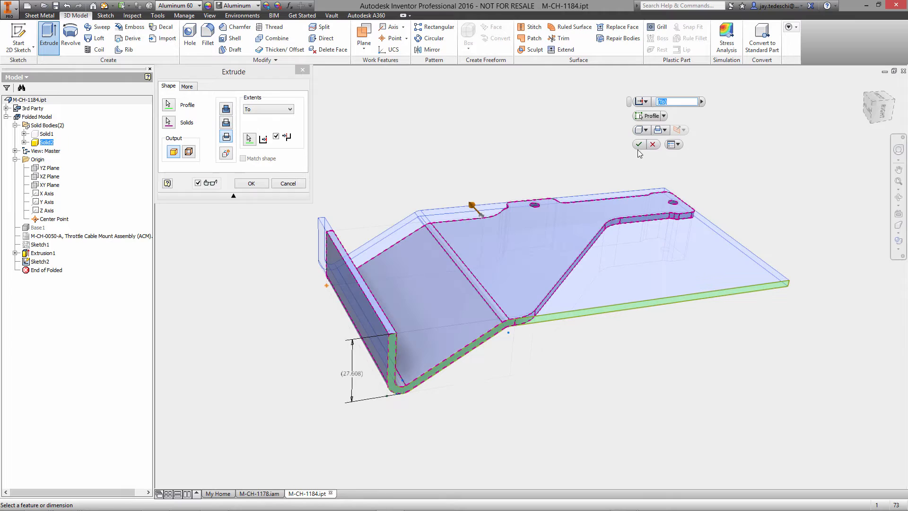
click(638, 144)
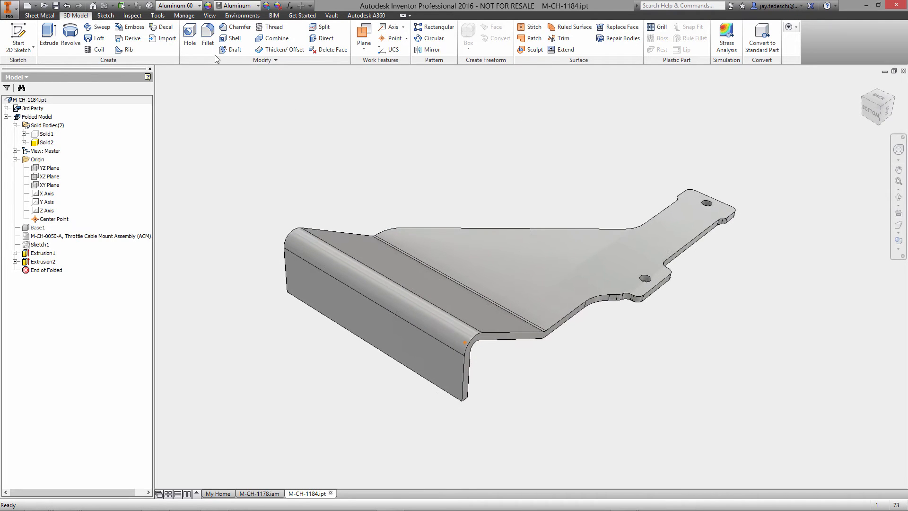
click(39, 16)
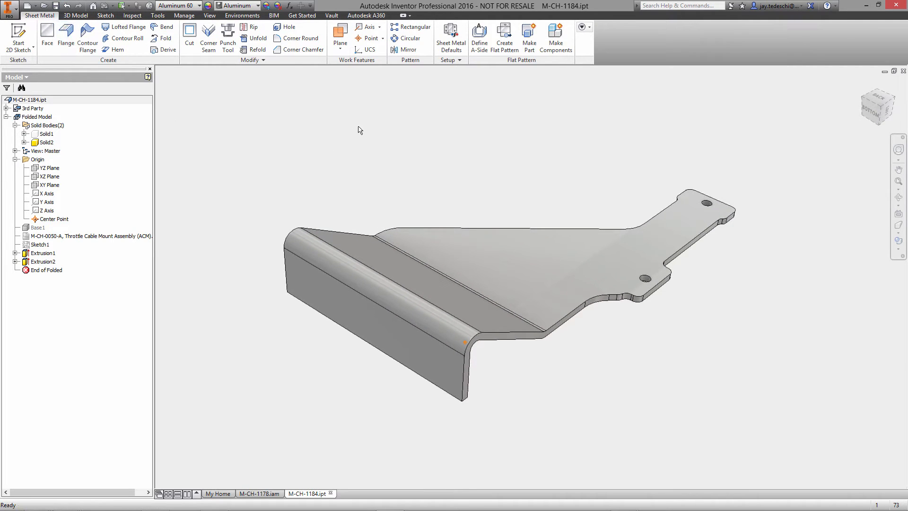
Step: Create Unfold1 with the large flat face stationary and all bends added
click(257, 38)
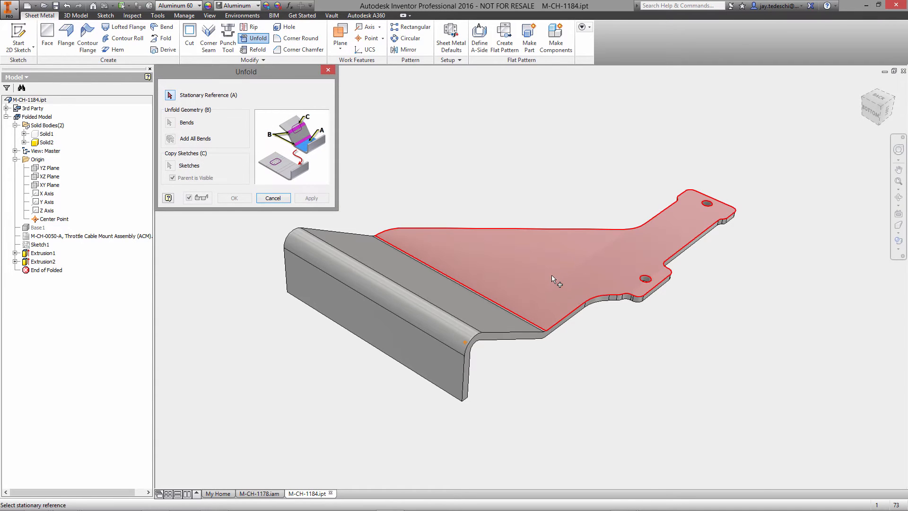
click(170, 138)
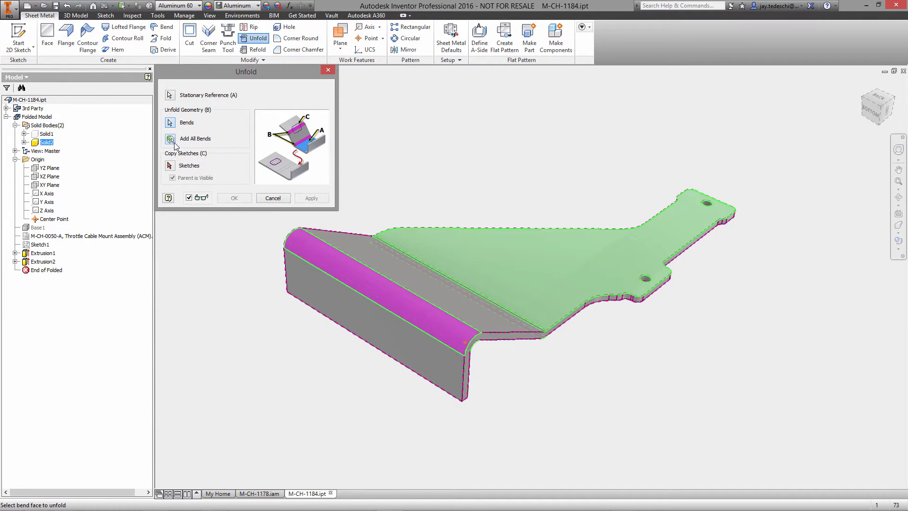
click(234, 197)
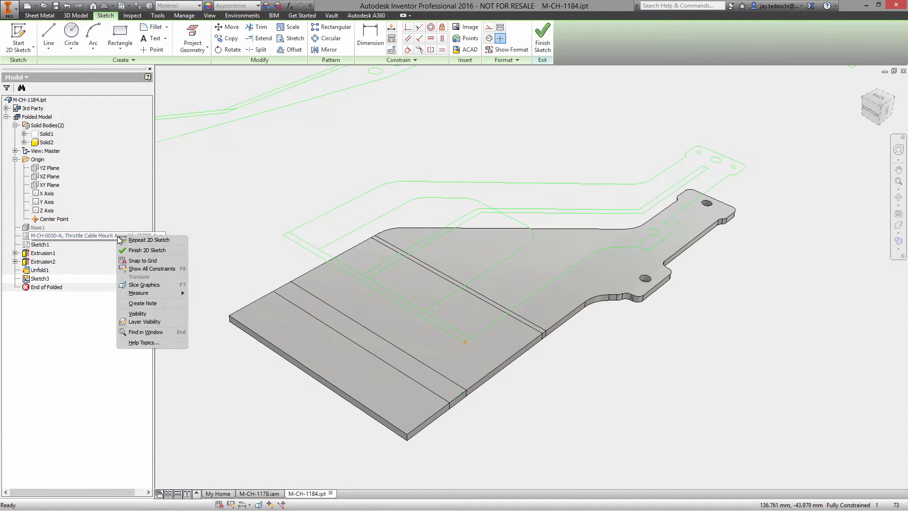
mouse_move(137, 313)
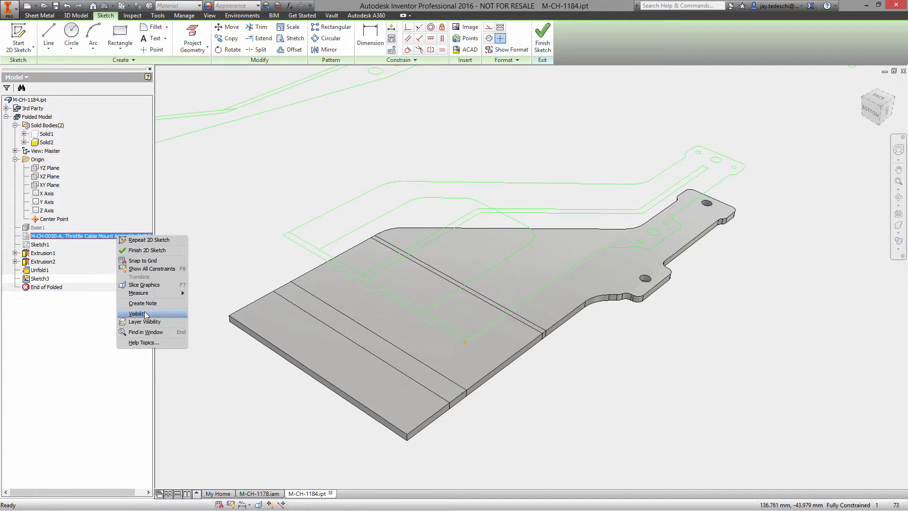
Step: Sketch the rounded window profile from projected plate edges with a 20 dimension
click(137, 313)
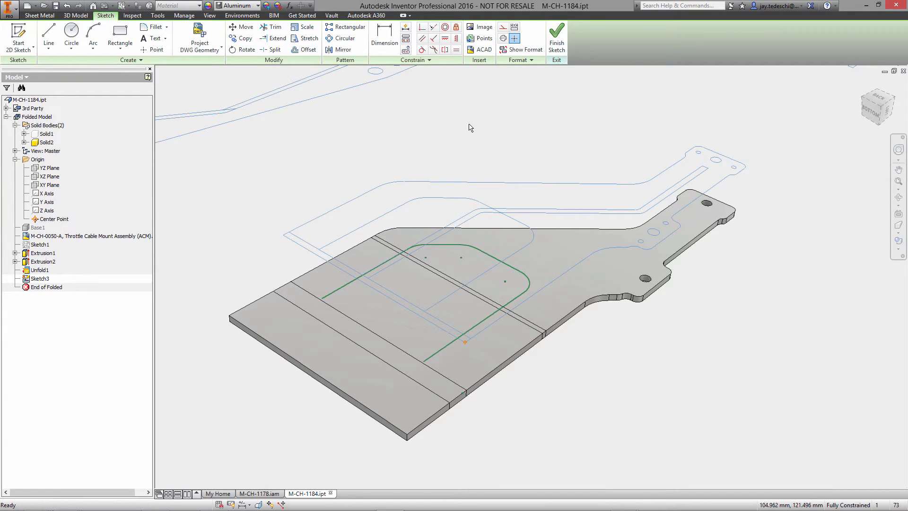
click(48, 38)
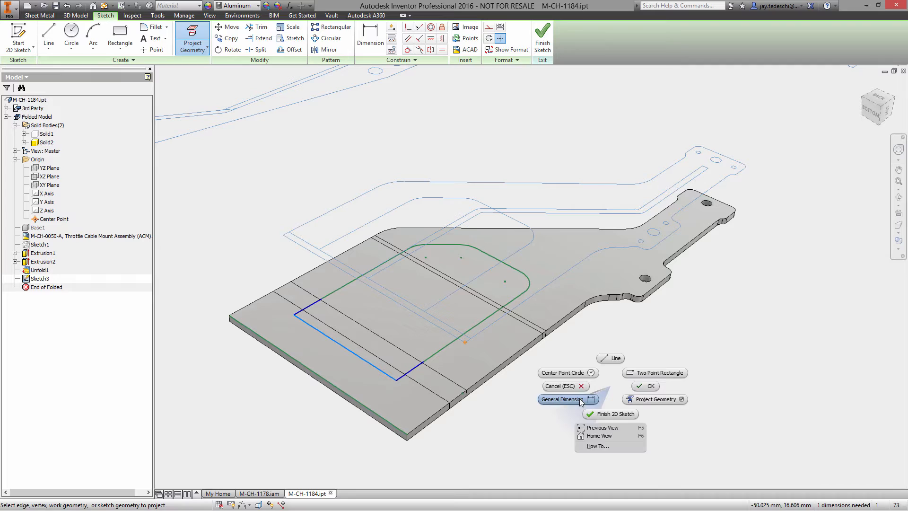
click(565, 399)
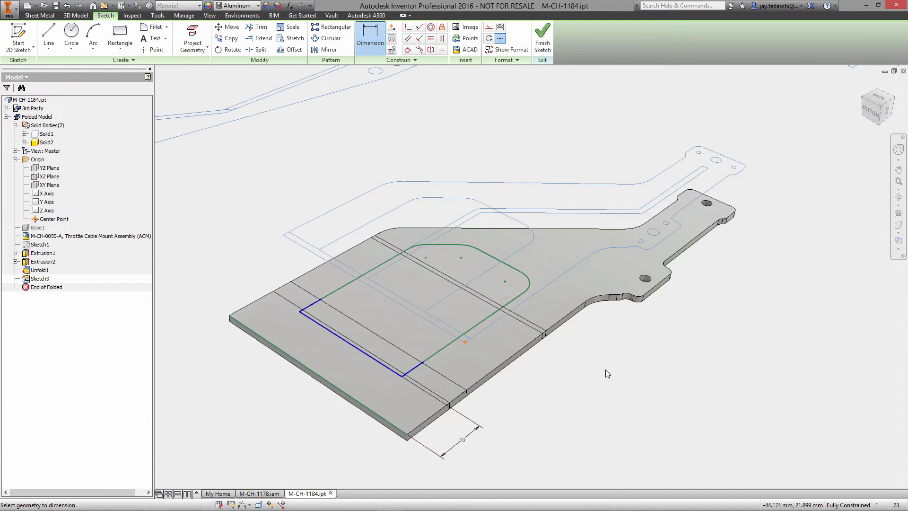
right_click(607, 374)
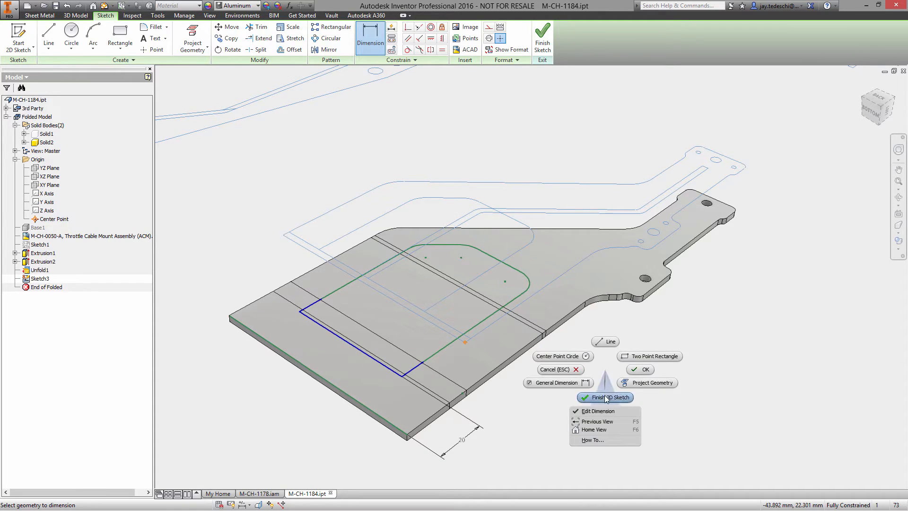
click(605, 397)
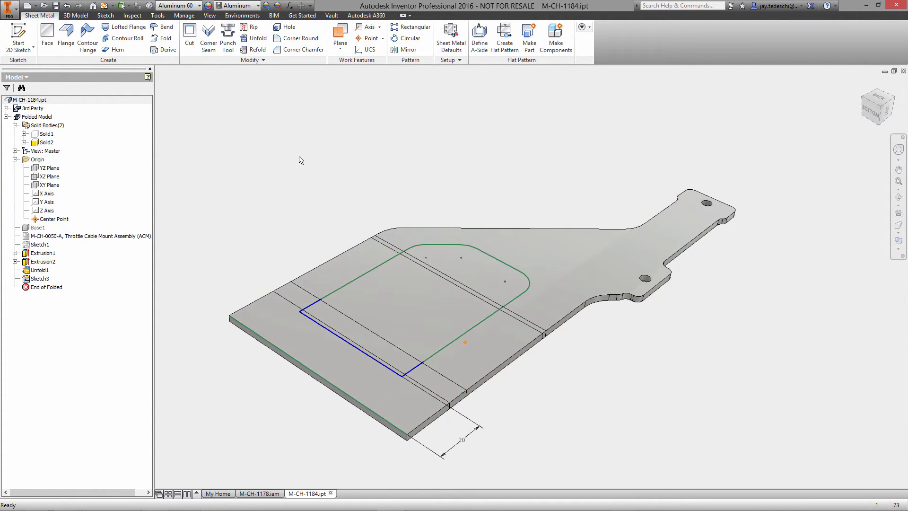
Step: Cut the window through the flat plate with Cut Across Bend enabled
click(188, 37)
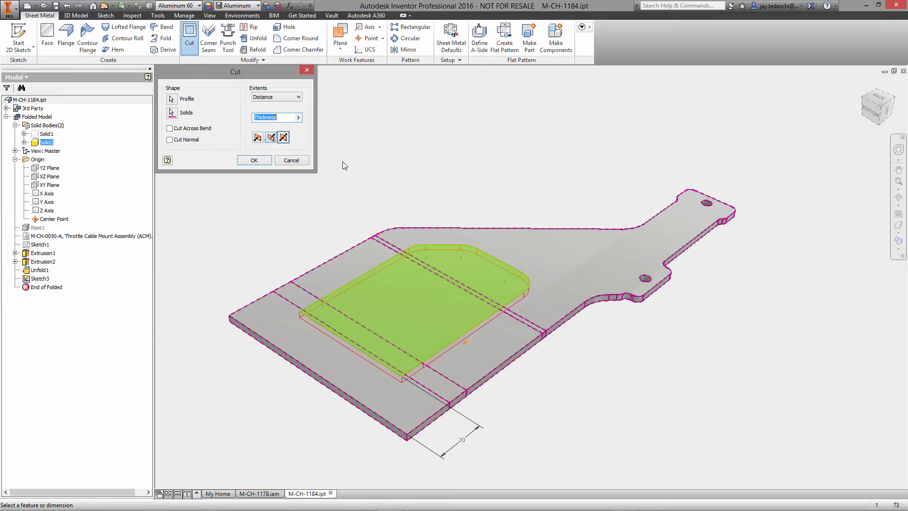
click(170, 128)
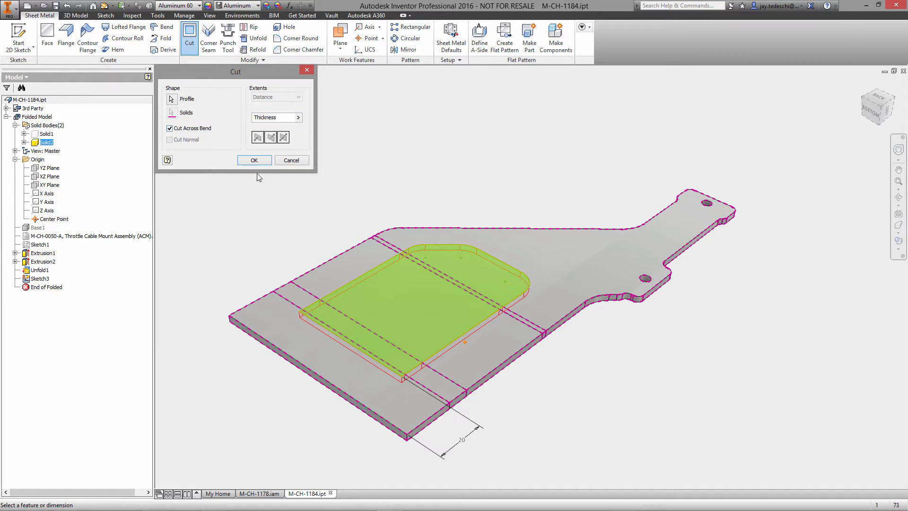
click(253, 160)
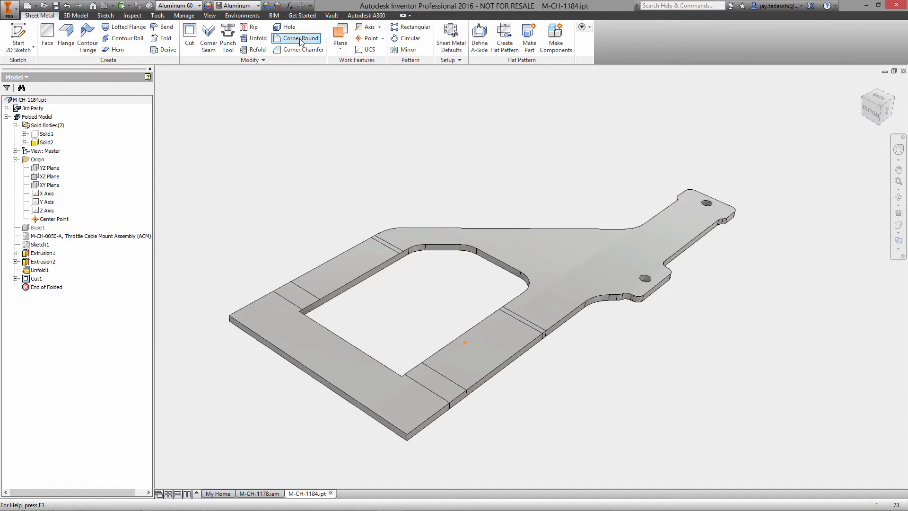
Step: Round the two square window corners near the front edge with radius 10
click(300, 38)
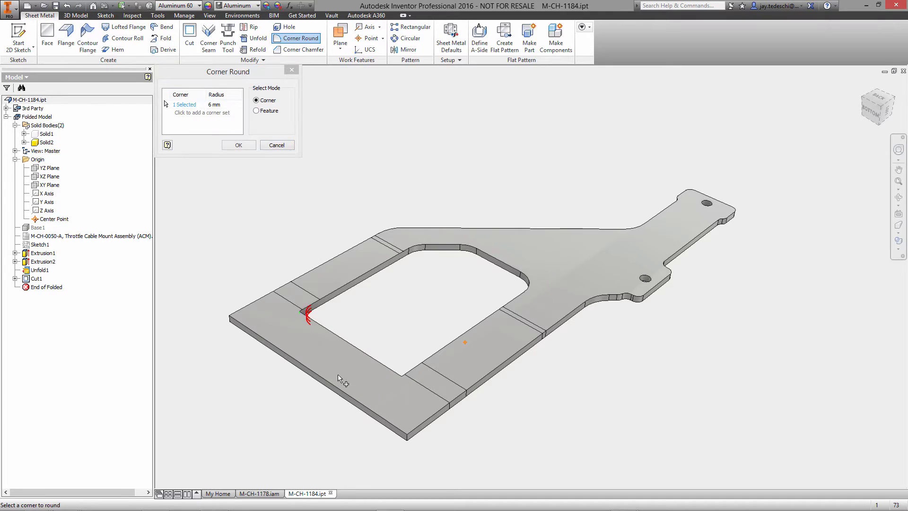
click(401, 374)
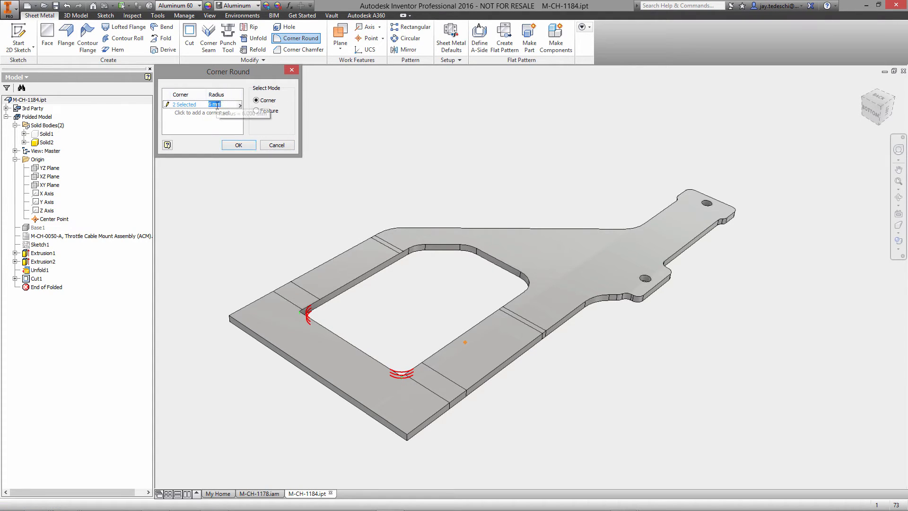
text(10)
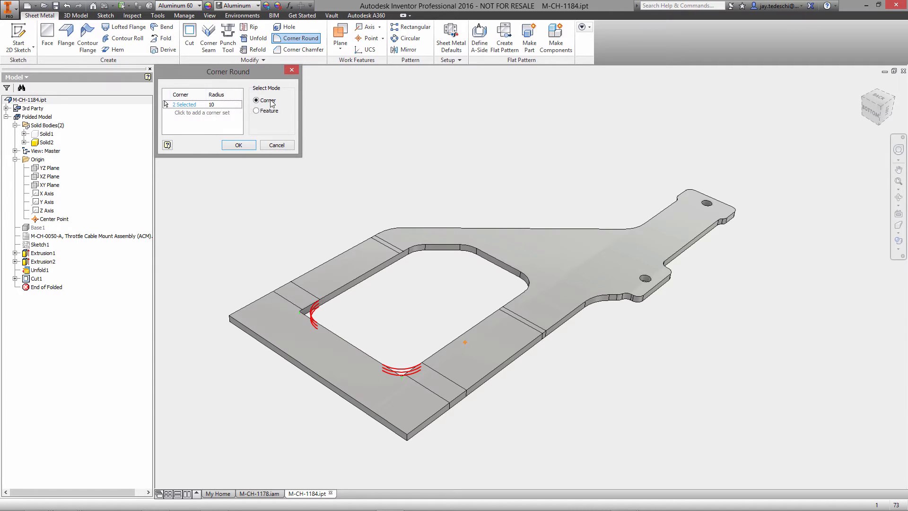
click(238, 144)
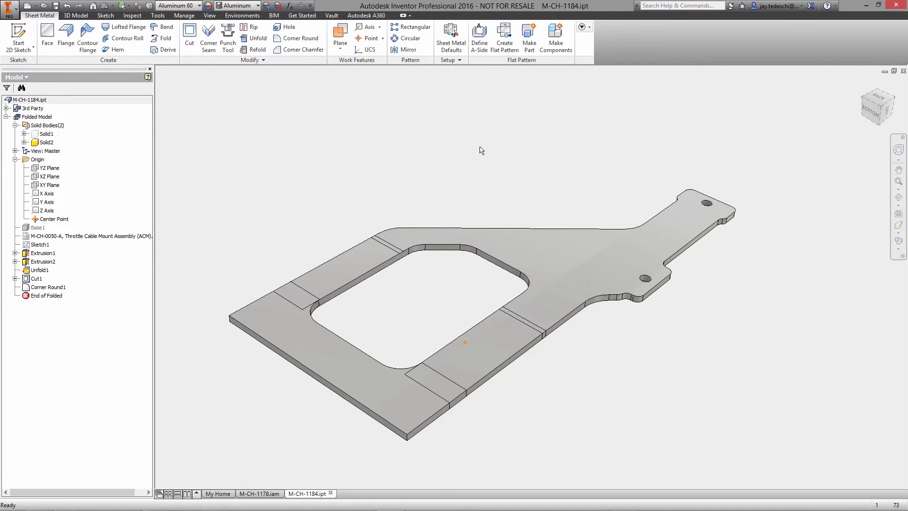
click(74, 15)
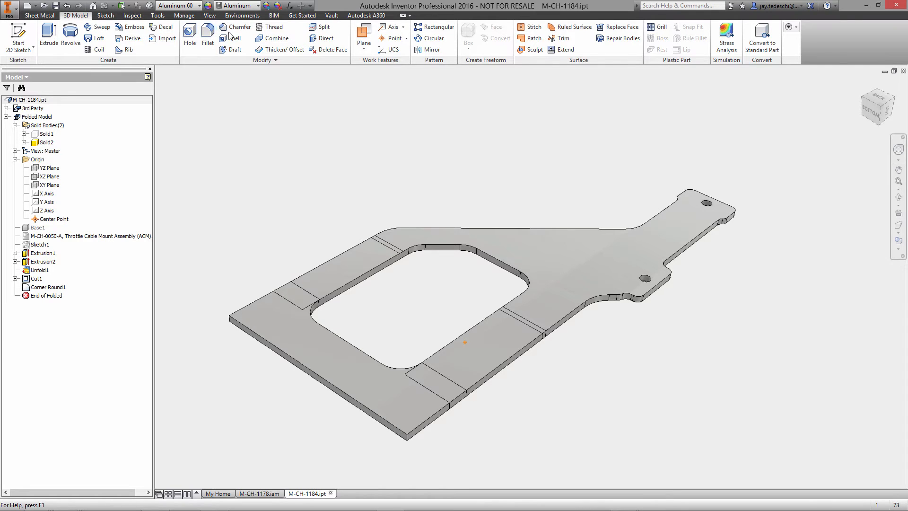
Step: Chamfer the plate's long front edge using a distance-and-angle chamfer
click(237, 27)
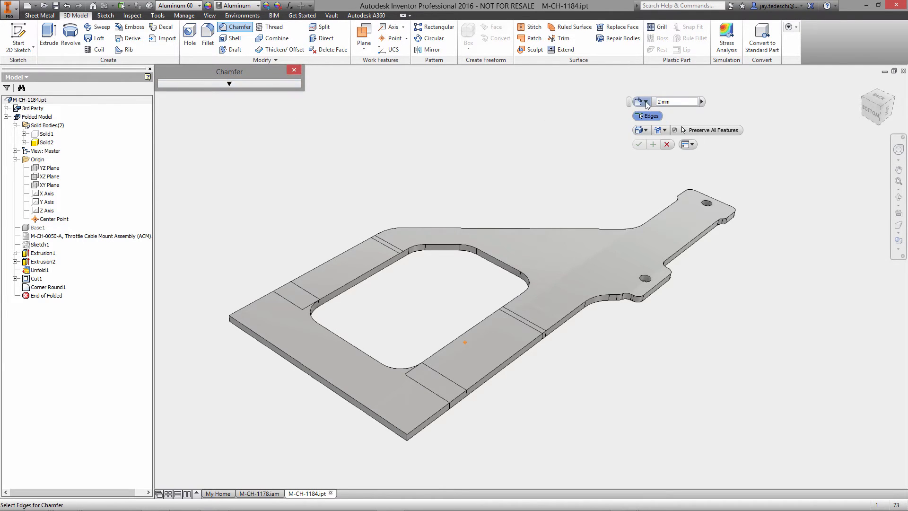
click(639, 102)
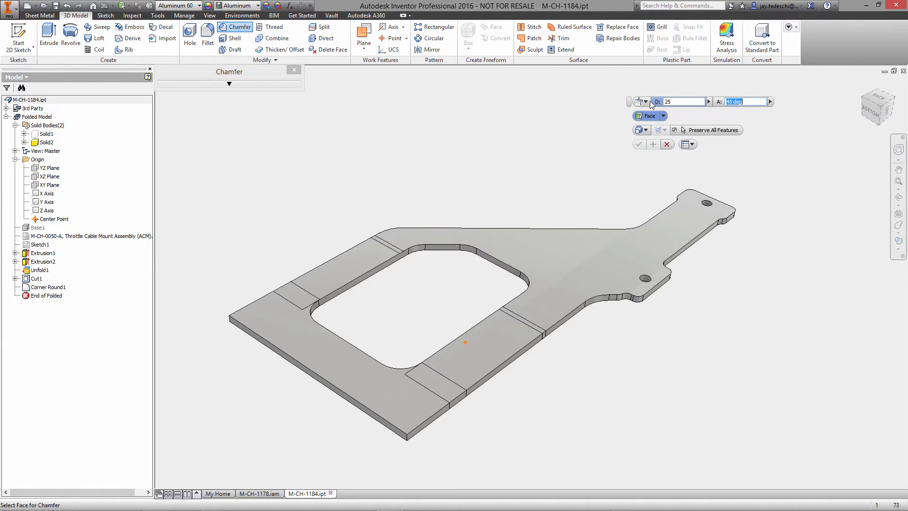
click(397, 392)
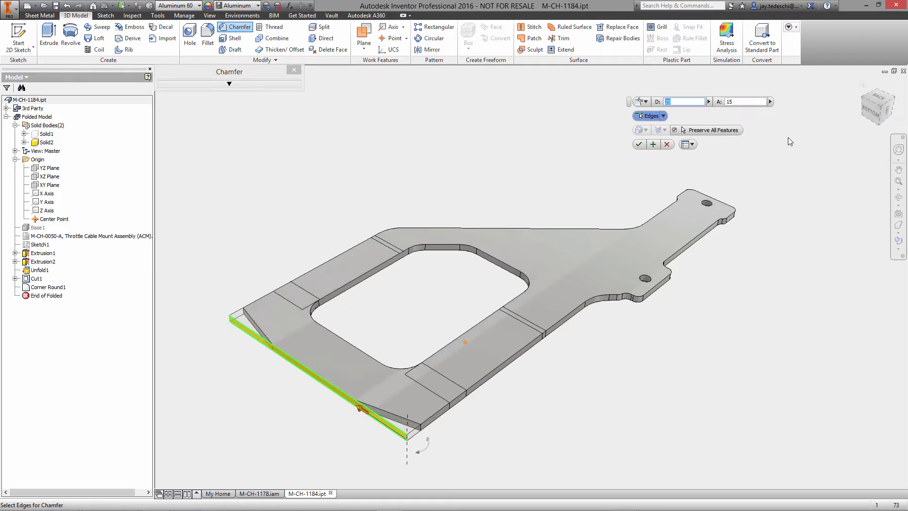
click(637, 144)
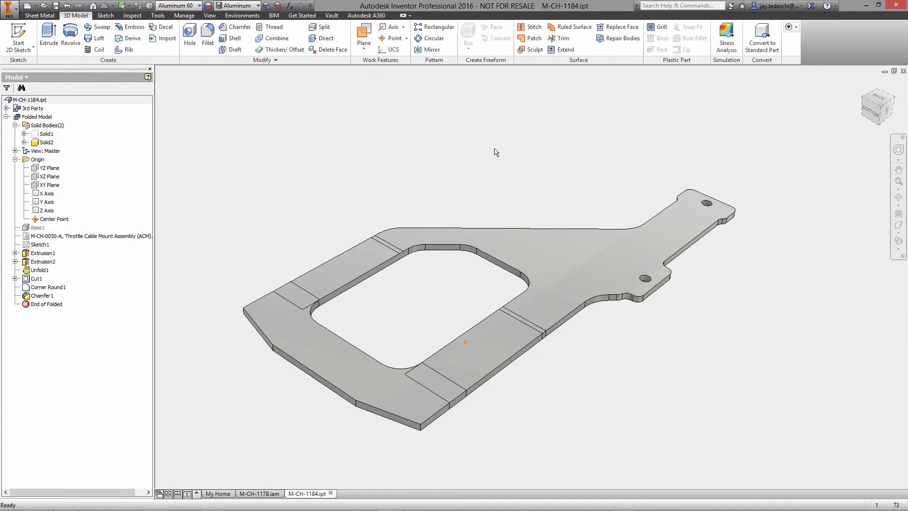
click(38, 16)
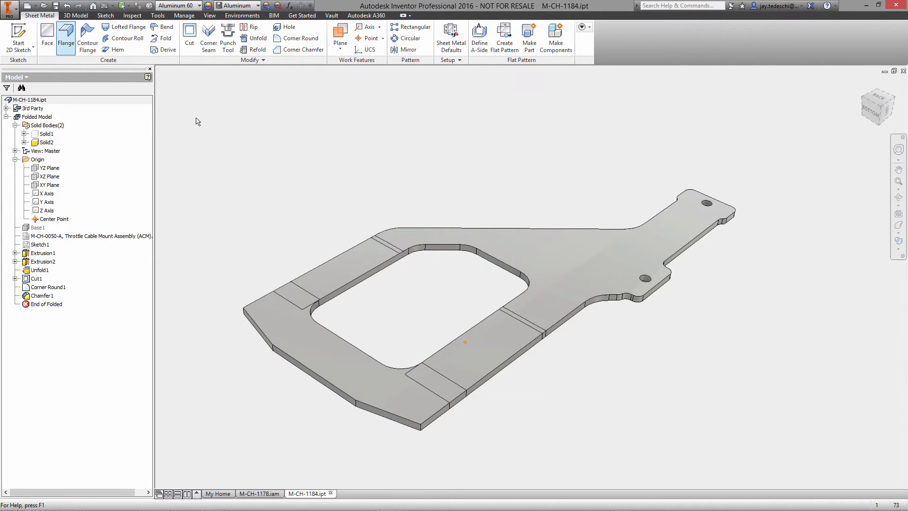
Step: Round the four outer corners at the plate's chamfered front end to radius 10
click(301, 38)
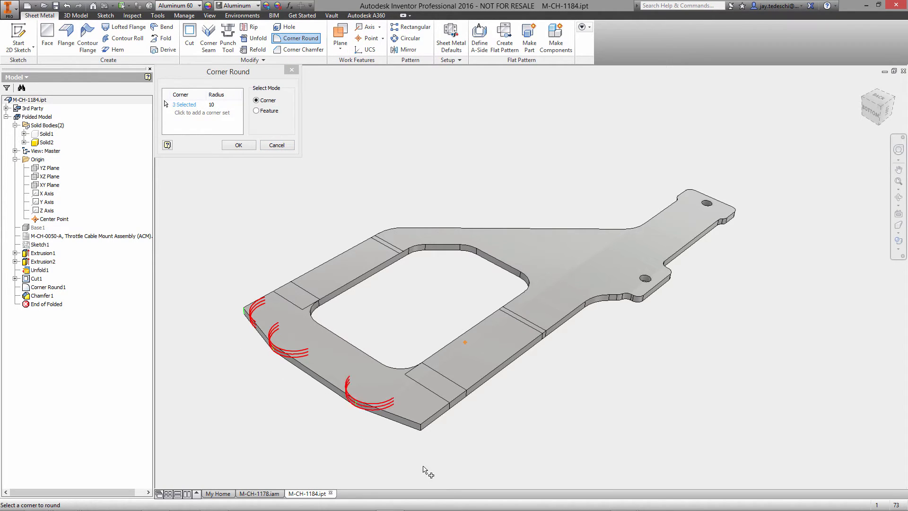
click(417, 412)
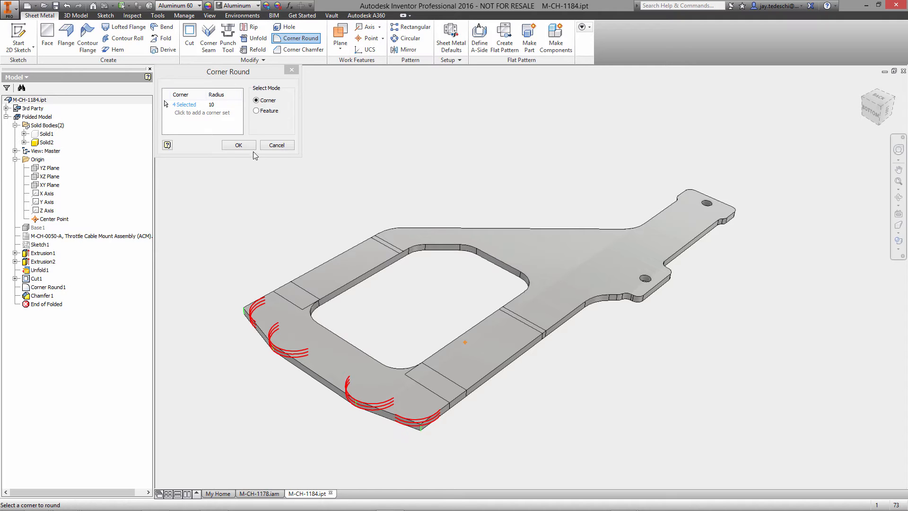
click(238, 145)
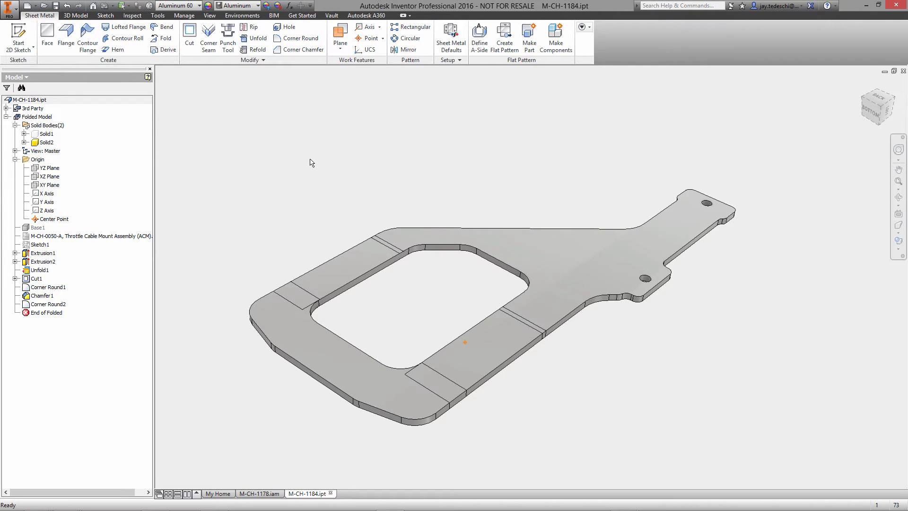
Step: Refold the flat plate using all bends, creating Refold1
click(257, 38)
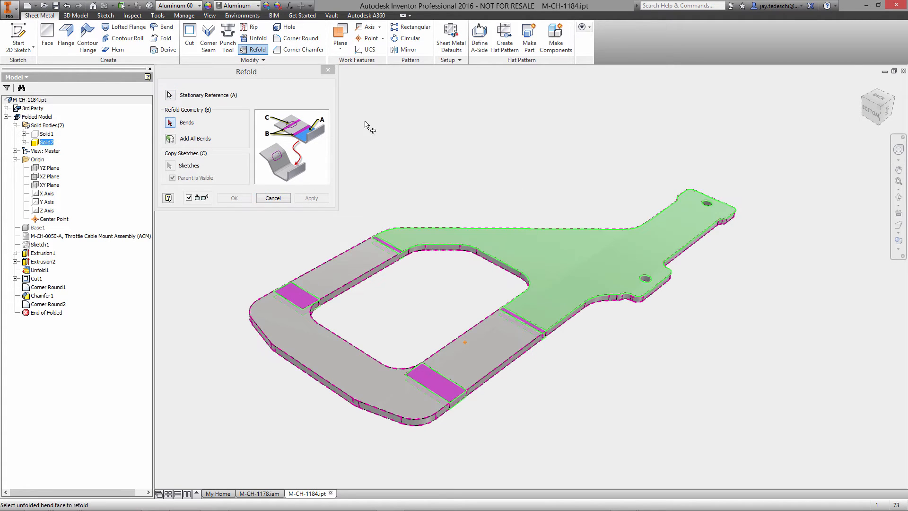
click(234, 198)
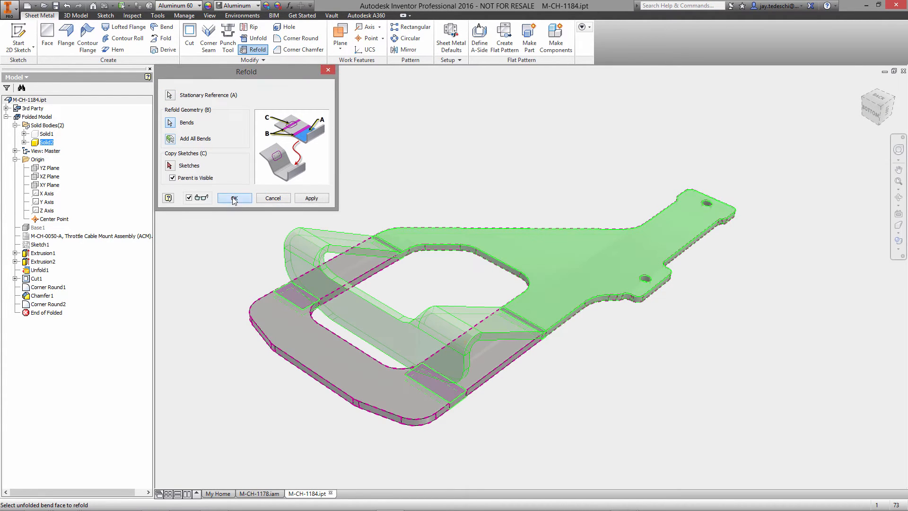
click(234, 198)
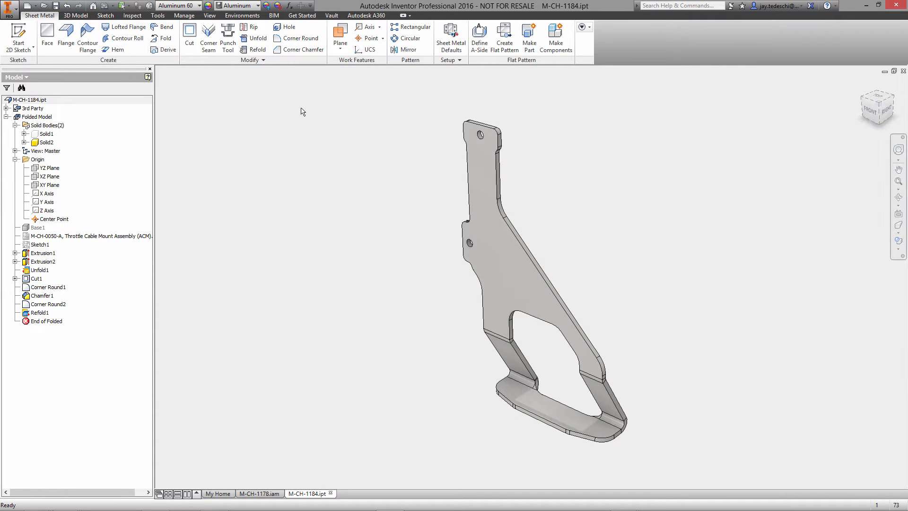
click(210, 15)
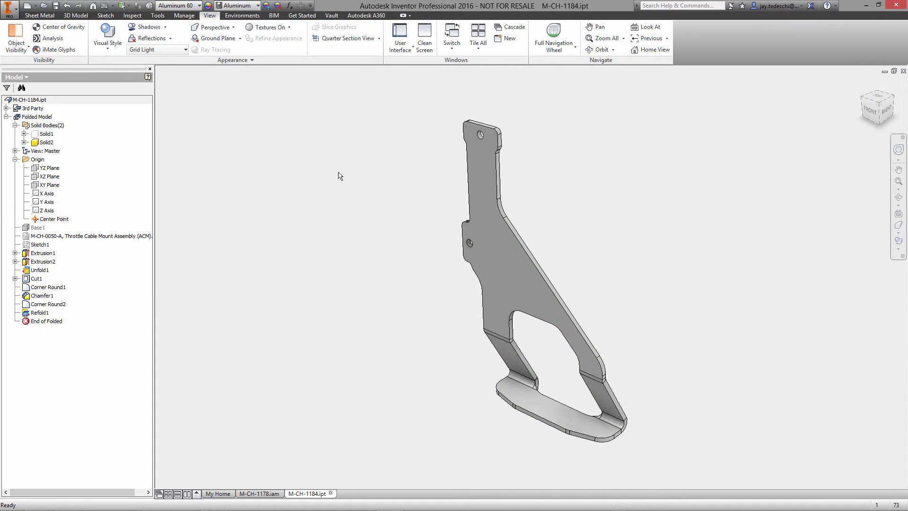
Step: Make Solid1 visible and rename the bodies M-CH-1190 and M-CH-1191
right_click(46, 134)
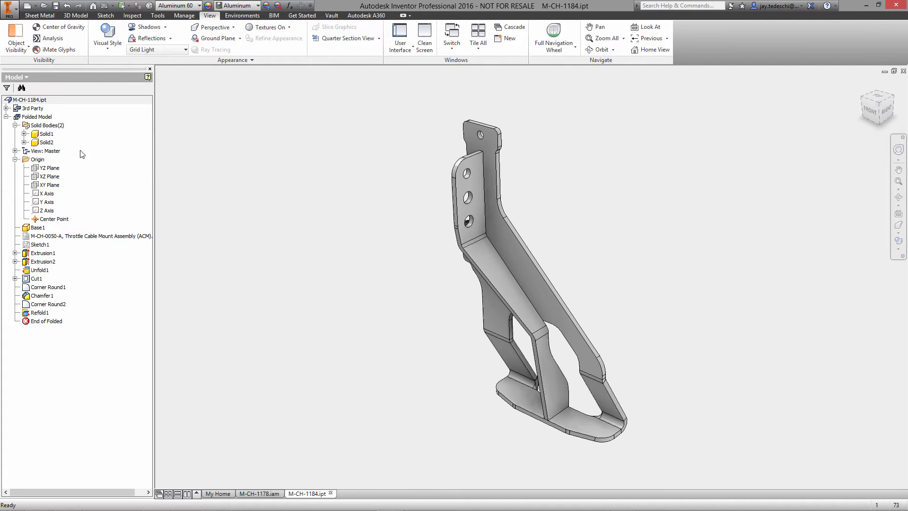
click(46, 134)
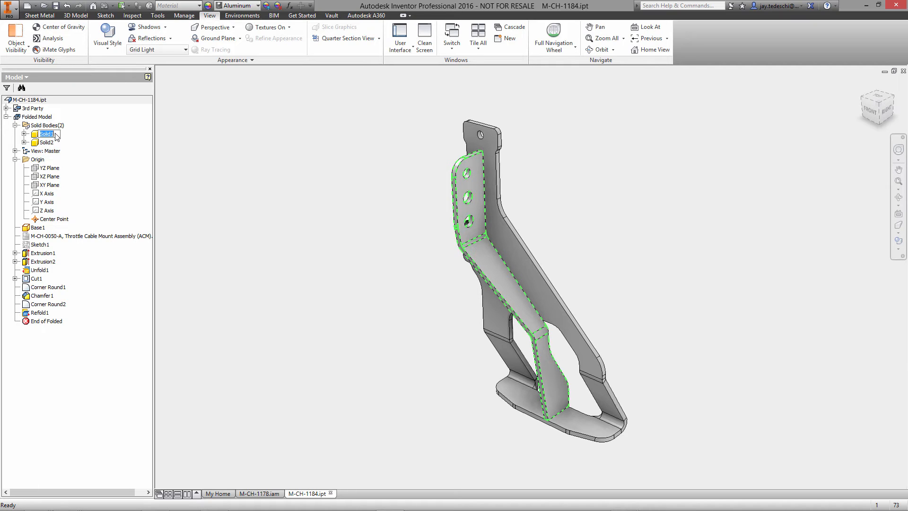
text(M-CH-)
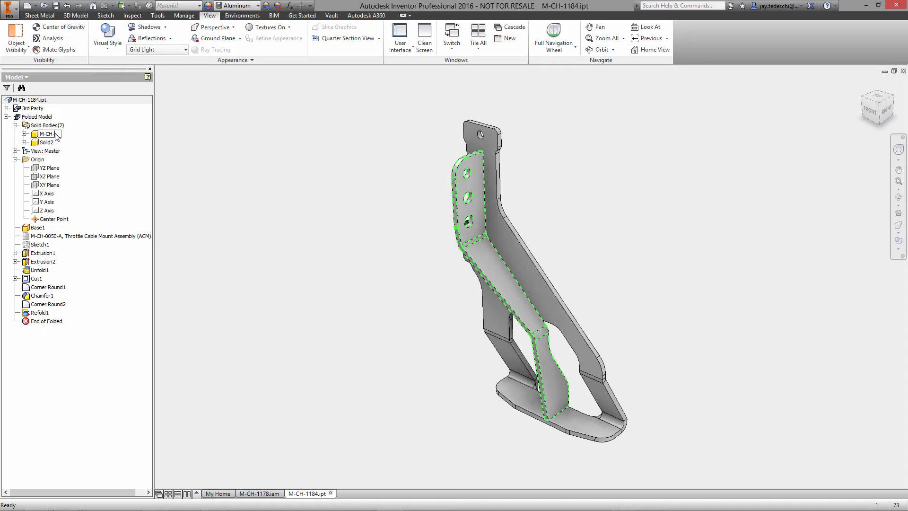
double_click(46, 134)
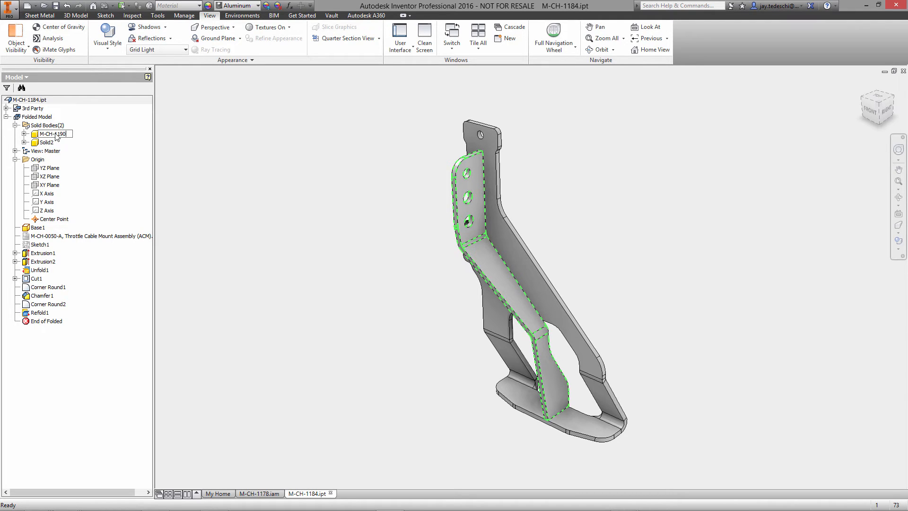
click(51, 134)
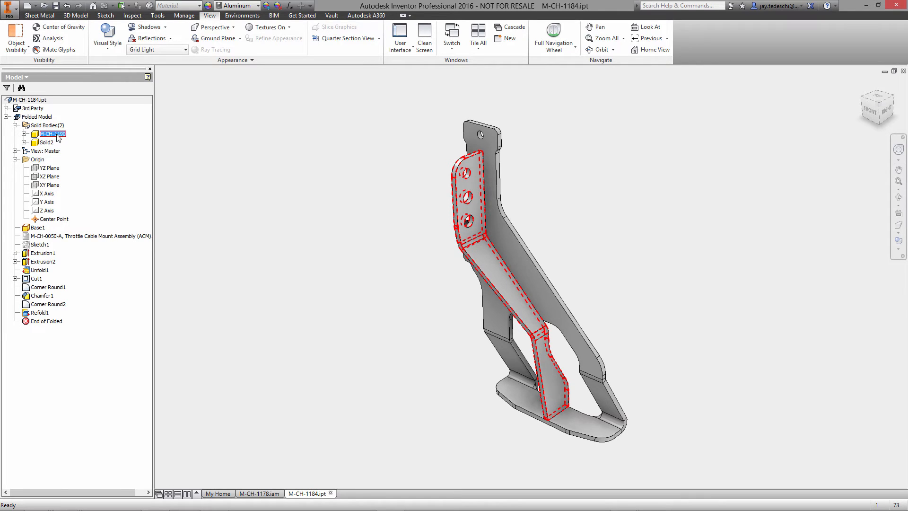
click(46, 142)
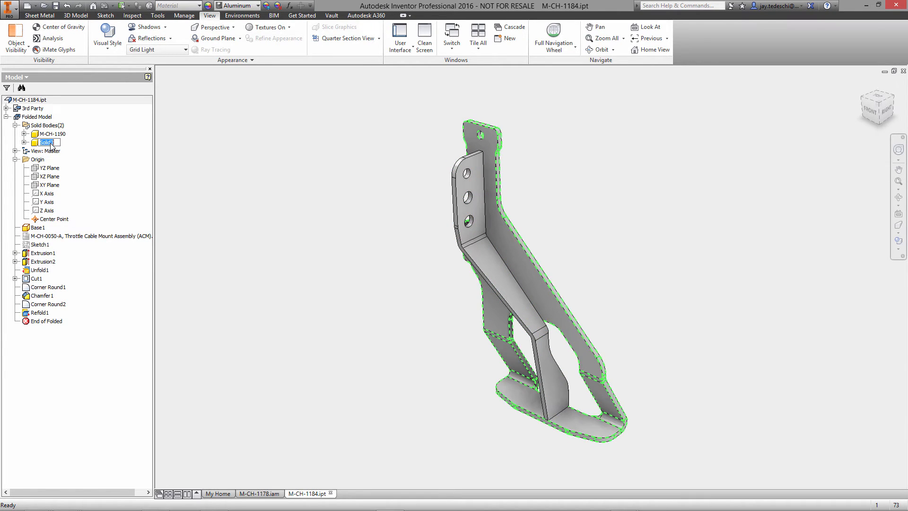
text(M-CH-119)
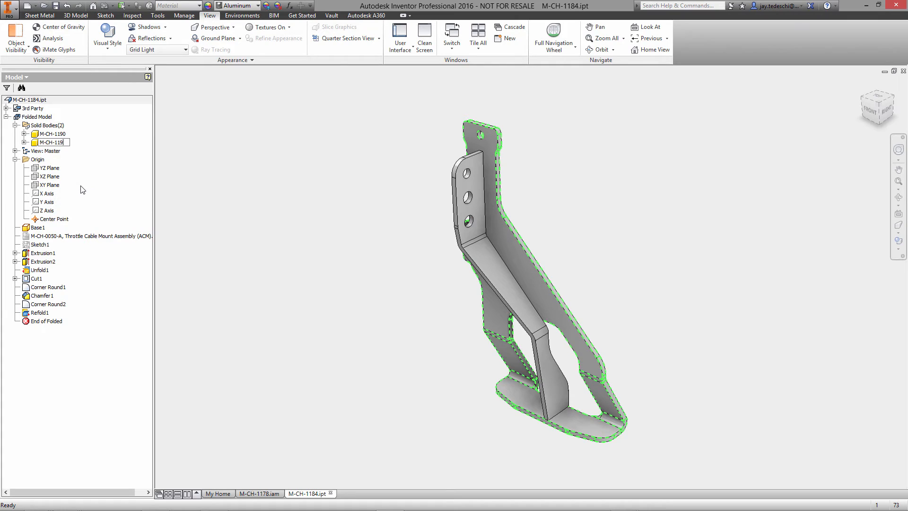
click(52, 142)
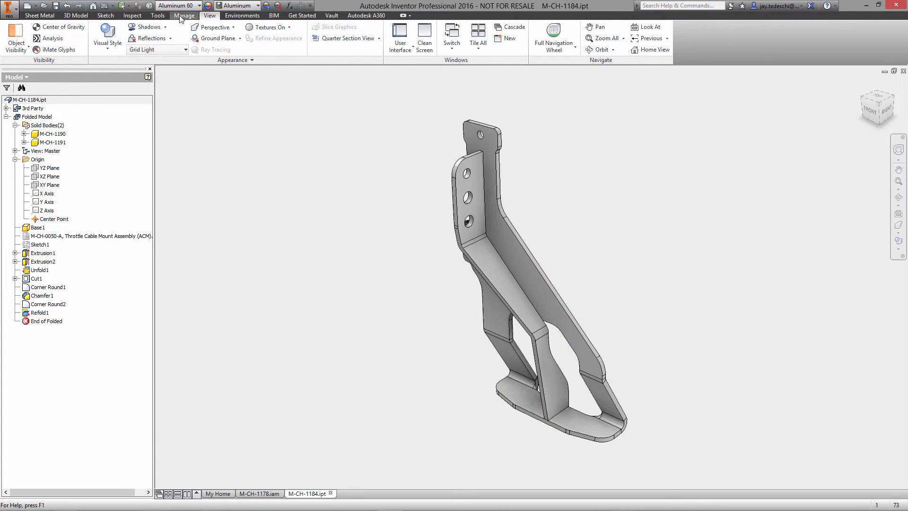
Step: Make components from both bodies into a new assembly saved as M-CH-1184.iam
click(184, 15)
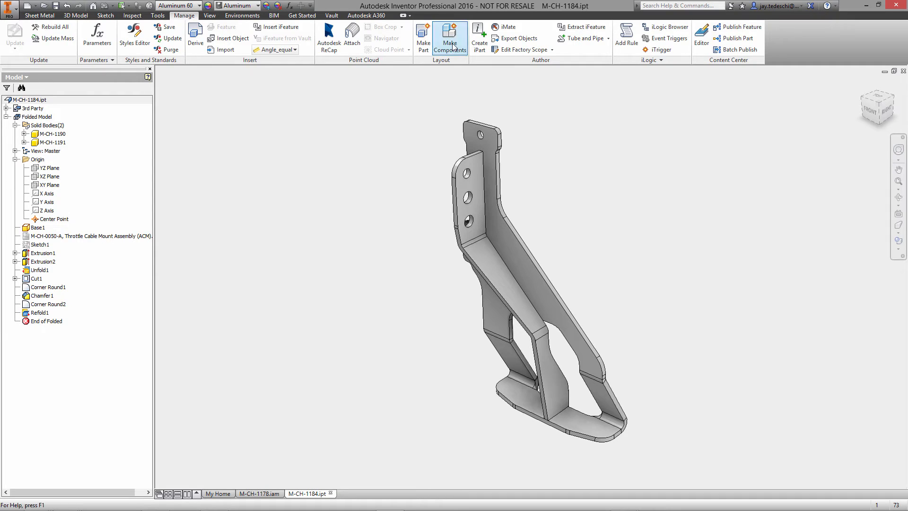
click(450, 36)
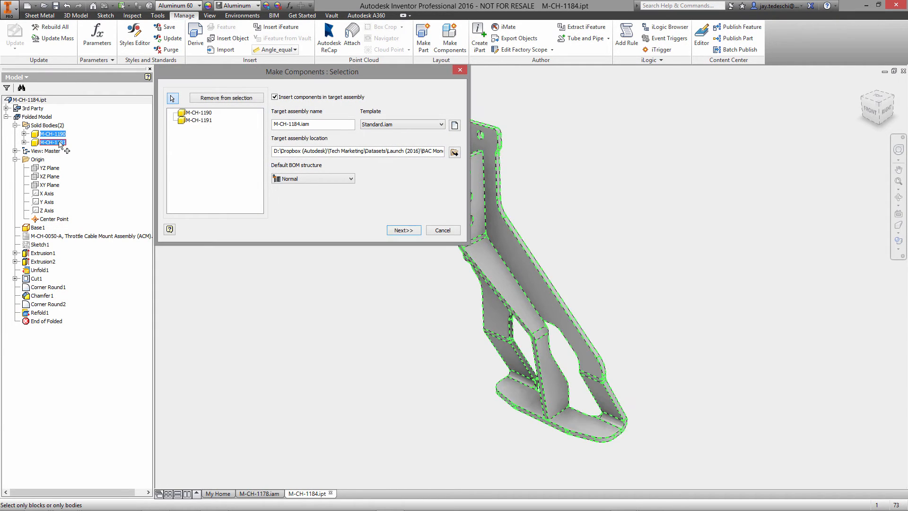
click(454, 152)
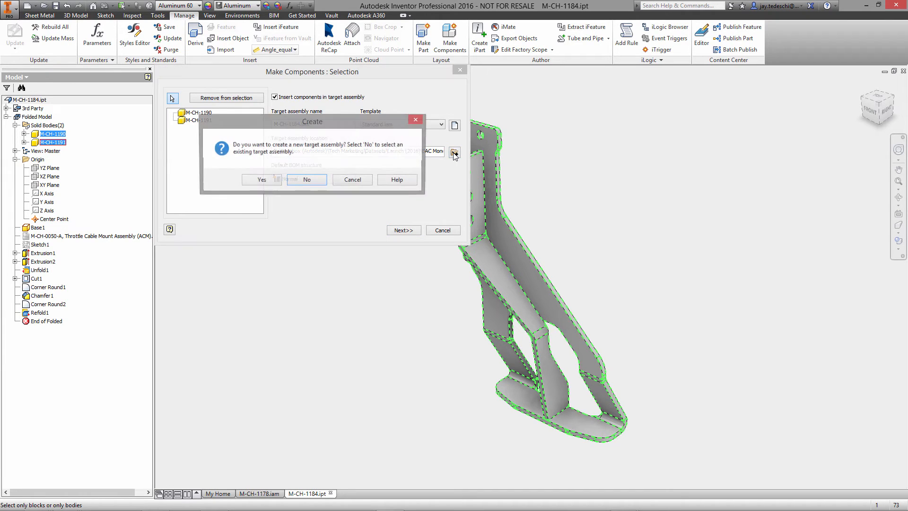
click(261, 179)
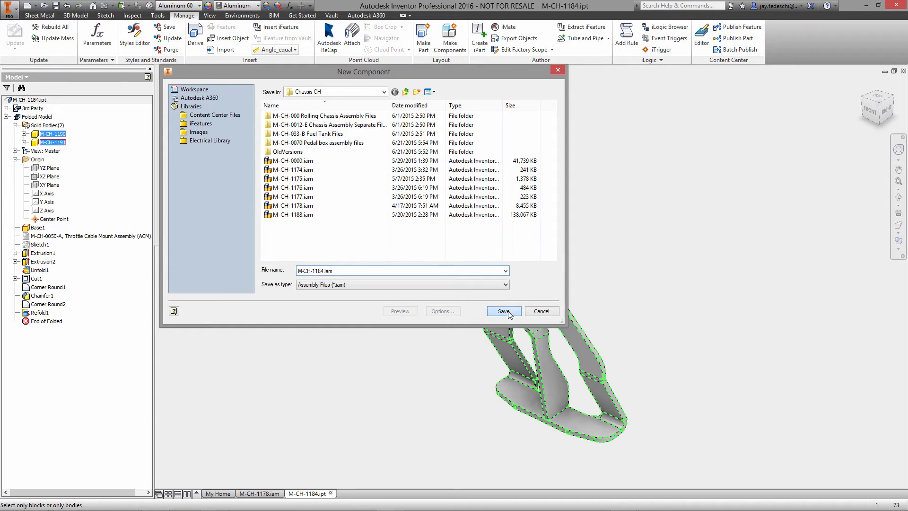
click(502, 311)
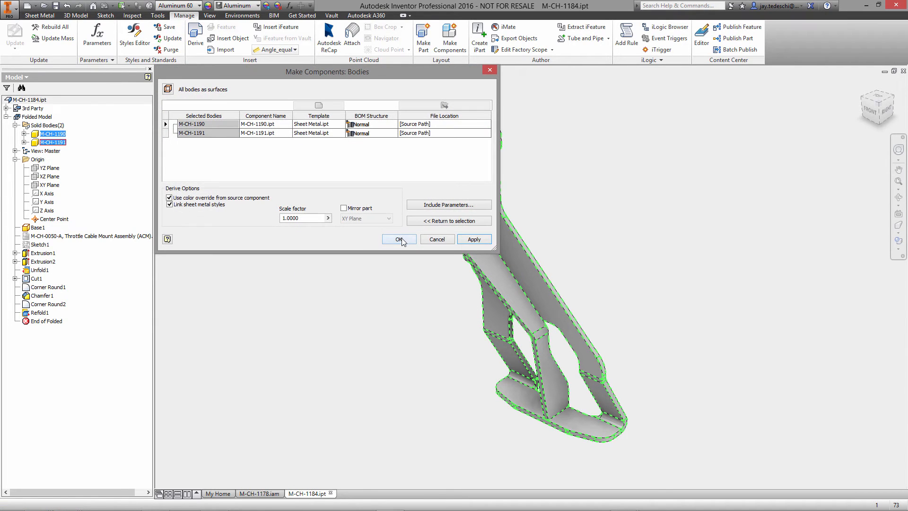
click(398, 239)
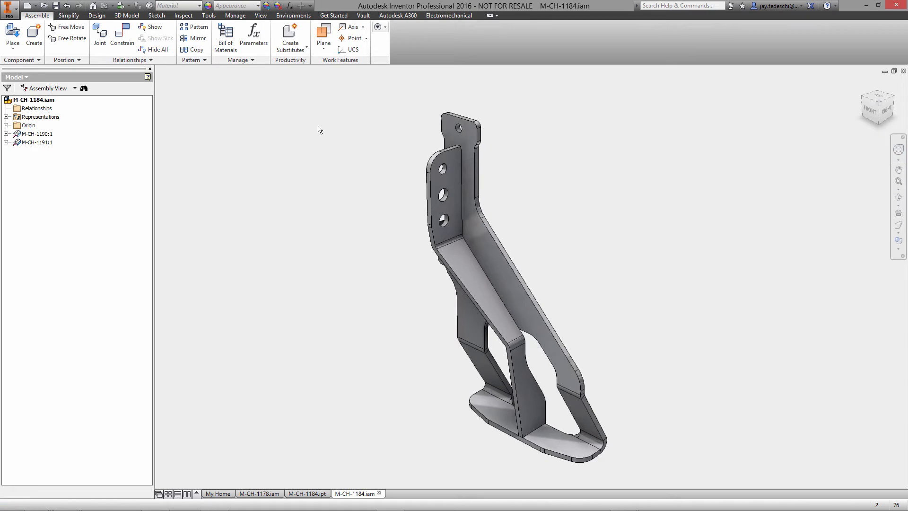
Step: Set the M-CH-1184 assembly's lighting style to Grid Light
click(260, 15)
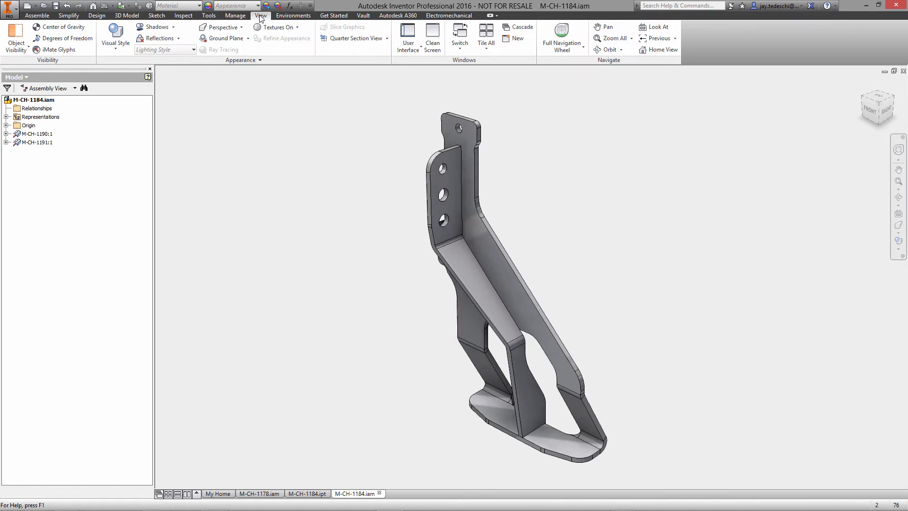
click(165, 49)
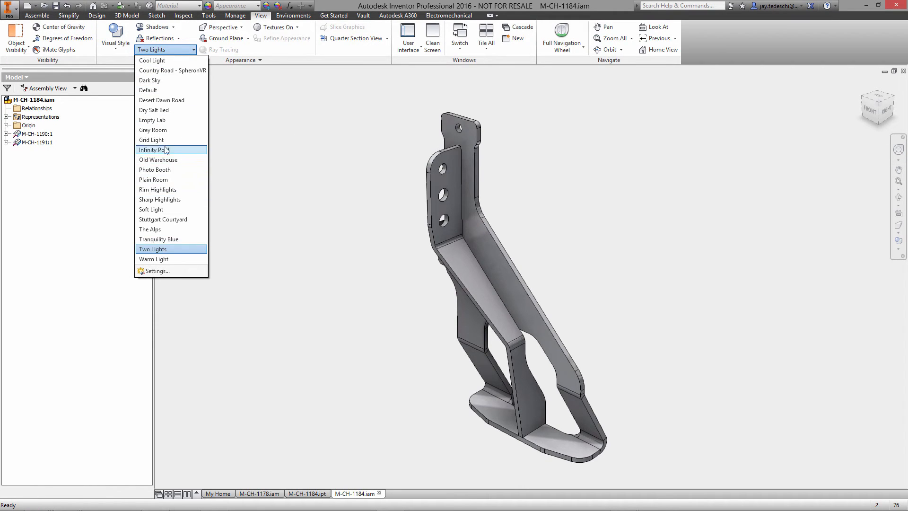
click(151, 140)
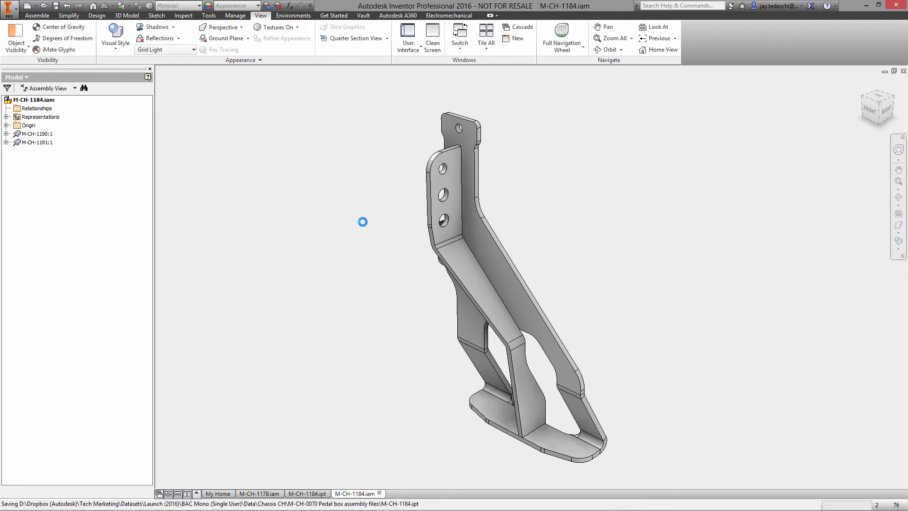
mouse_move(372, 211)
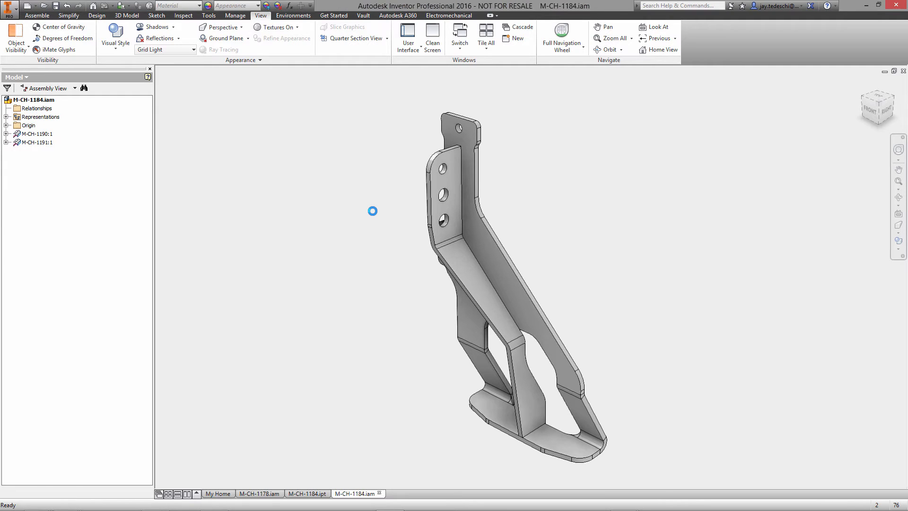
Step: Convert M-CH-1184 into a weldment with Aluminum 6061 weld beads and begin a fillet weld
click(294, 16)
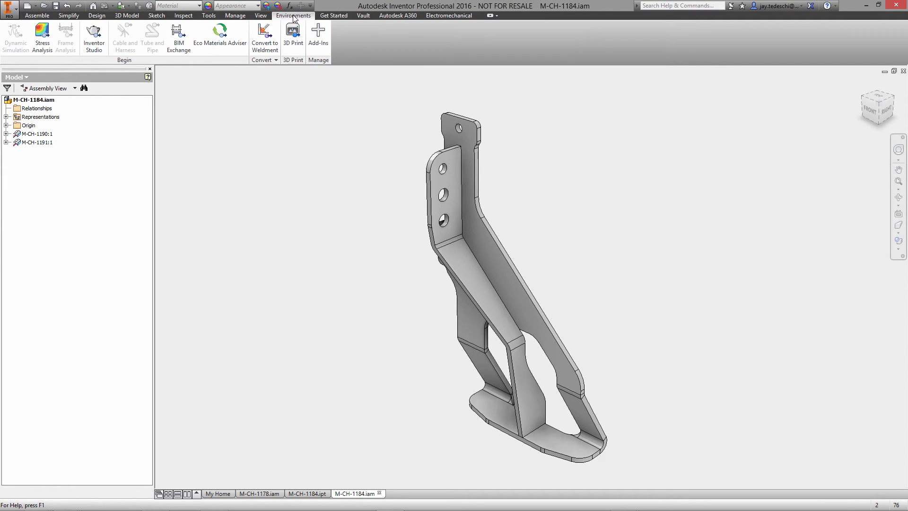
click(264, 32)
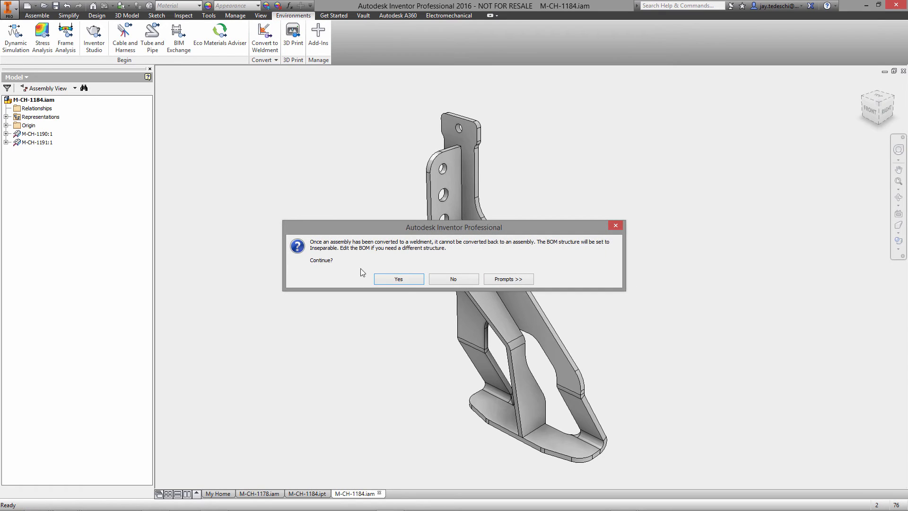
click(398, 279)
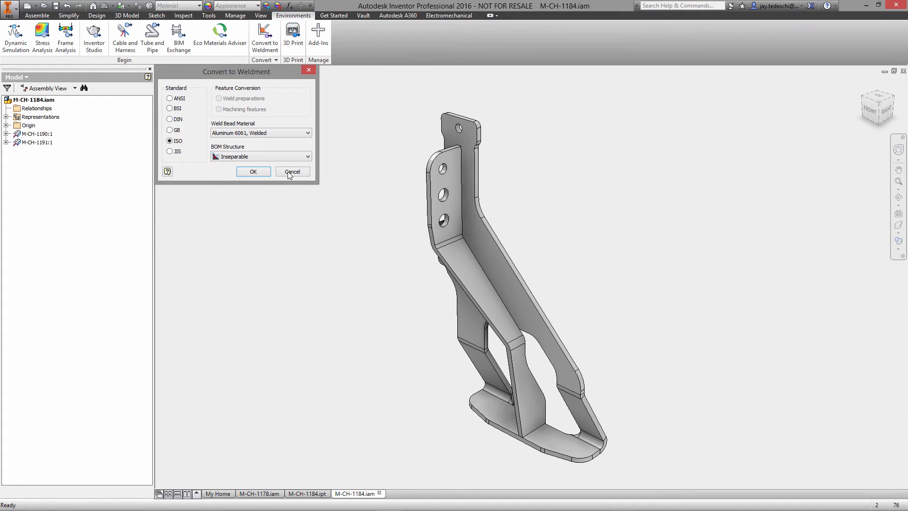
click(253, 171)
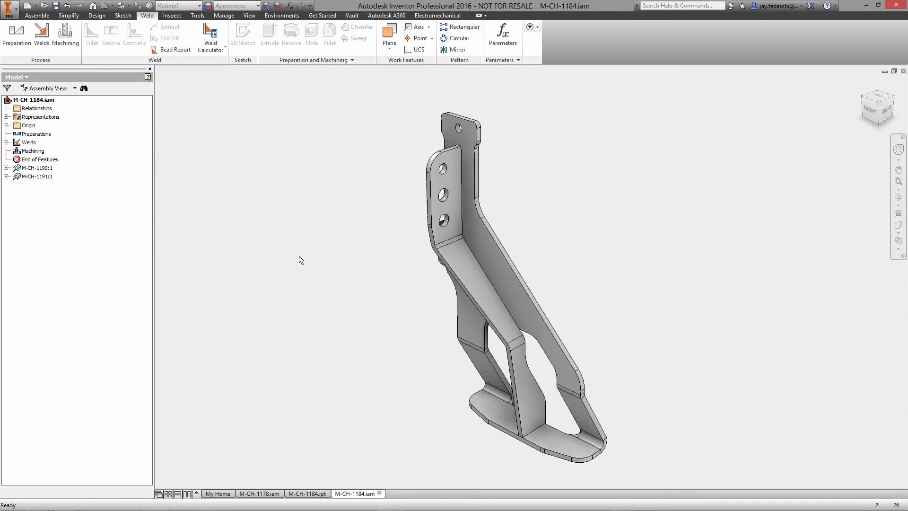
mouse_move(55, 141)
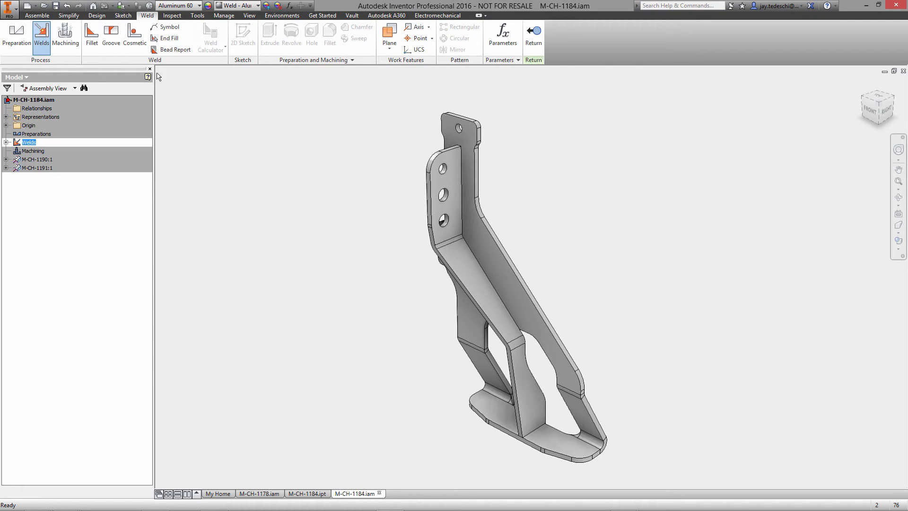
click(91, 36)
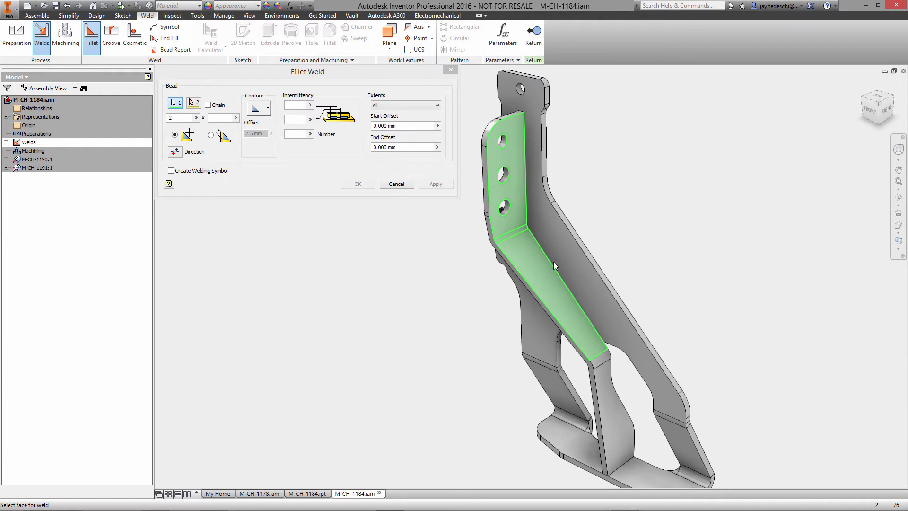
Step: Weld the bracket plates with a continuous fillet weld, then exit weld editing
click(193, 103)
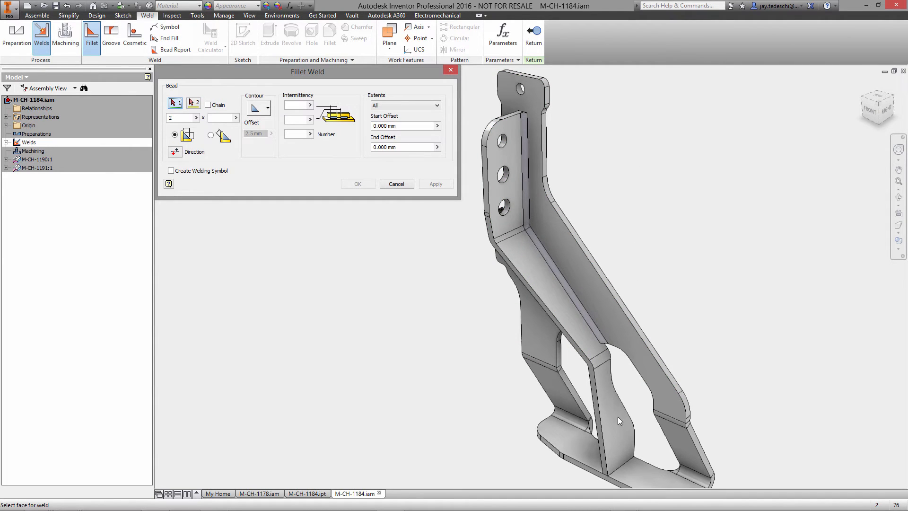
click(619, 421)
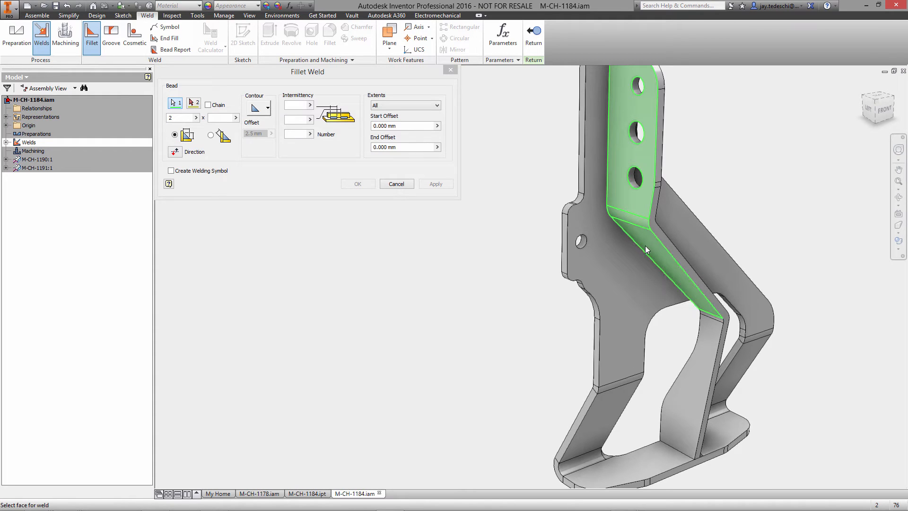
click(194, 102)
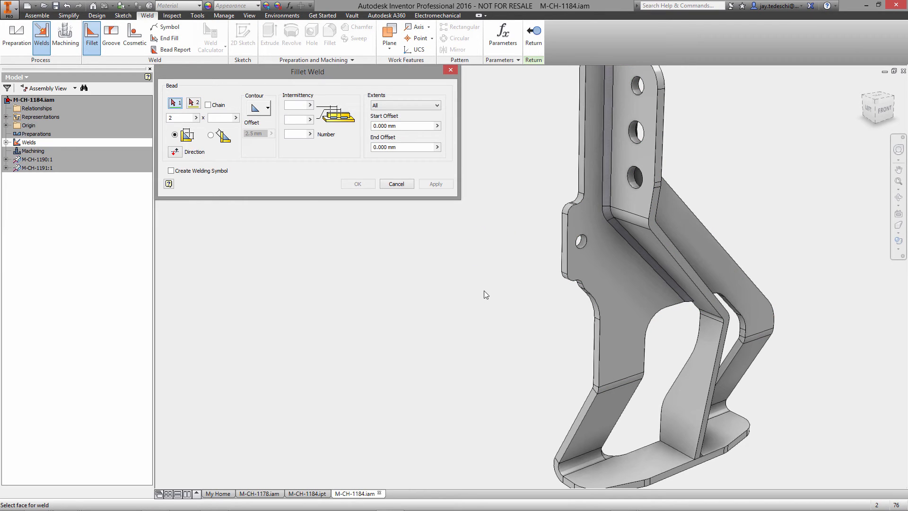
click(686, 376)
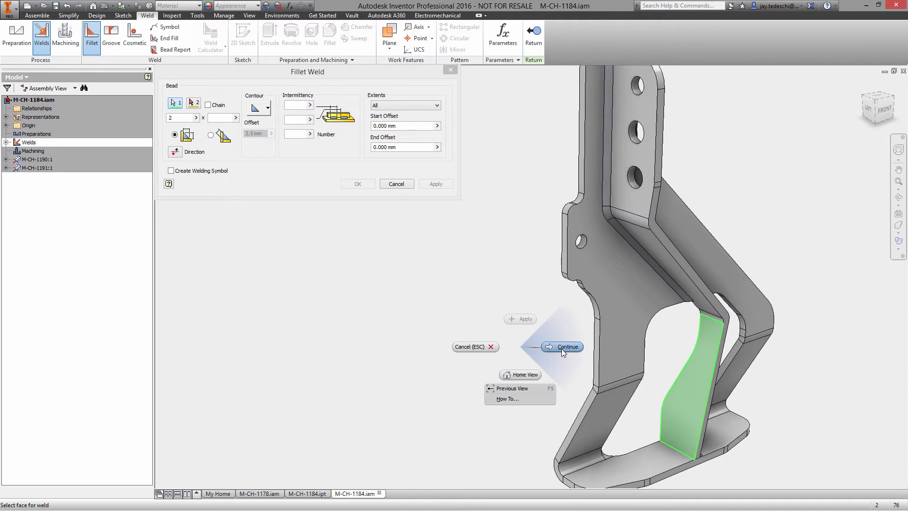
click(562, 347)
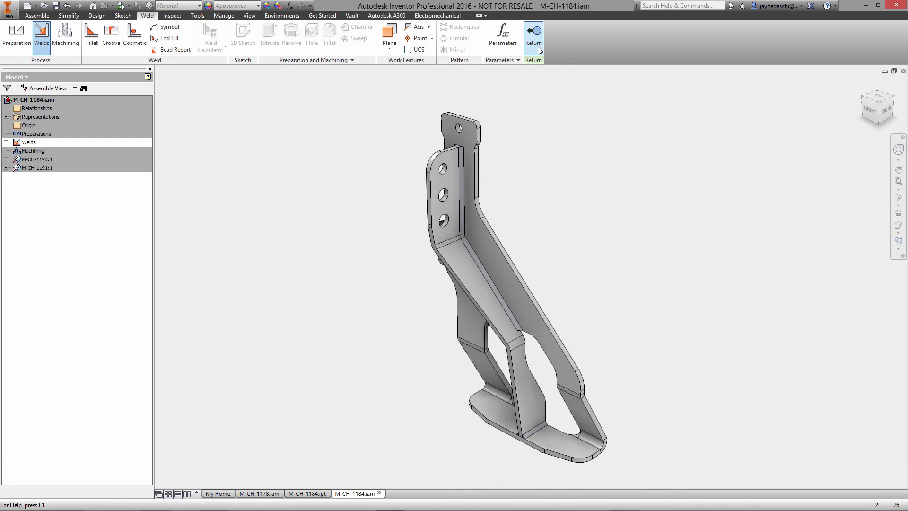
click(533, 38)
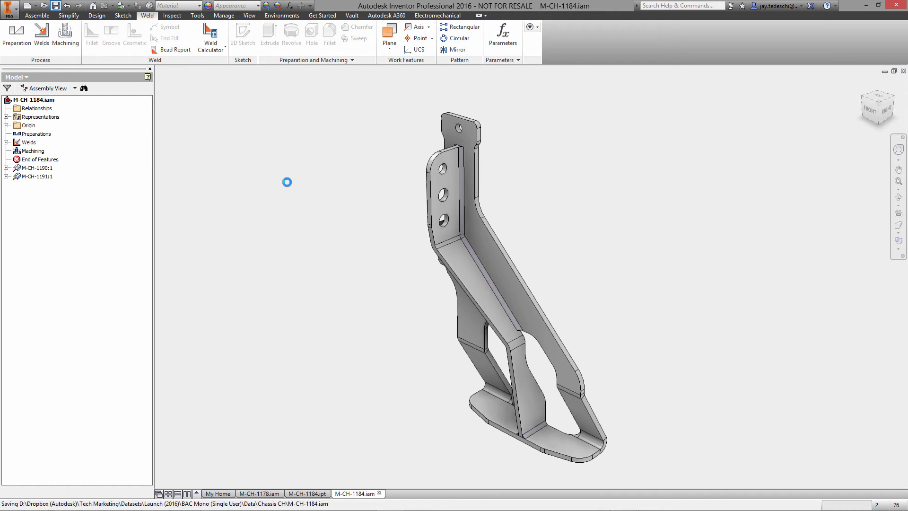
Step: Replace bracket M-CH-1183 with M-CH-1184.iam in M-CH-1182, then open M-CH-1182 on its own
click(259, 493)
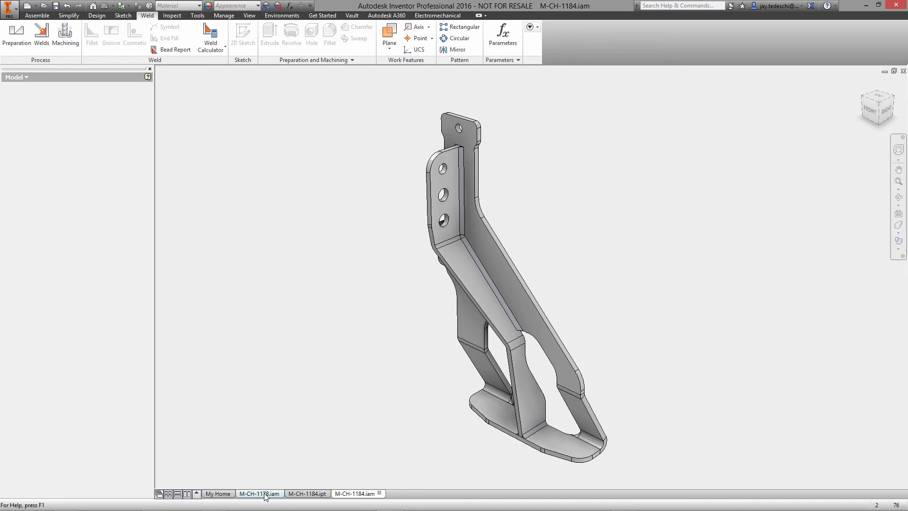
click(260, 493)
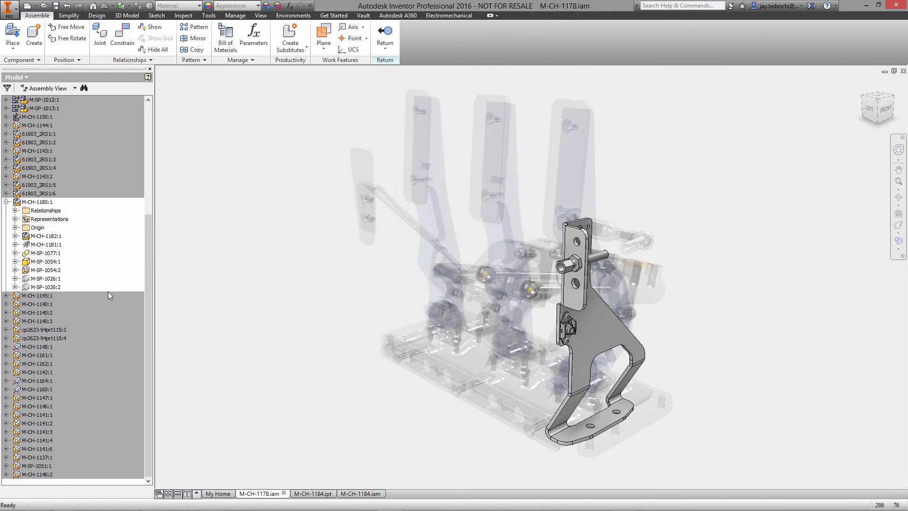
click(15, 235)
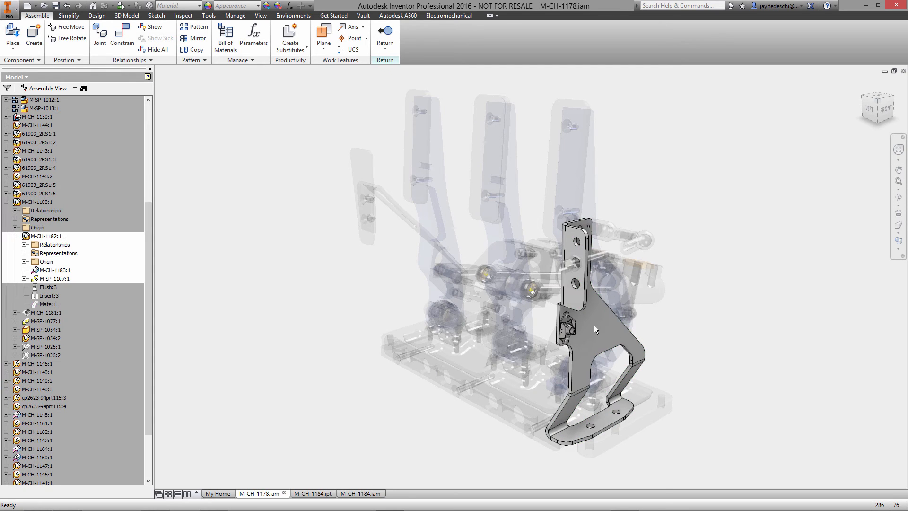
click(53, 270)
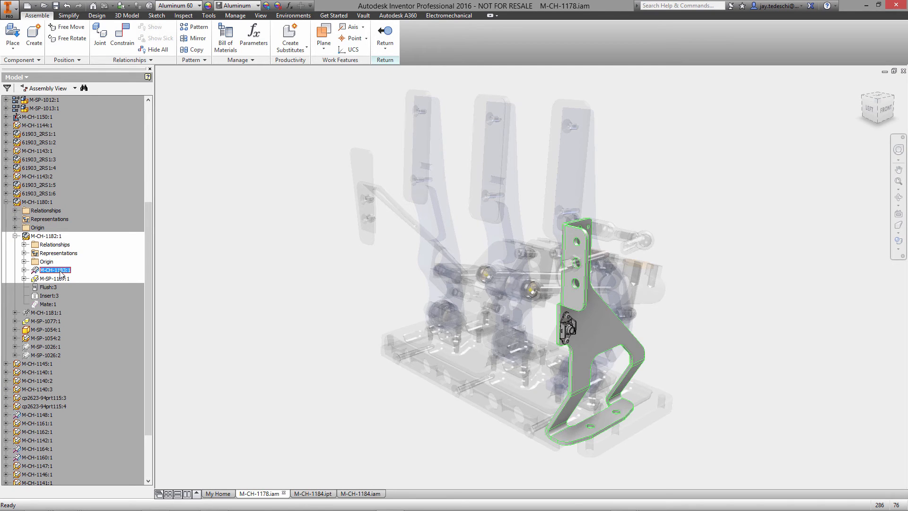
right_click(55, 270)
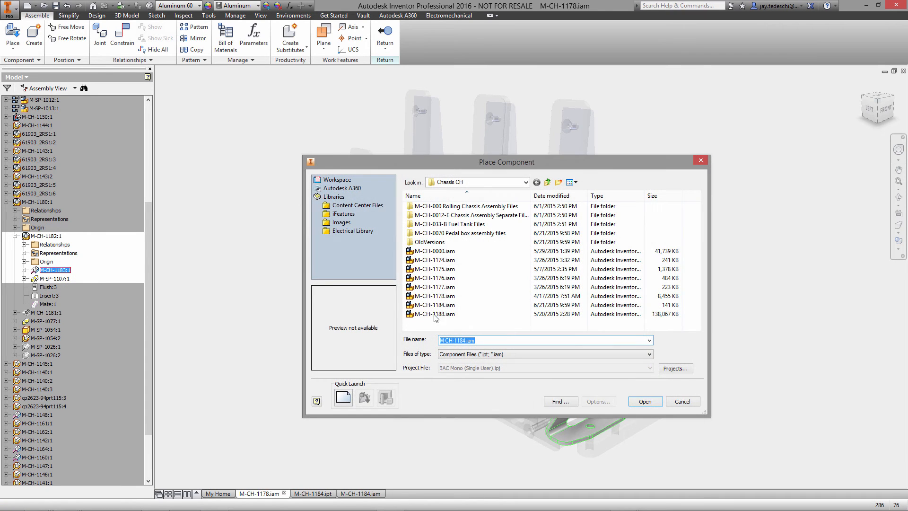
click(434, 304)
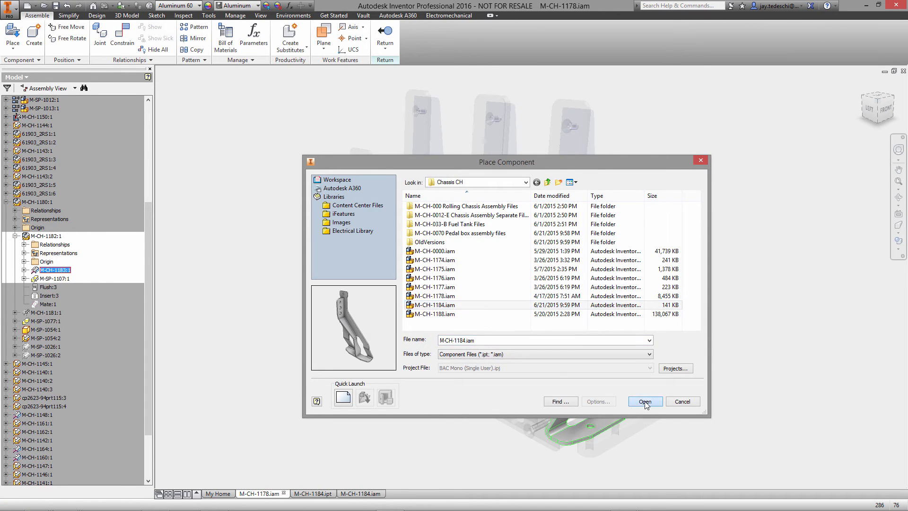
click(645, 401)
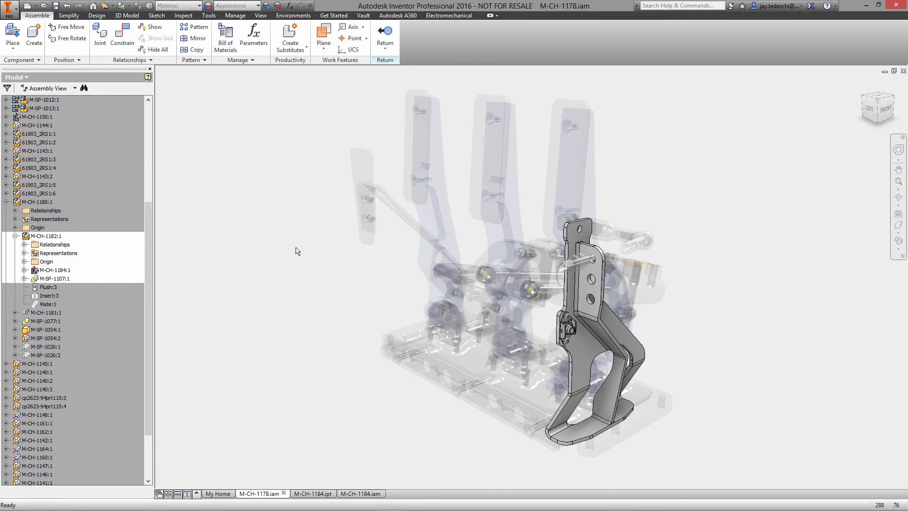
right_click(295, 251)
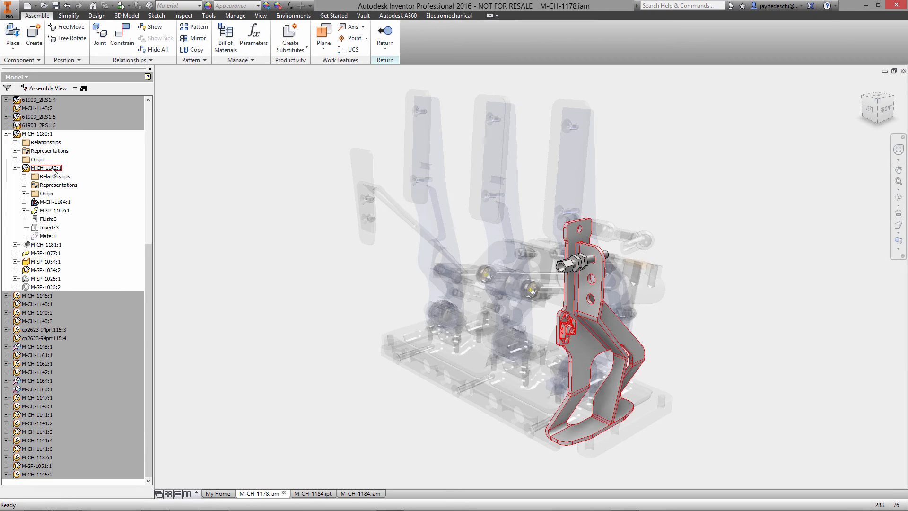
click(44, 168)
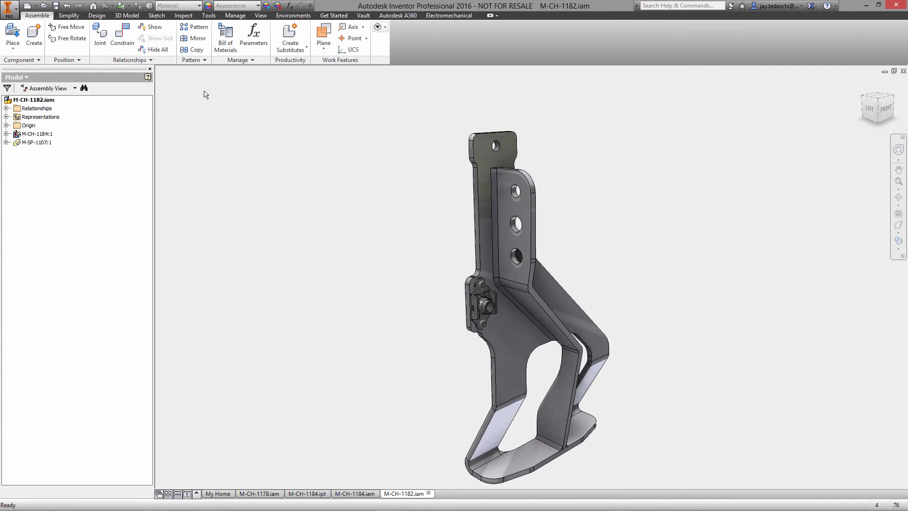
Step: Switch the lighting style to Grid Light and place a second M-SP-1107 nut
click(260, 15)
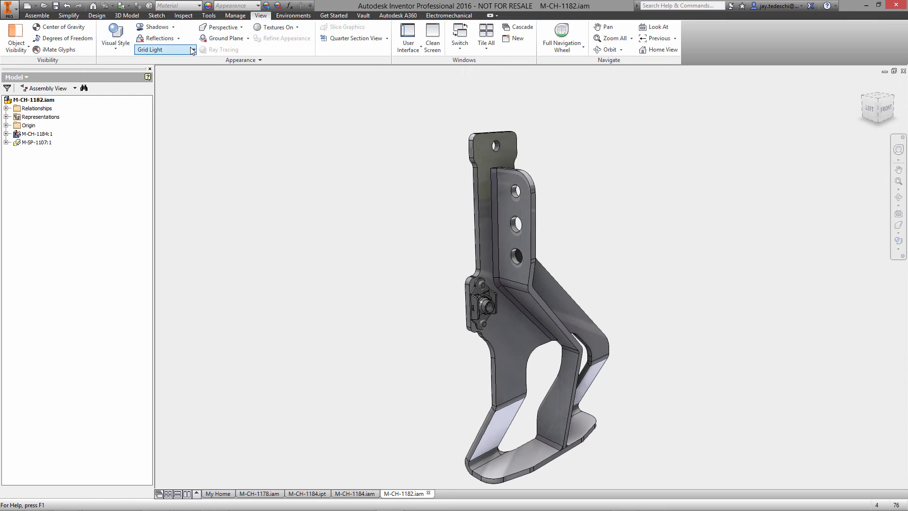
click(192, 50)
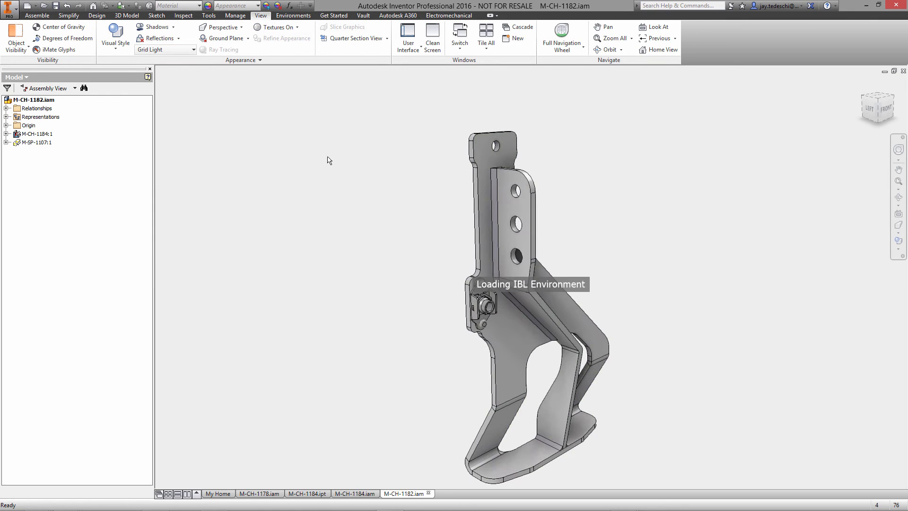
mouse_move(381, 203)
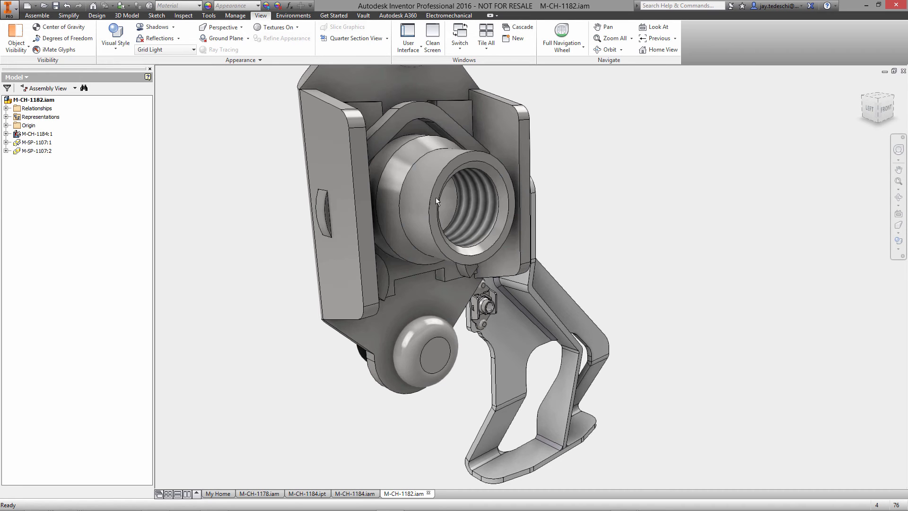
click(869, 107)
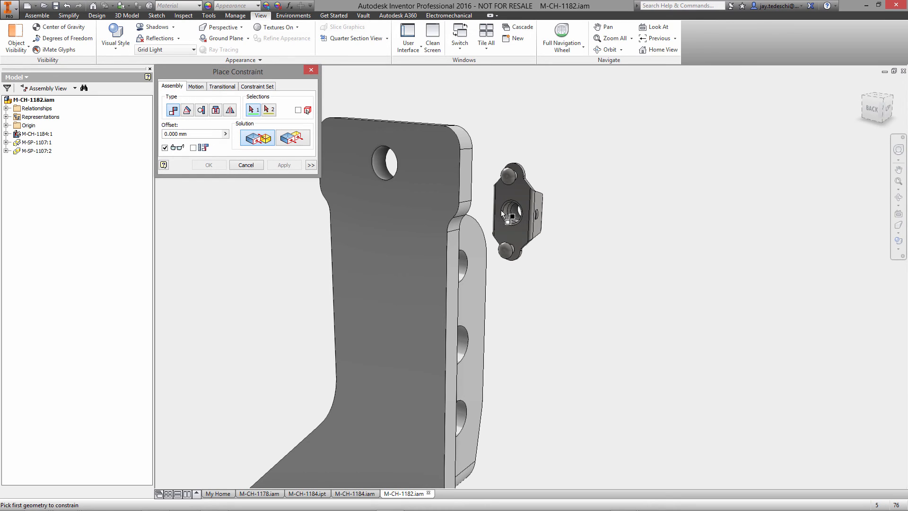
Step: Insert-constrain the second nut into the bracket's top hole and lock its rotation with an Angle constraint
click(216, 109)
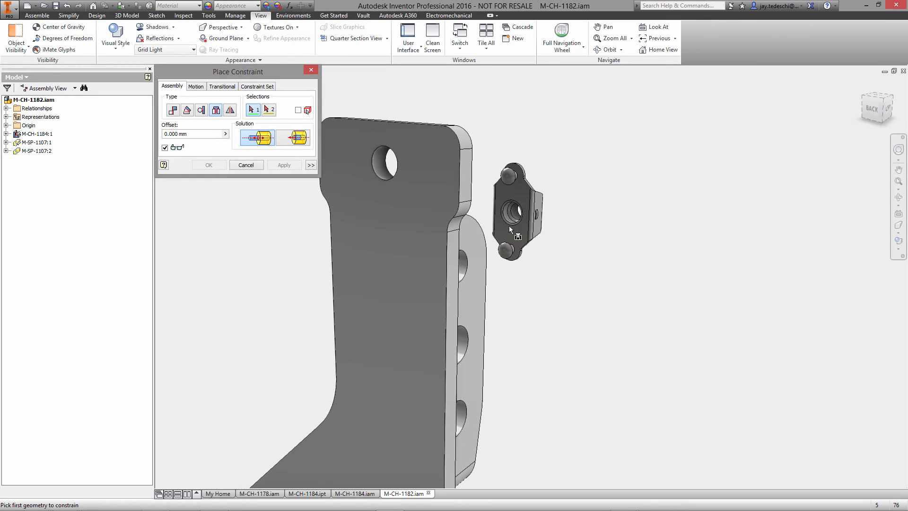
click(511, 213)
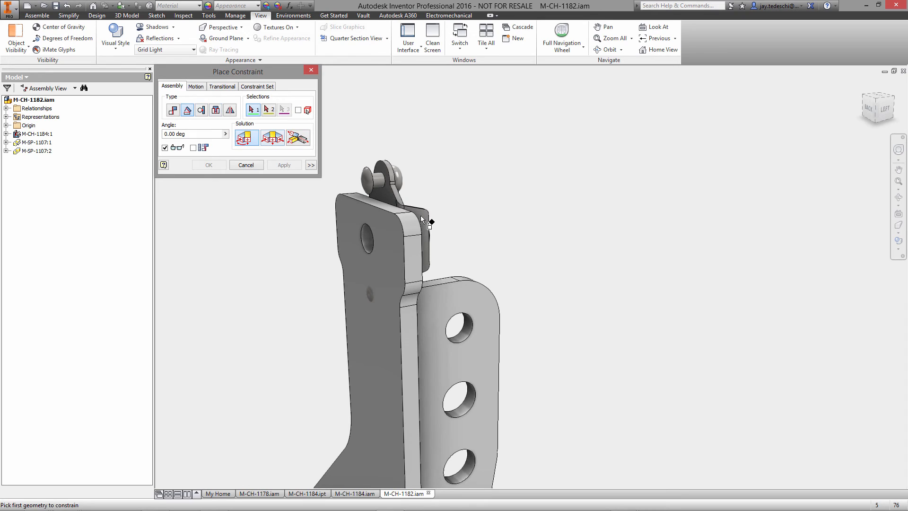
click(376, 203)
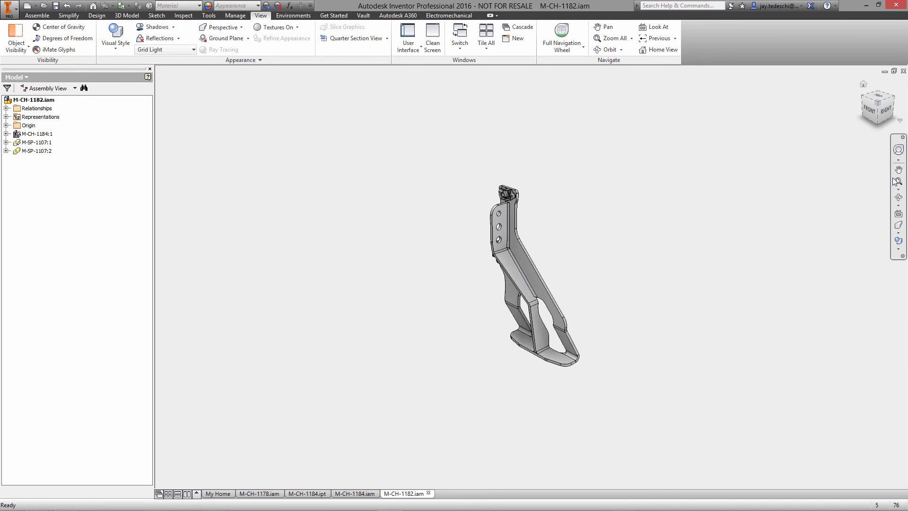
mouse_move(897, 182)
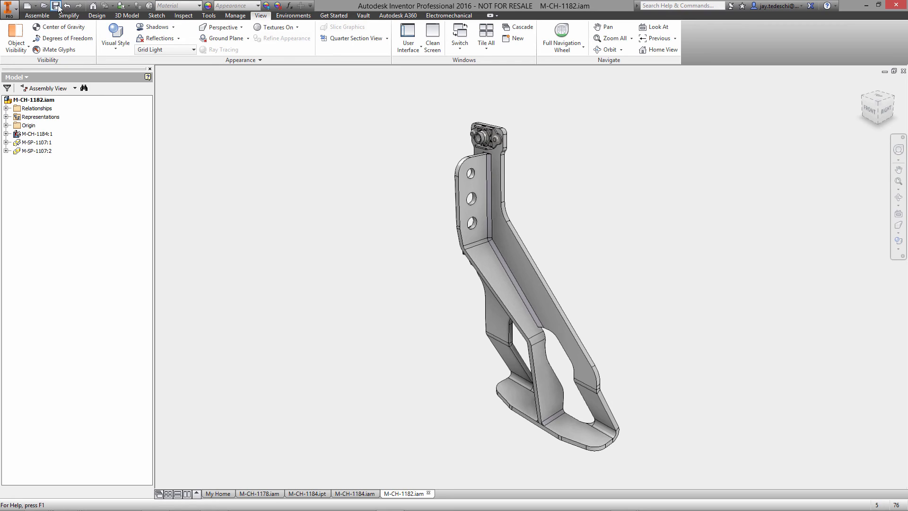
Step: Save M-CH-1182 and all dependent files, then return to the M-CH-1178 pedal box
click(57, 5)
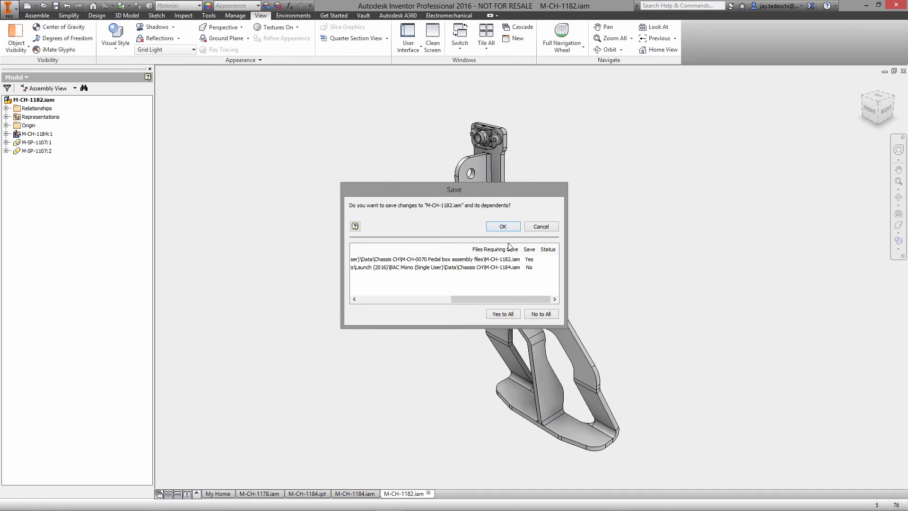
click(501, 313)
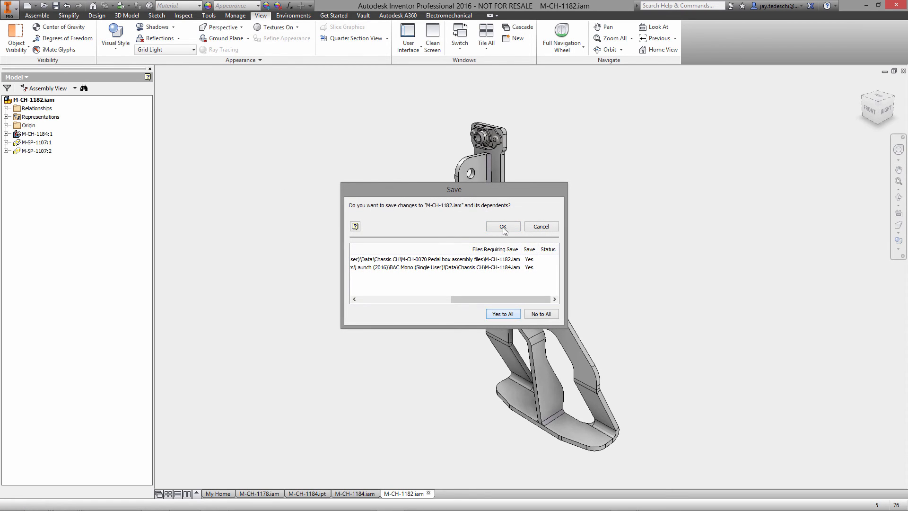
click(501, 226)
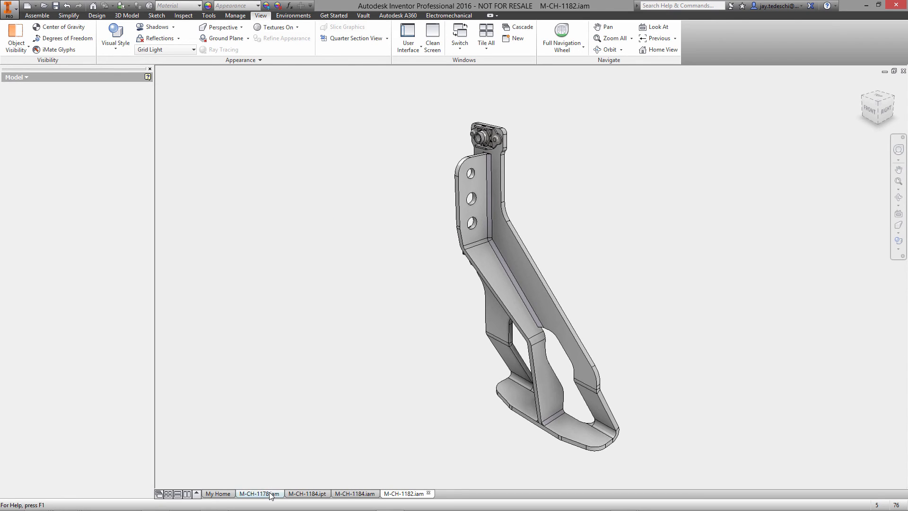
click(259, 493)
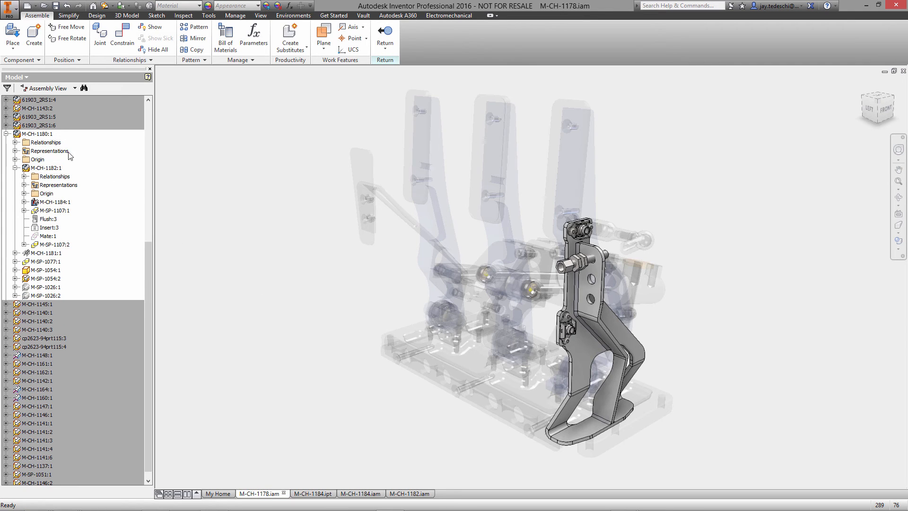
Step: Open M-CH-1180 on its own and edit plate part M-CH-1181 in place
right_click(39, 134)
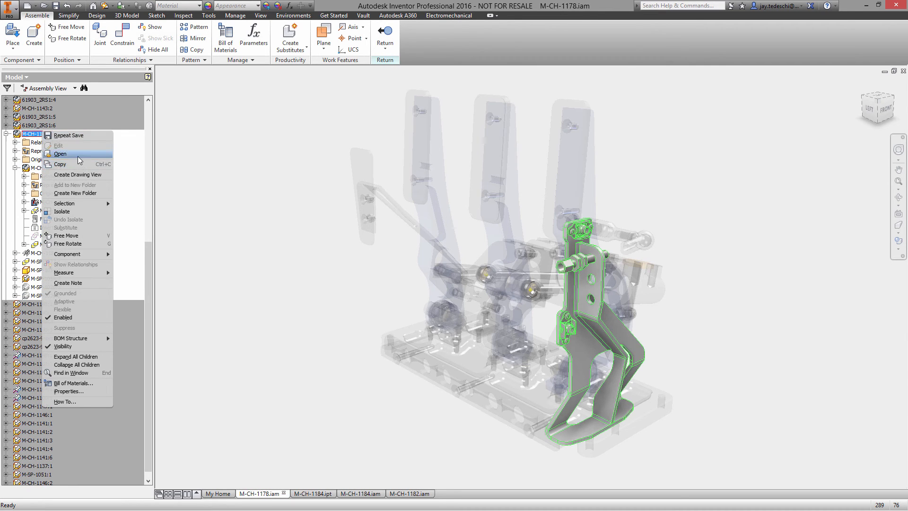
click(60, 154)
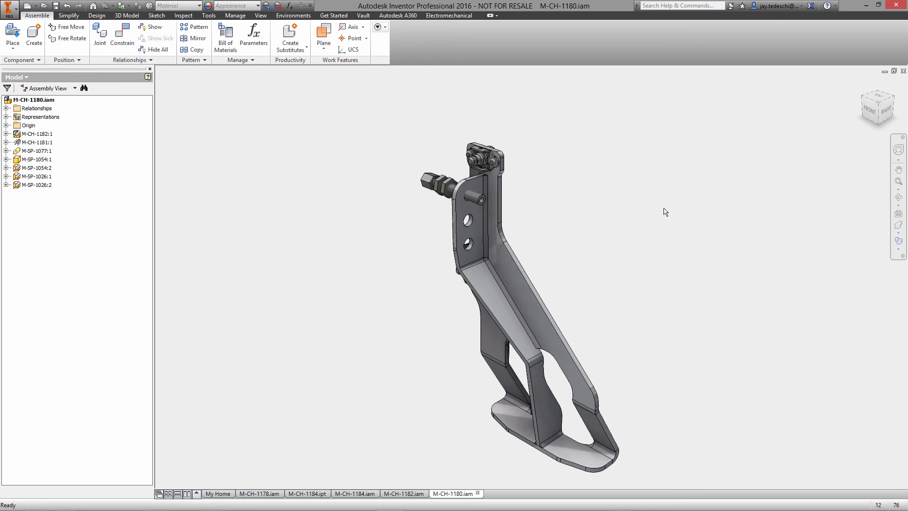
click(36, 143)
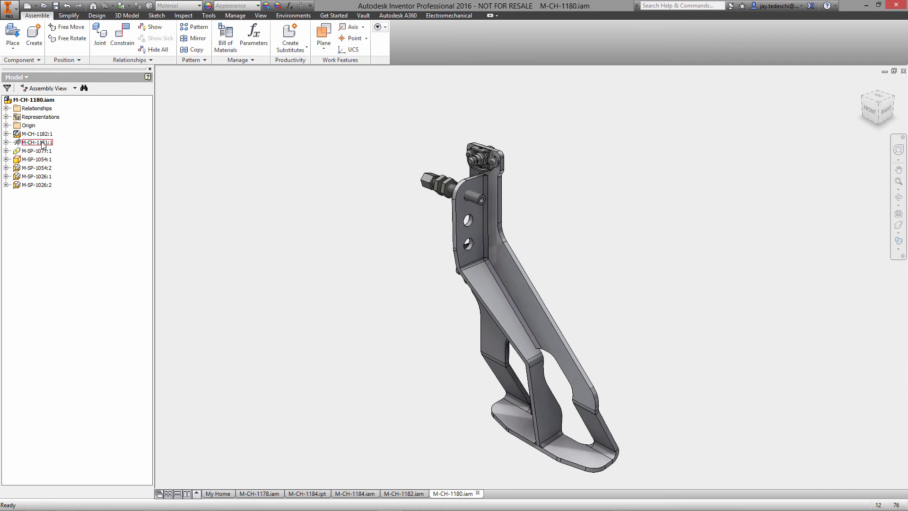
right_click(36, 142)
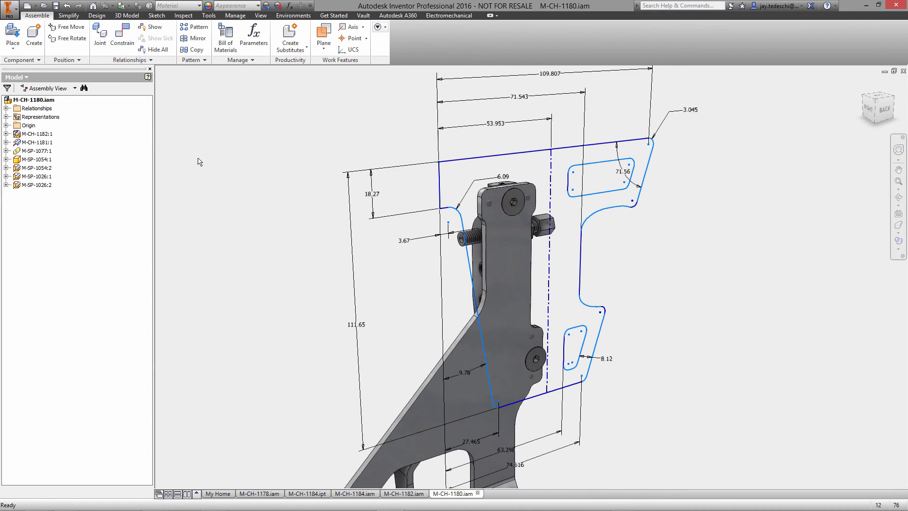
click(36, 143)
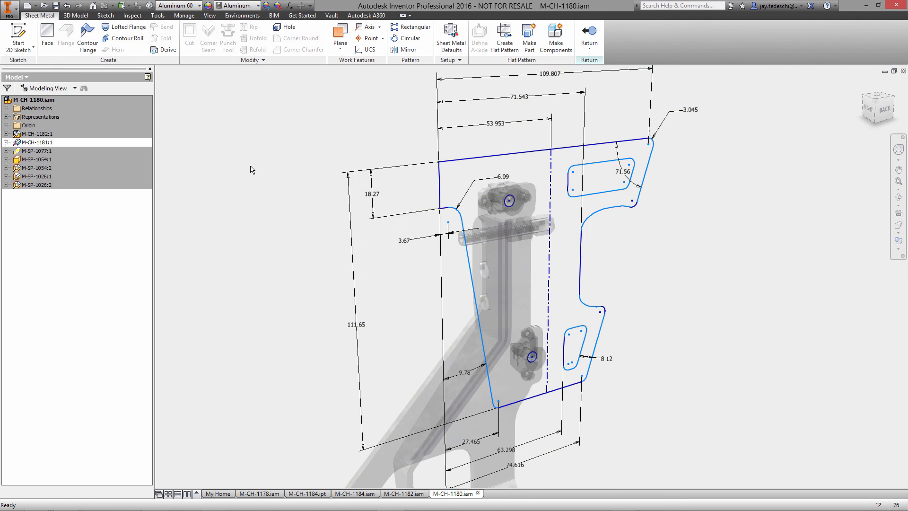
Step: Turn the plate outline sketch into sheet metal Face1 and expand the part's feature history
click(46, 38)
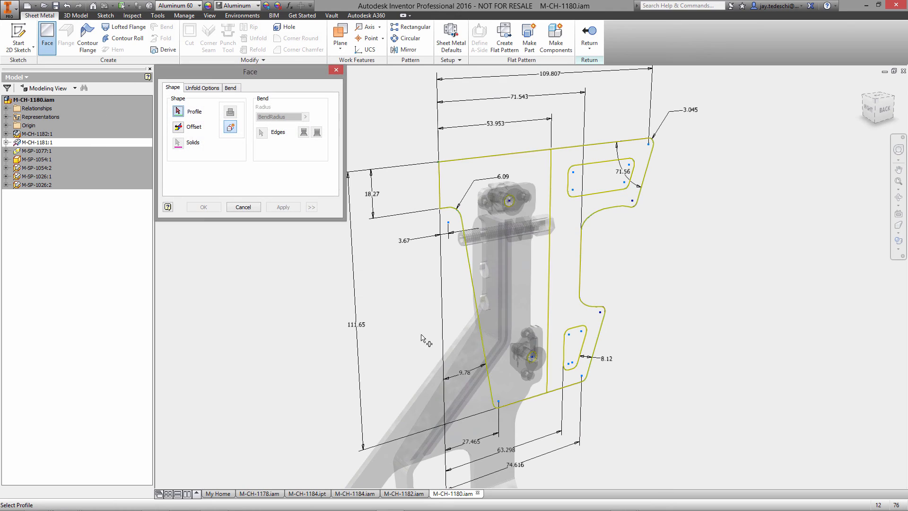
click(513, 261)
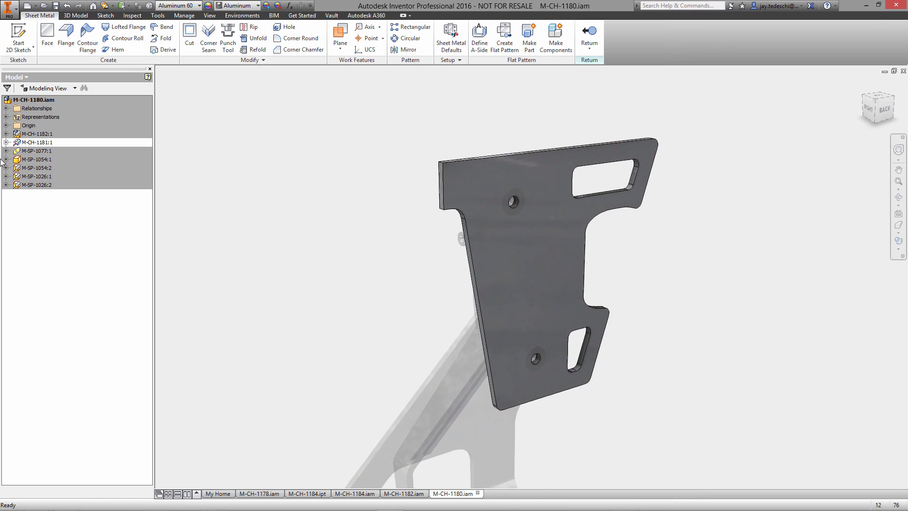
click(5, 142)
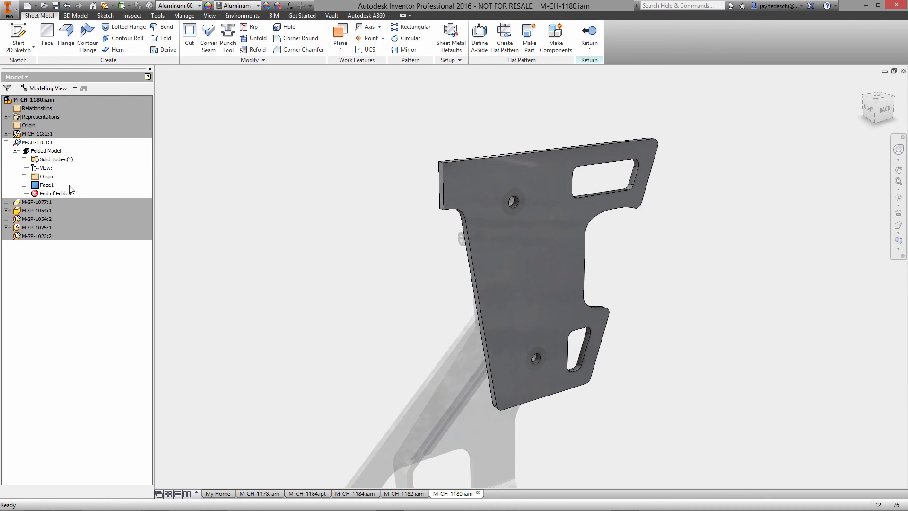
right_click(55, 193)
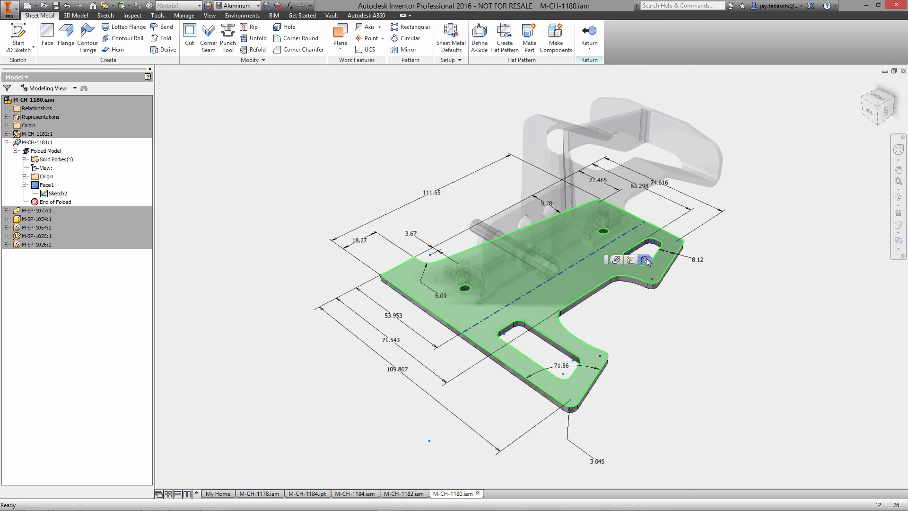
Step: Sketch a bend line across the plate face as Sketch3
click(645, 260)
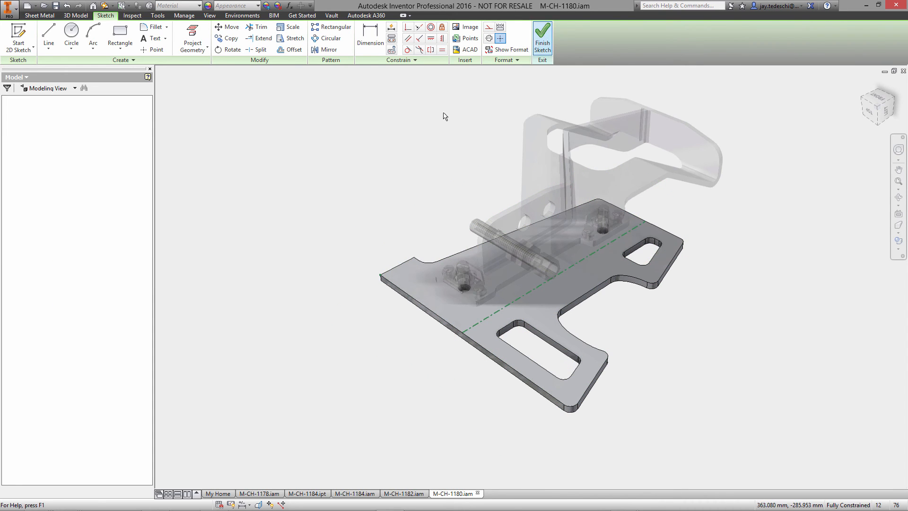
click(542, 36)
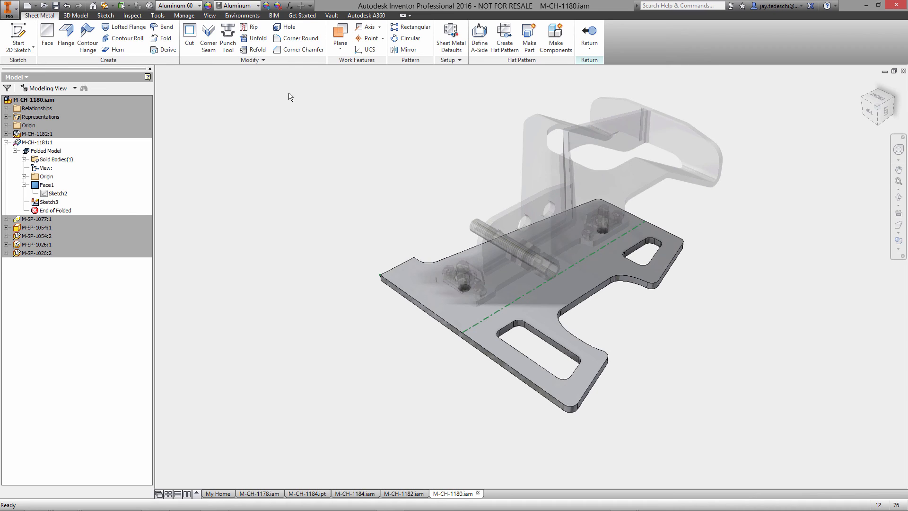
click(167, 38)
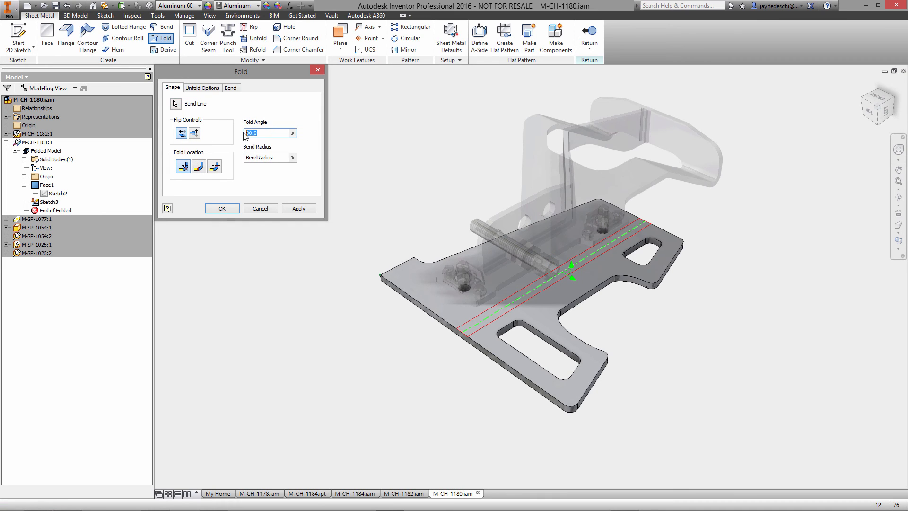
Step: Fold the plate 30 degrees along the sketched bend line
text(30)
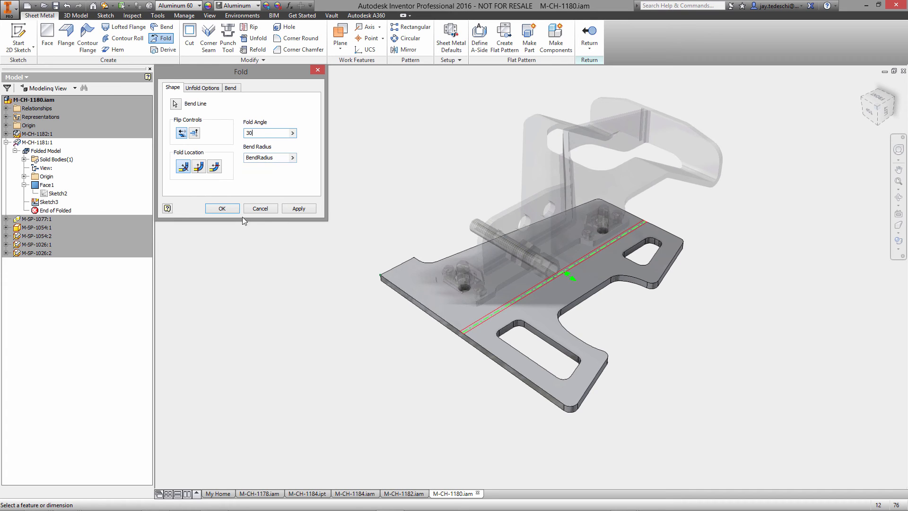
click(223, 208)
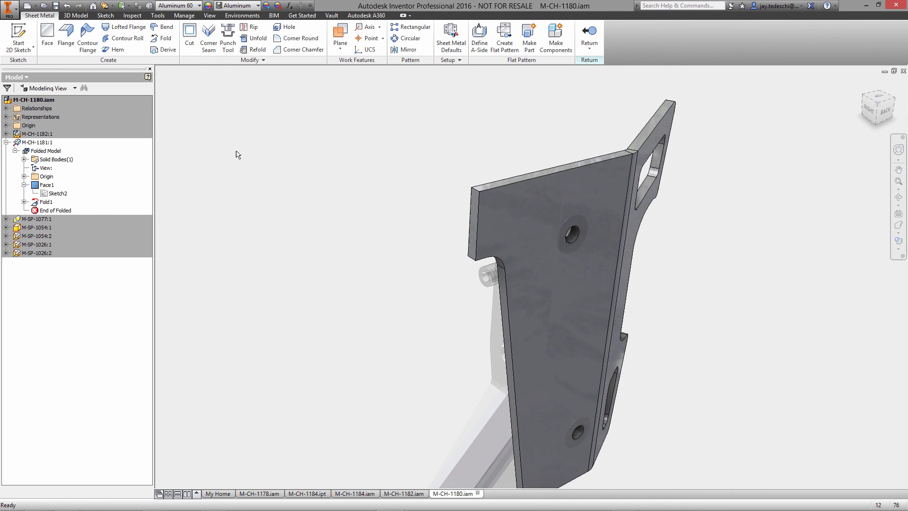
Step: Add a 40 mm flange at 30° with zero bend radius to the upper left tab
click(65, 38)
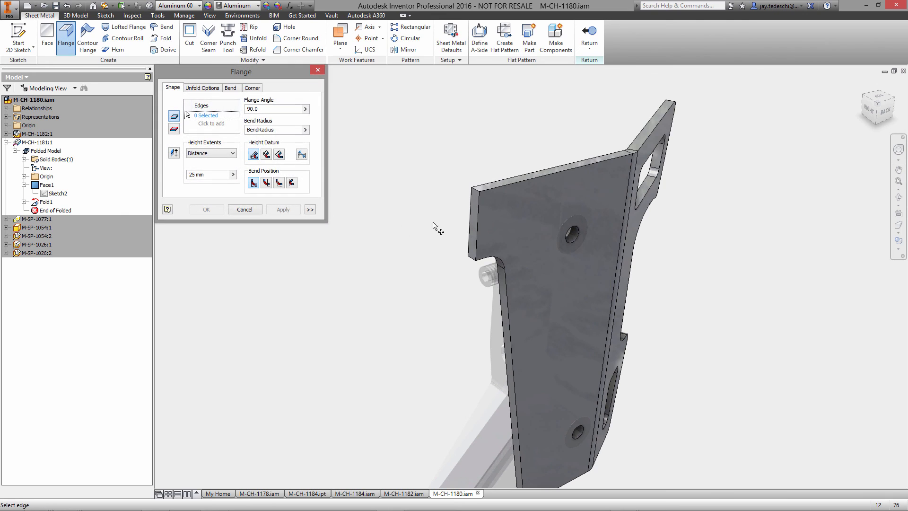
click(477, 232)
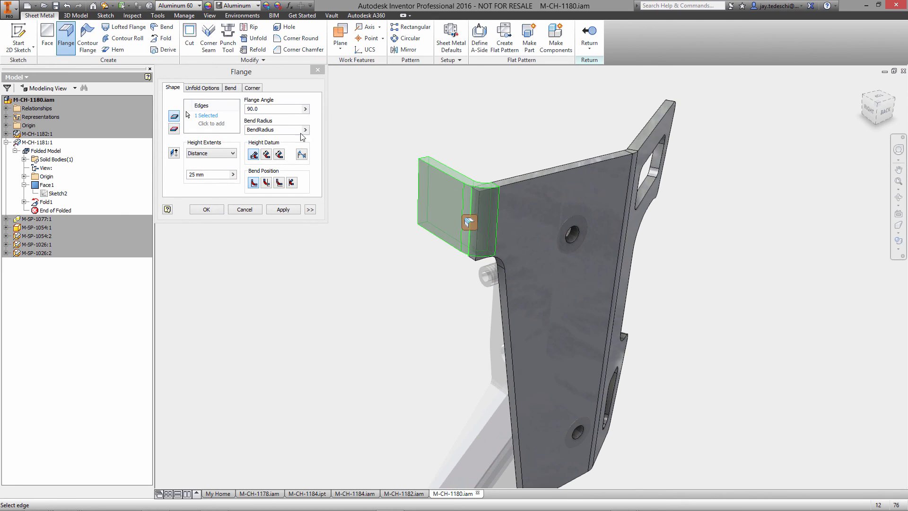
click(272, 109)
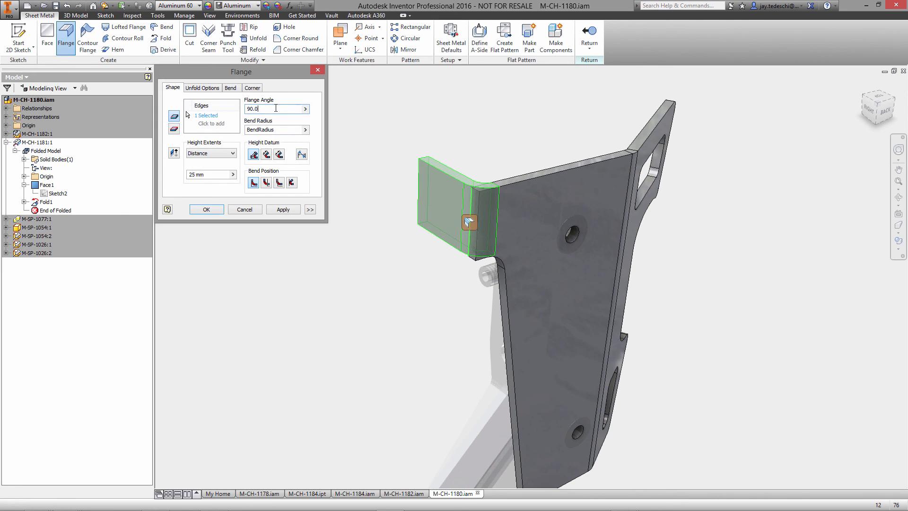
text(30)
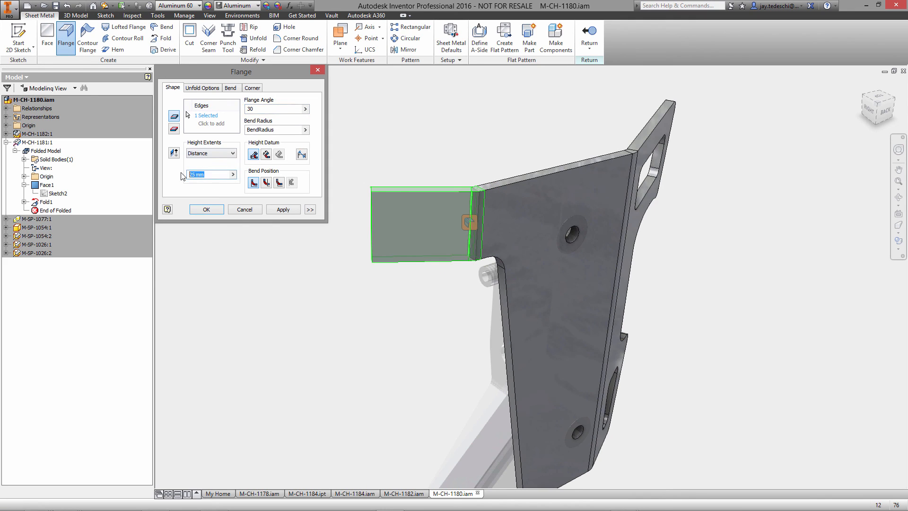
text(40)
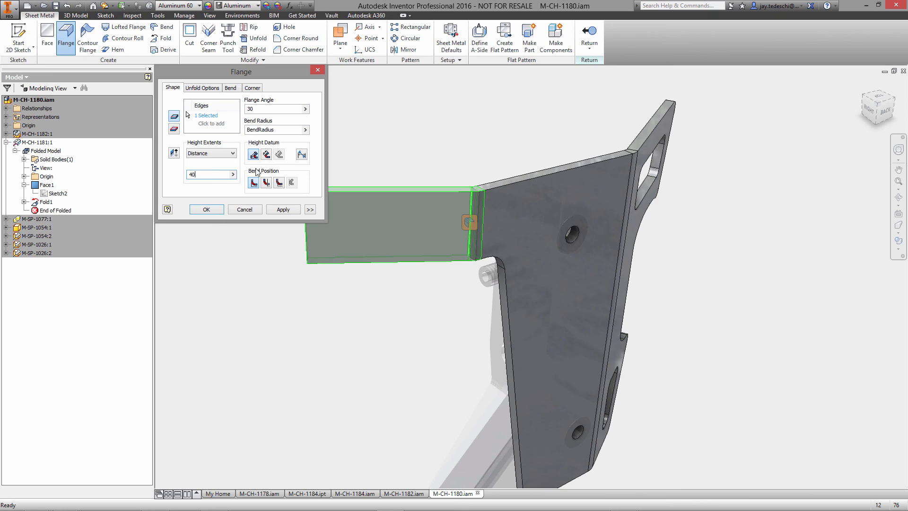
click(265, 182)
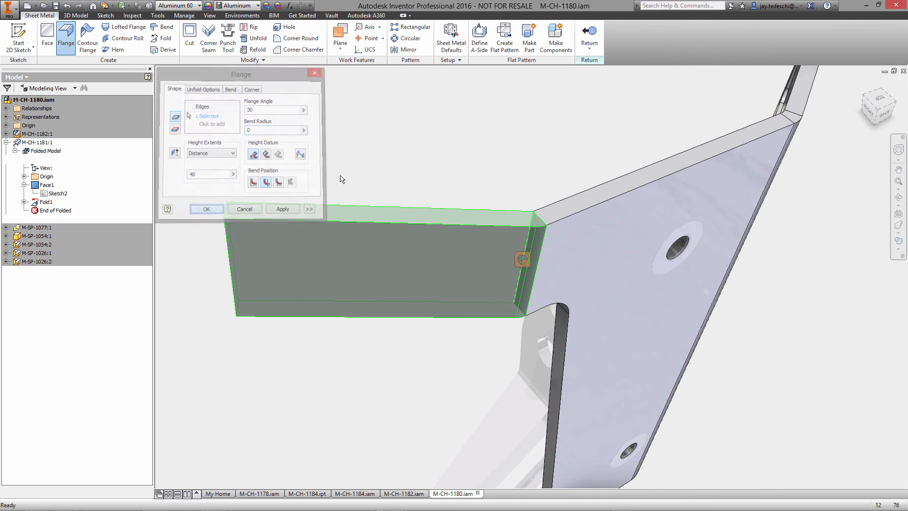
click(207, 208)
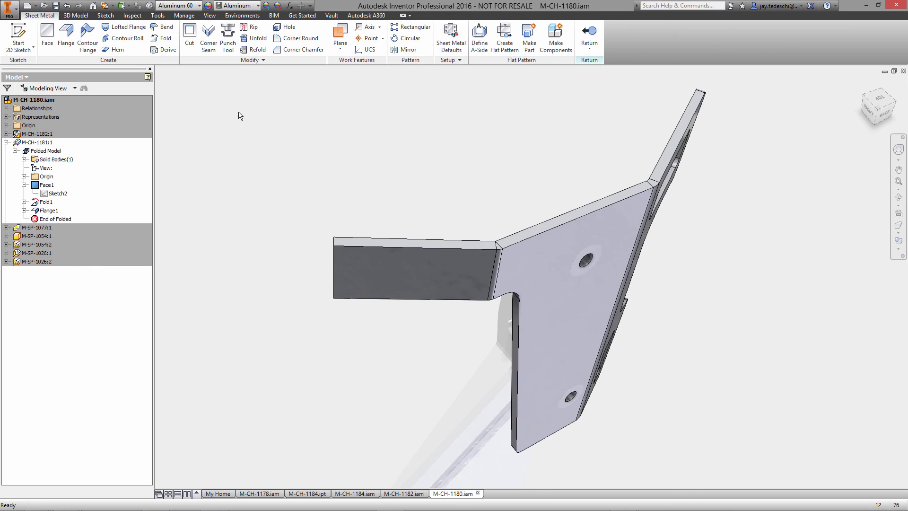
Step: Round the flange's two outer corners at 4 mm and return to the assembly
click(300, 38)
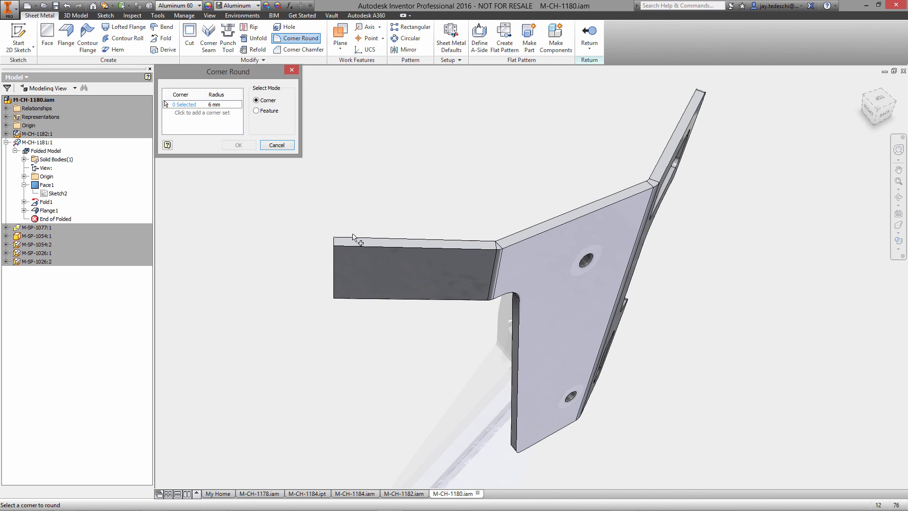
click(336, 299)
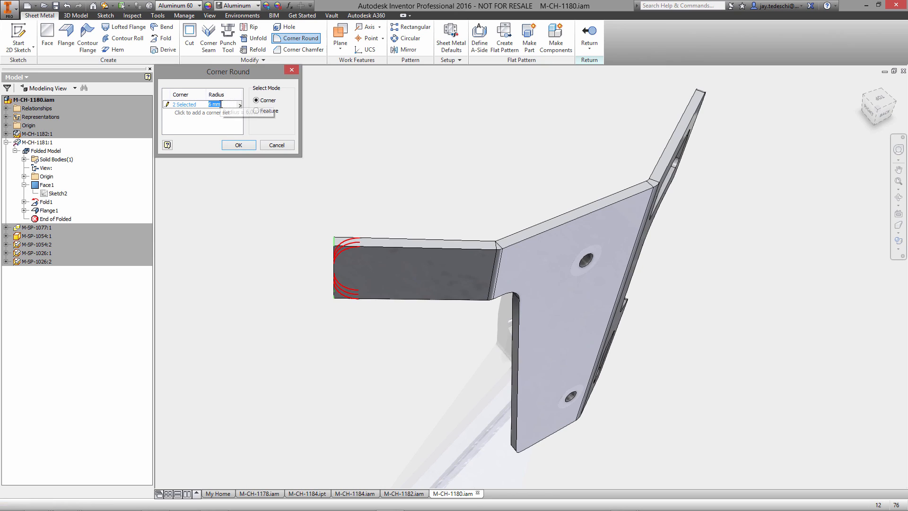
text(4)
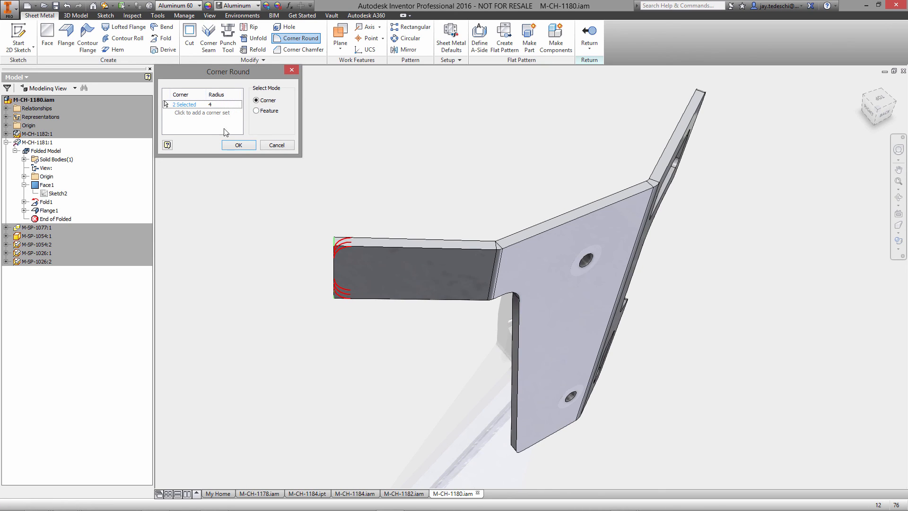
click(238, 145)
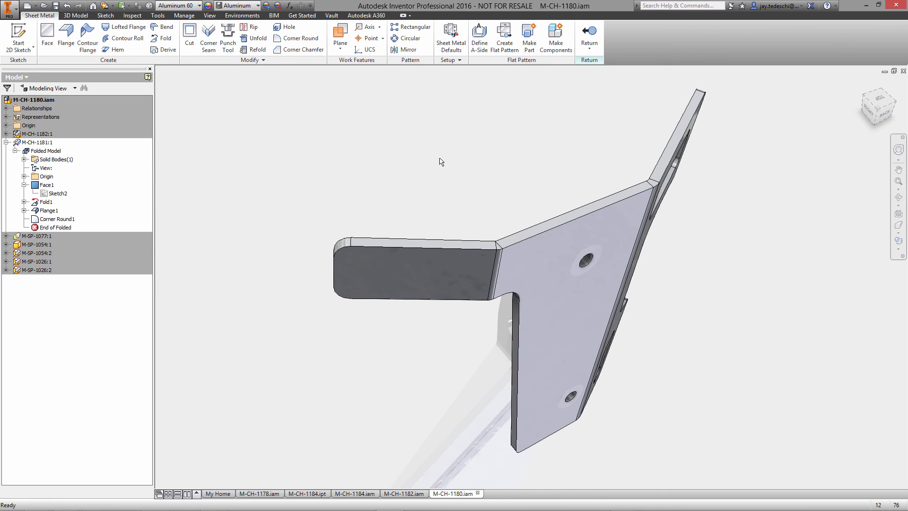
click(589, 37)
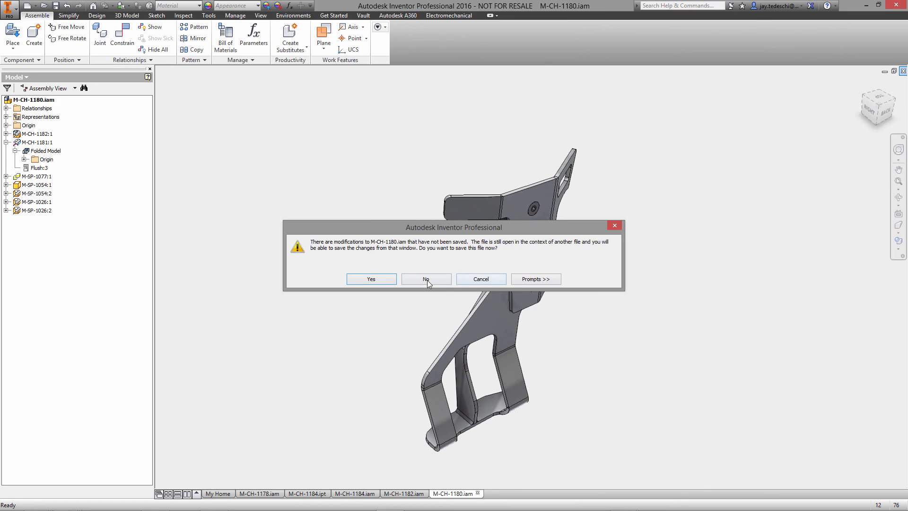
Step: Close M-CH-1180 without saving, highlight fastener M-SP-1107:1, and open the actions for plate M-CH-1181:1
click(425, 279)
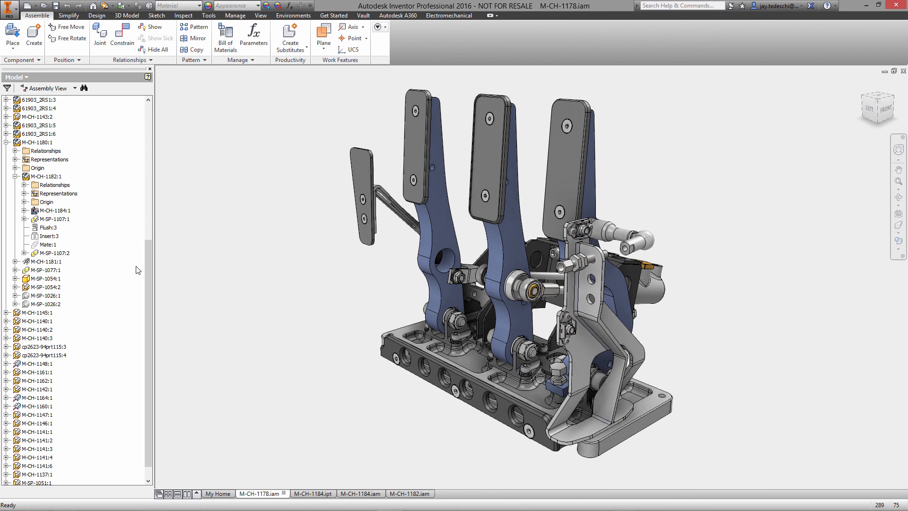
click(54, 219)
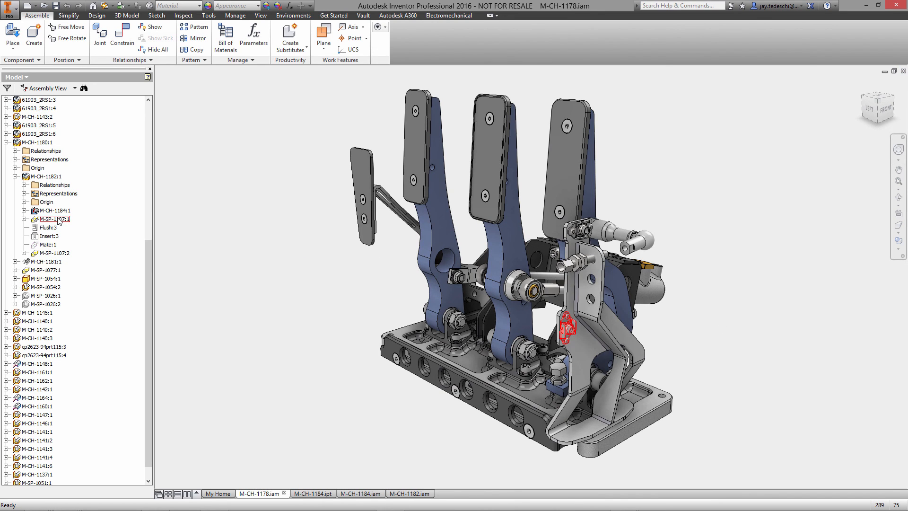
right_click(38, 261)
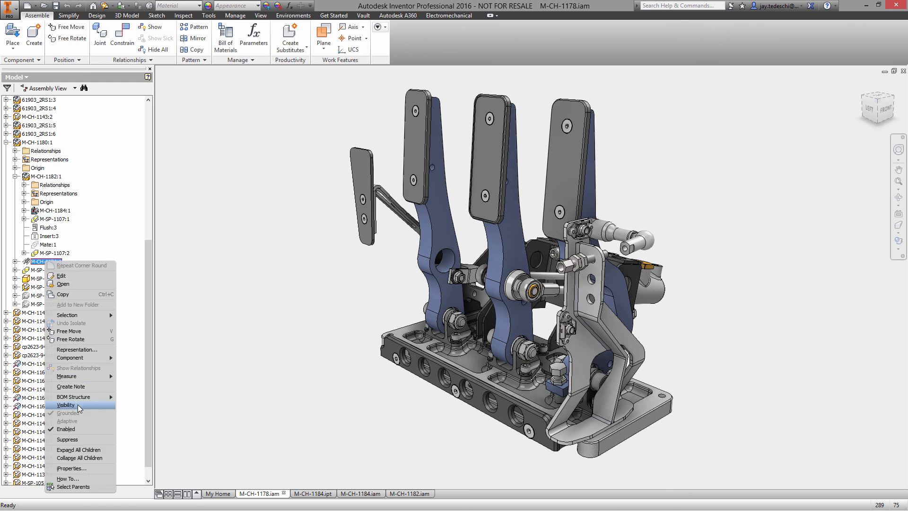